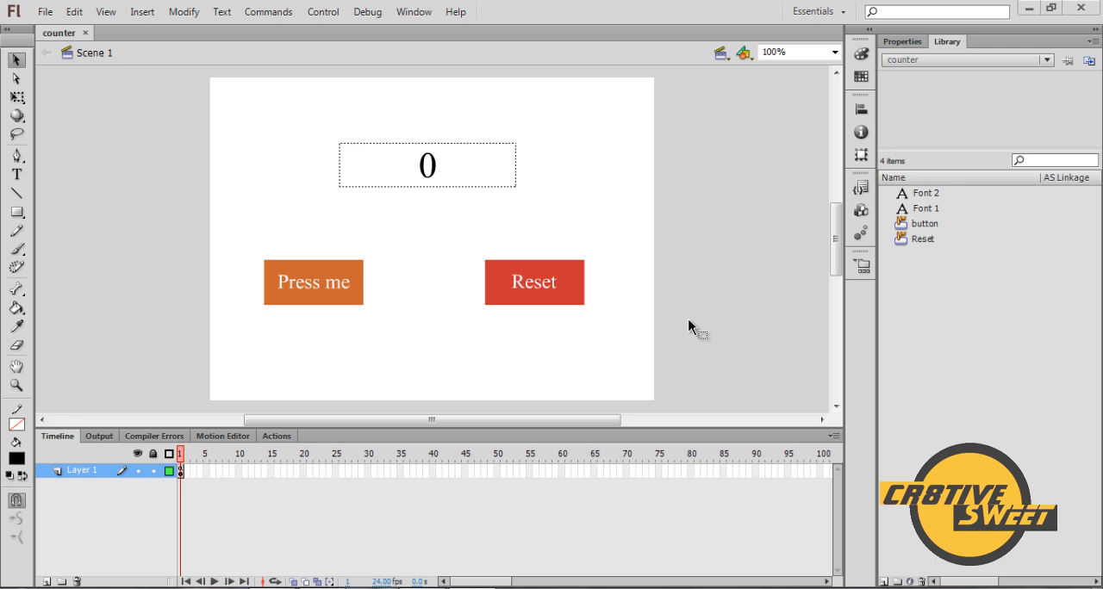
mouse_move(607, 334)
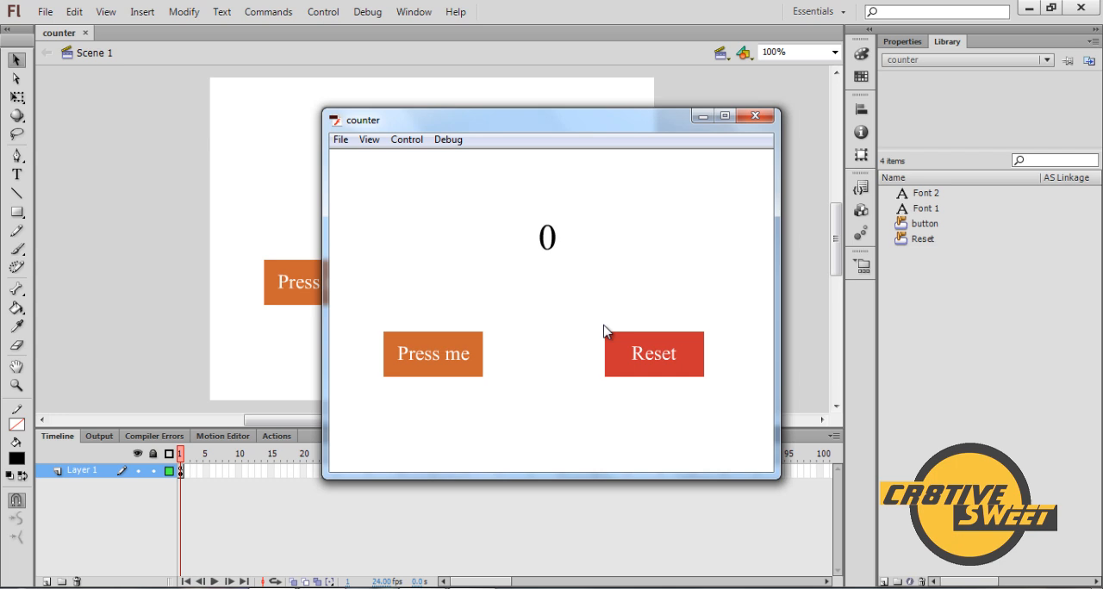
mouse_move(570, 319)
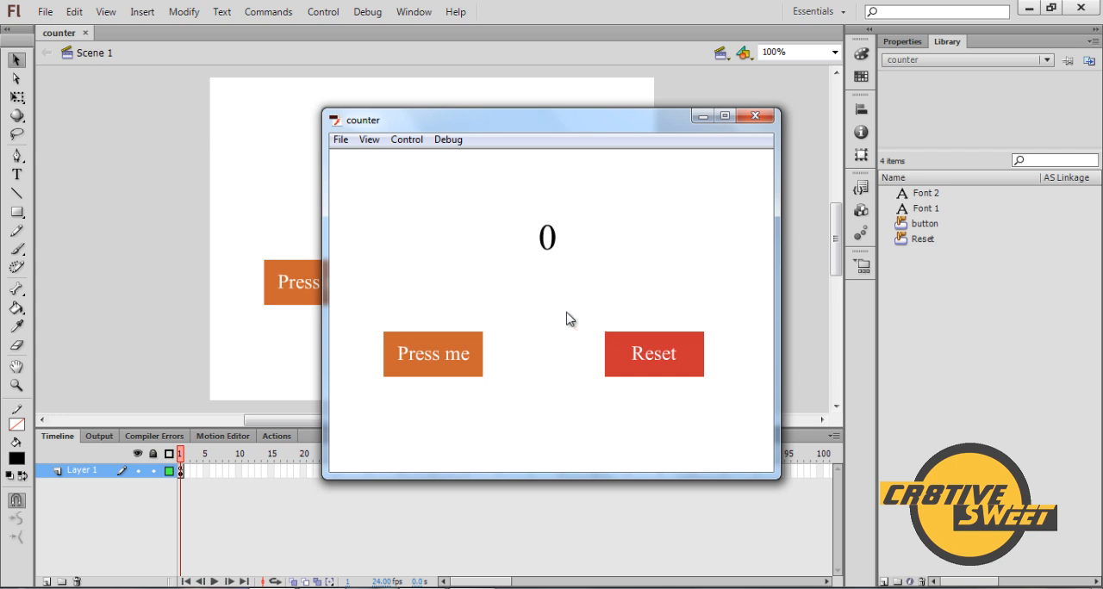
In the test player, press Press Me six times, Reset to 0, then Press Me again
left_click(433, 354)
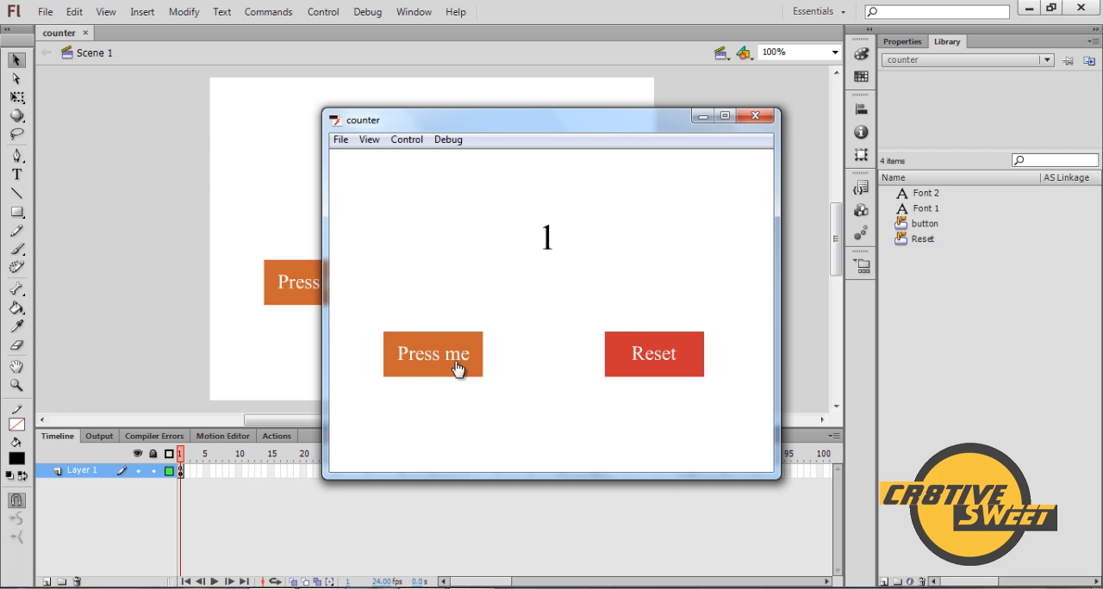
left_click(432, 354)
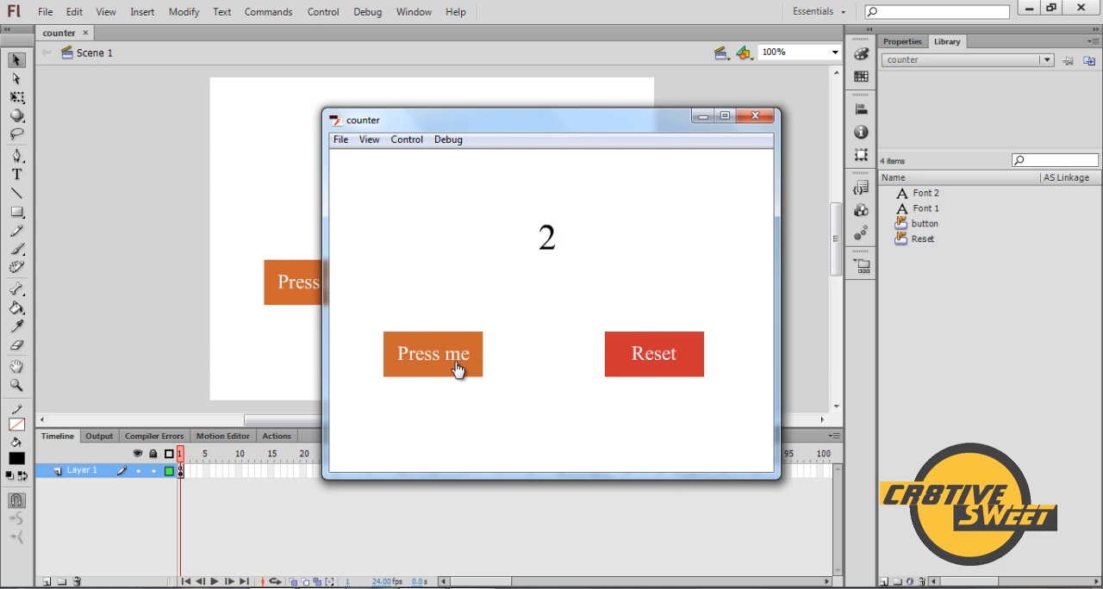
left_click(433, 354)
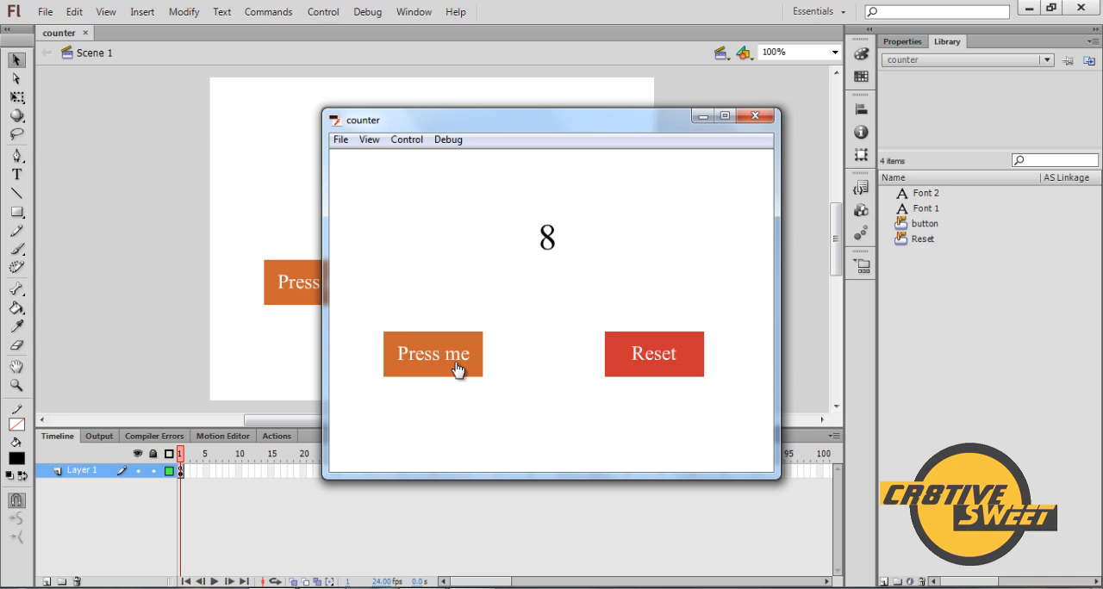
left_click(434, 354)
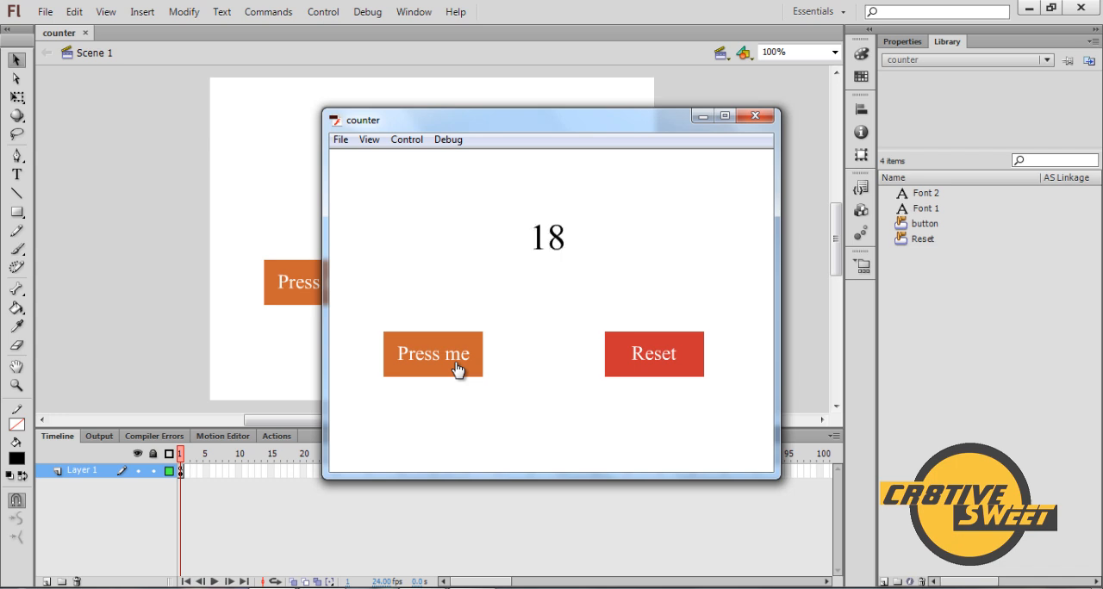
left_click(433, 354)
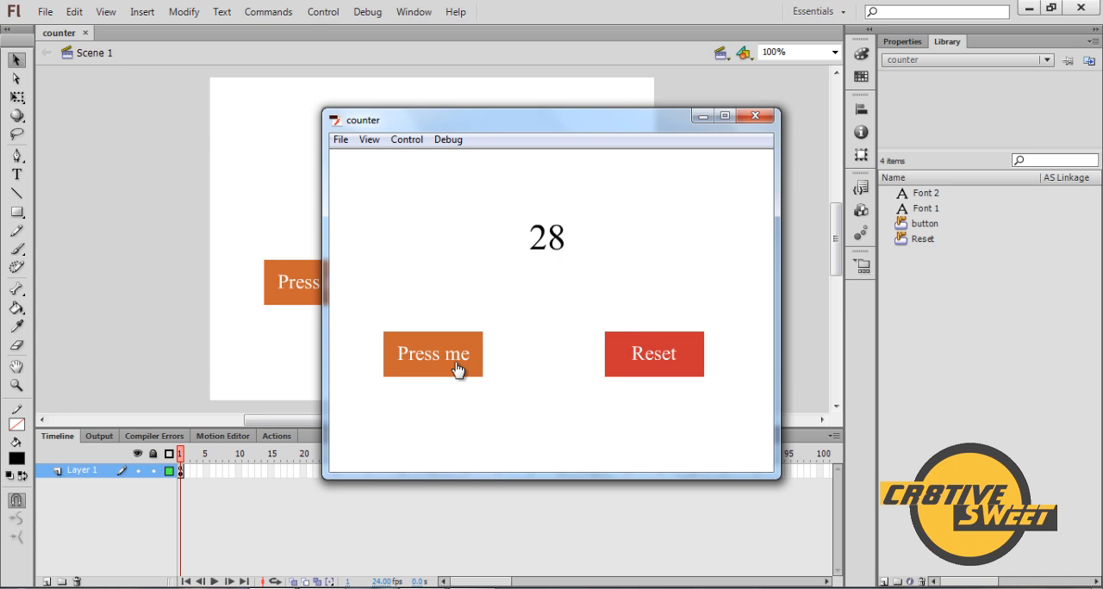
left_click(432, 354)
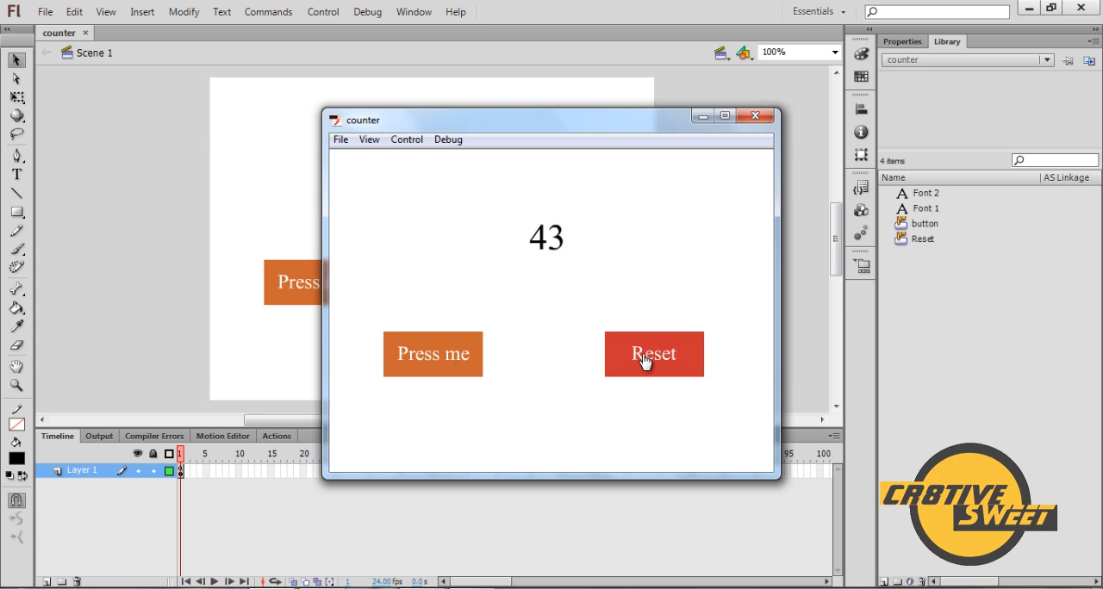
left_click(653, 354)
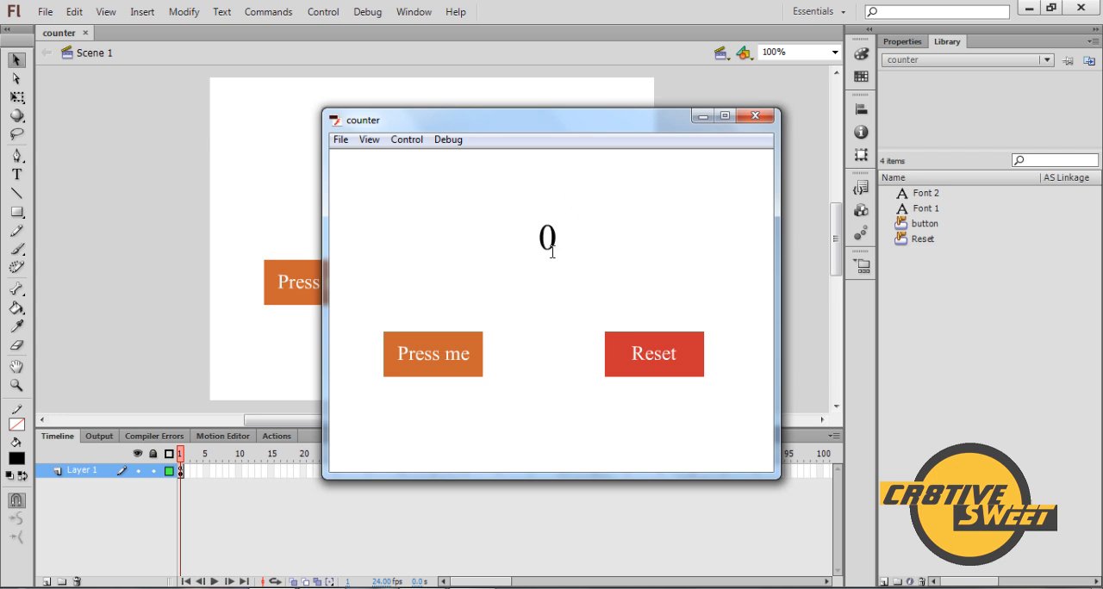
mouse_move(496, 332)
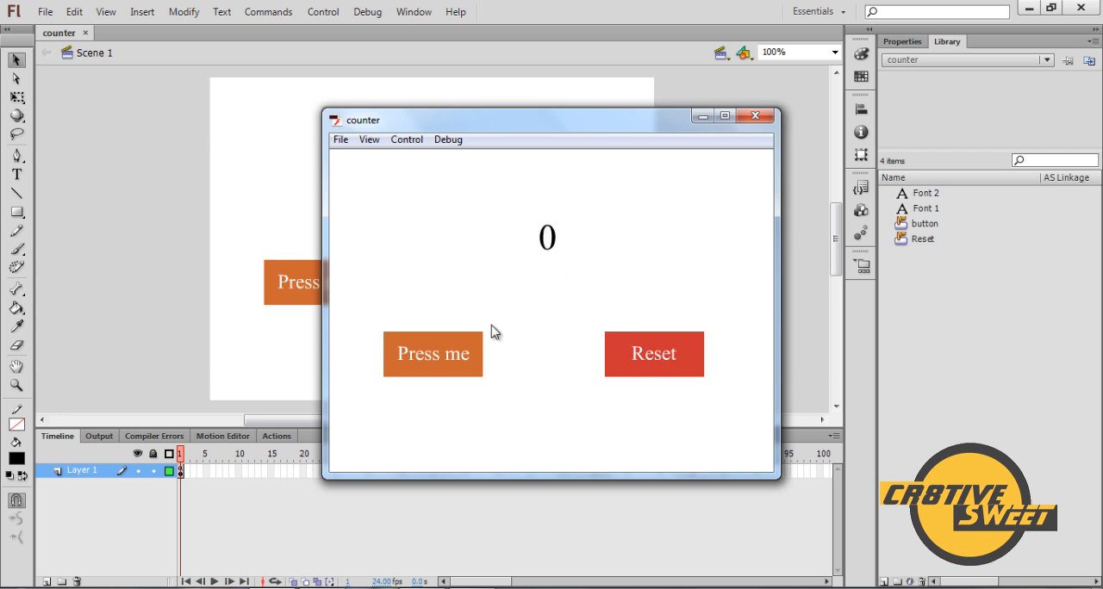
left_click(433, 354)
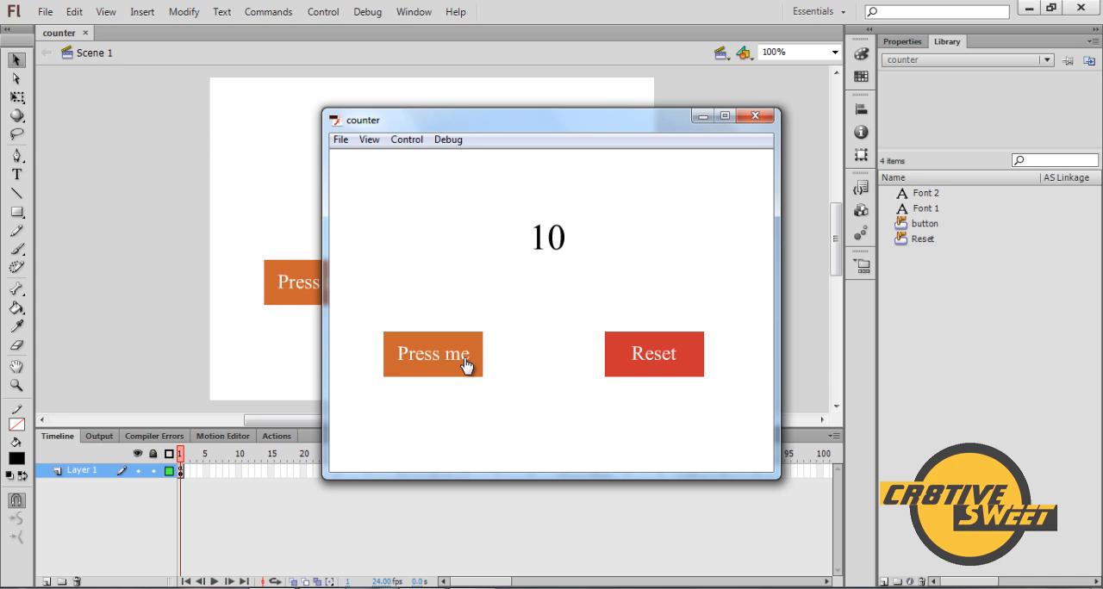
mouse_move(752, 117)
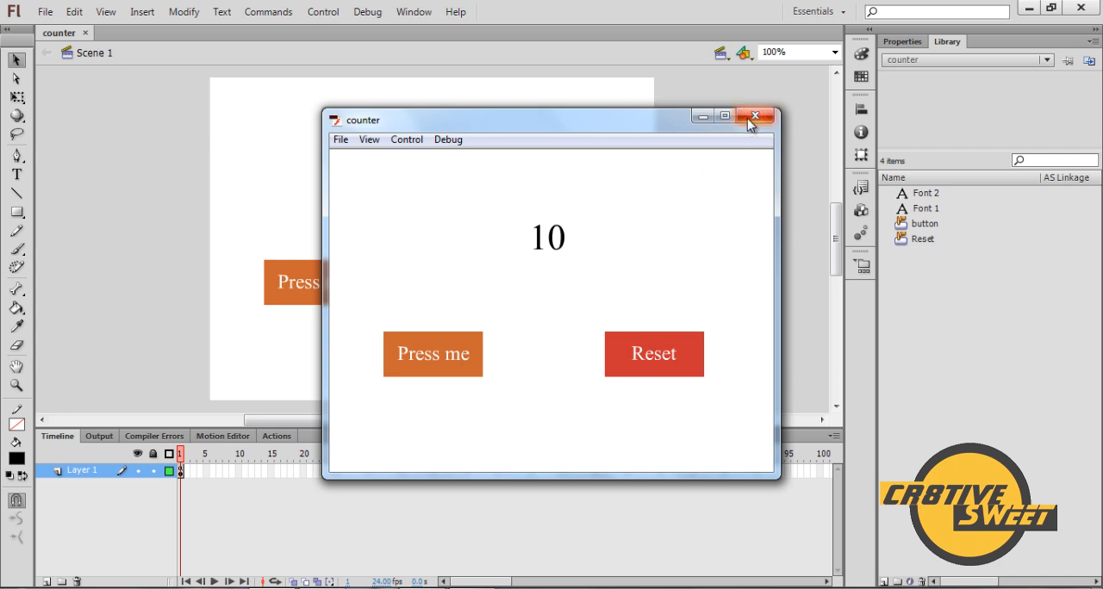
Close Flash Player and create a new ActionScript 2.0 document, Untitled-2
left_click(755, 116)
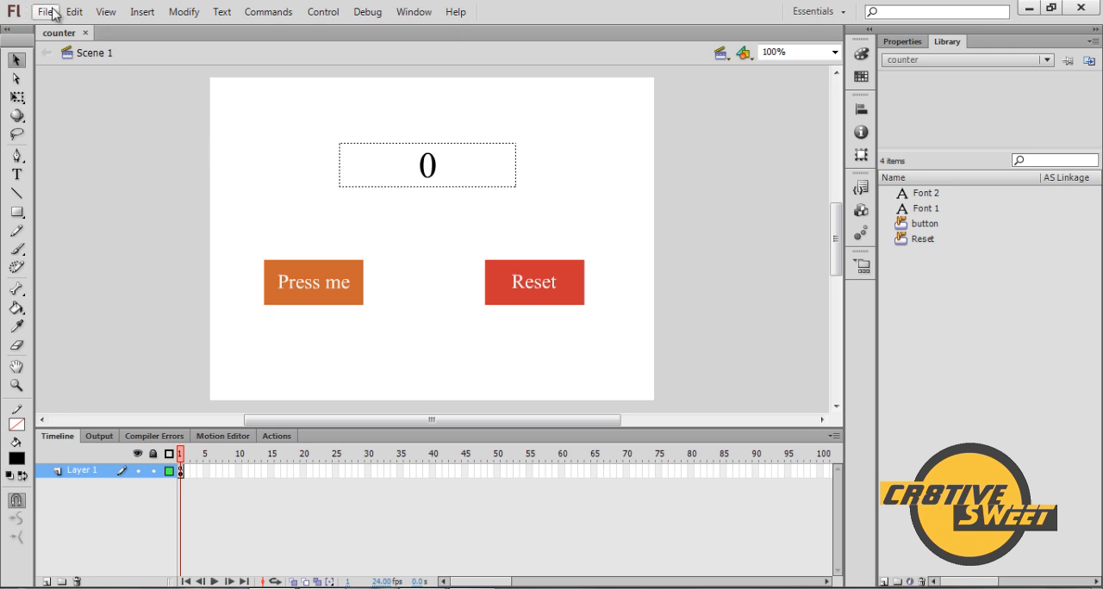
left_click(45, 11)
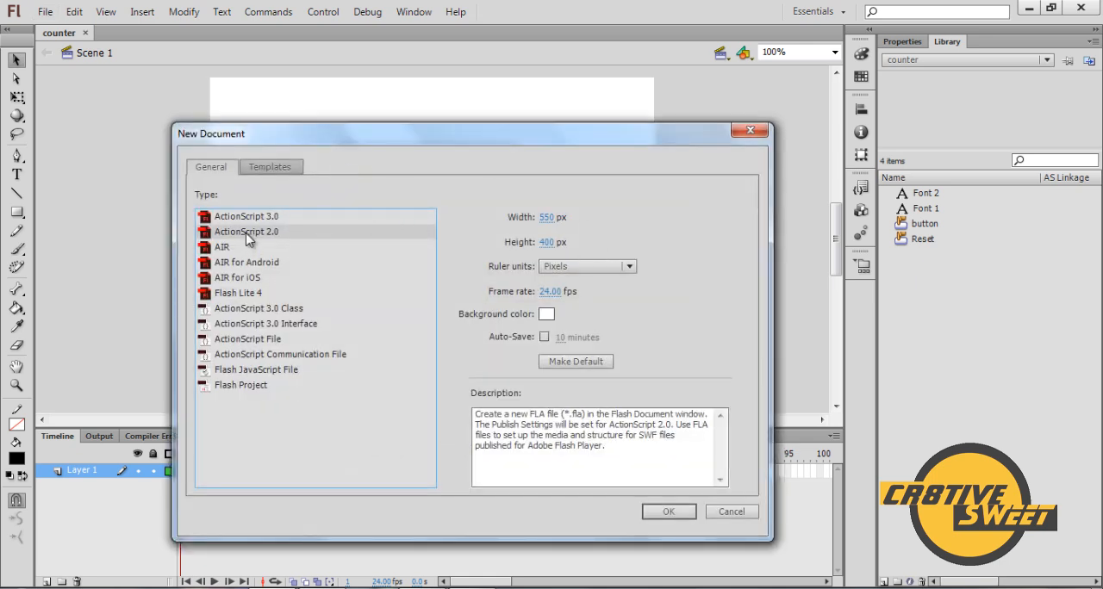
mouse_move(277, 239)
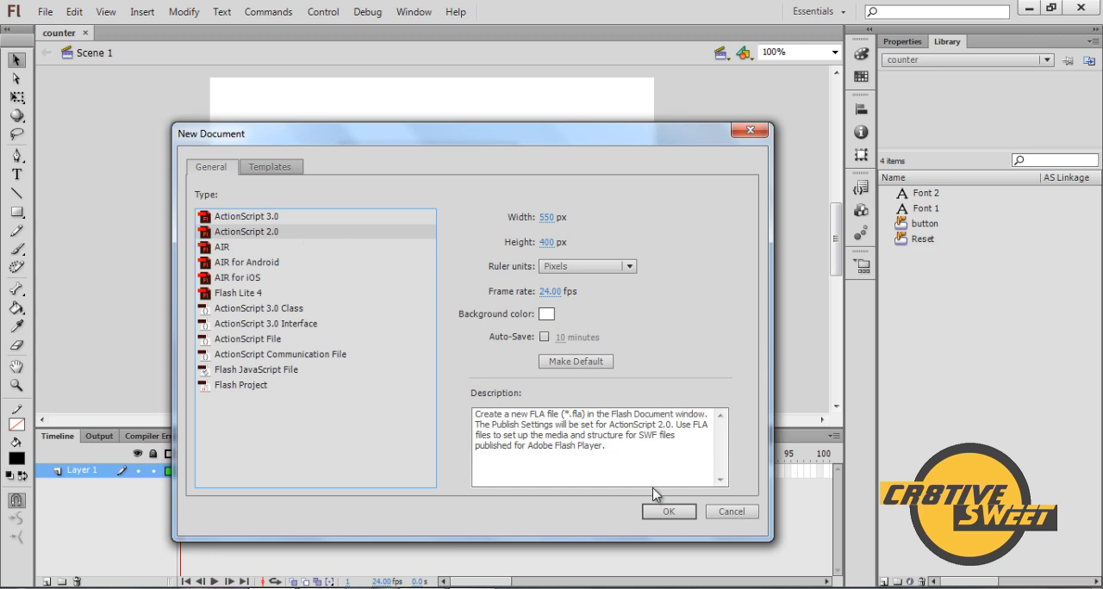
left_click(669, 511)
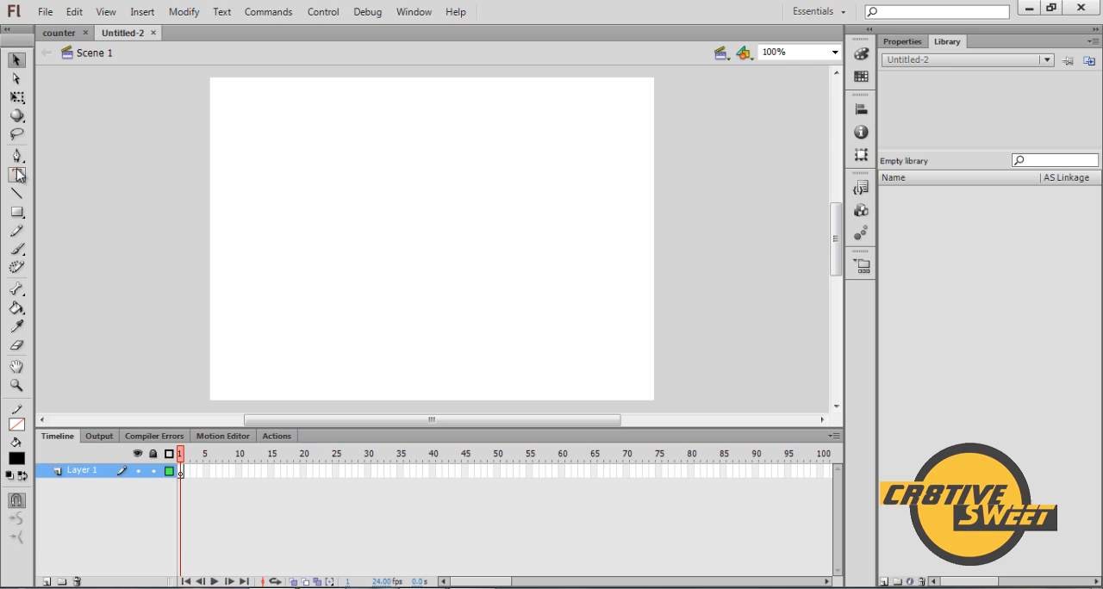
mouse_move(18, 177)
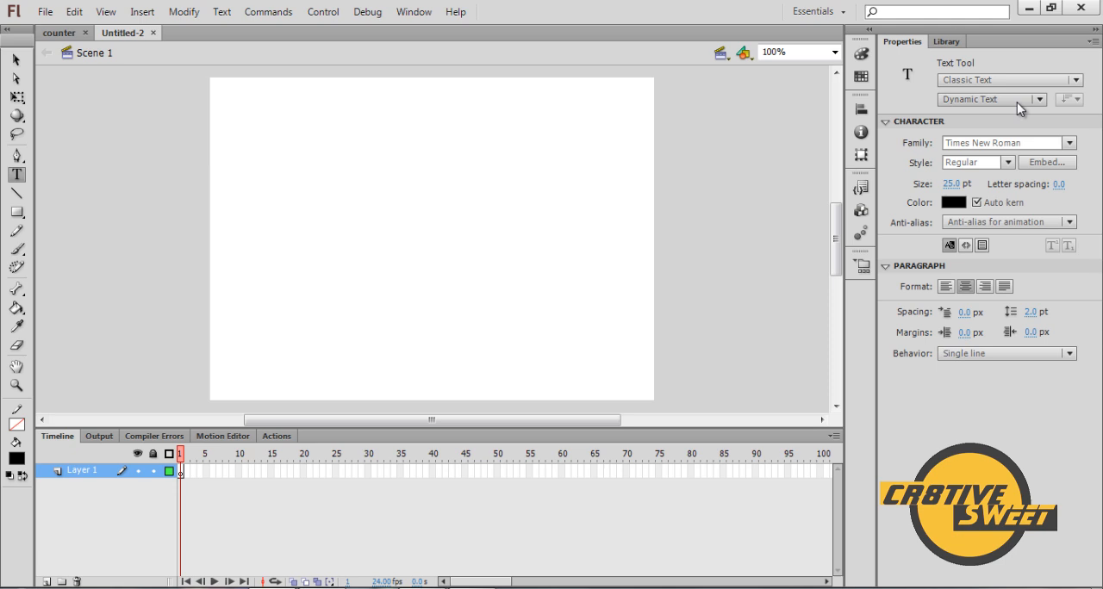
mouse_move(1021, 103)
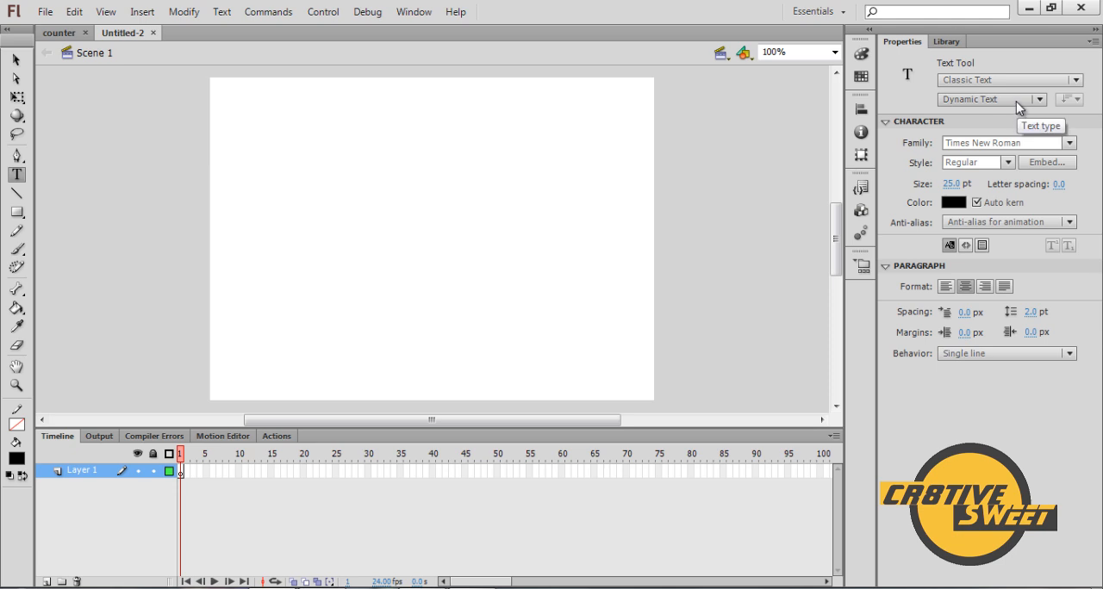
mouse_move(1019, 105)
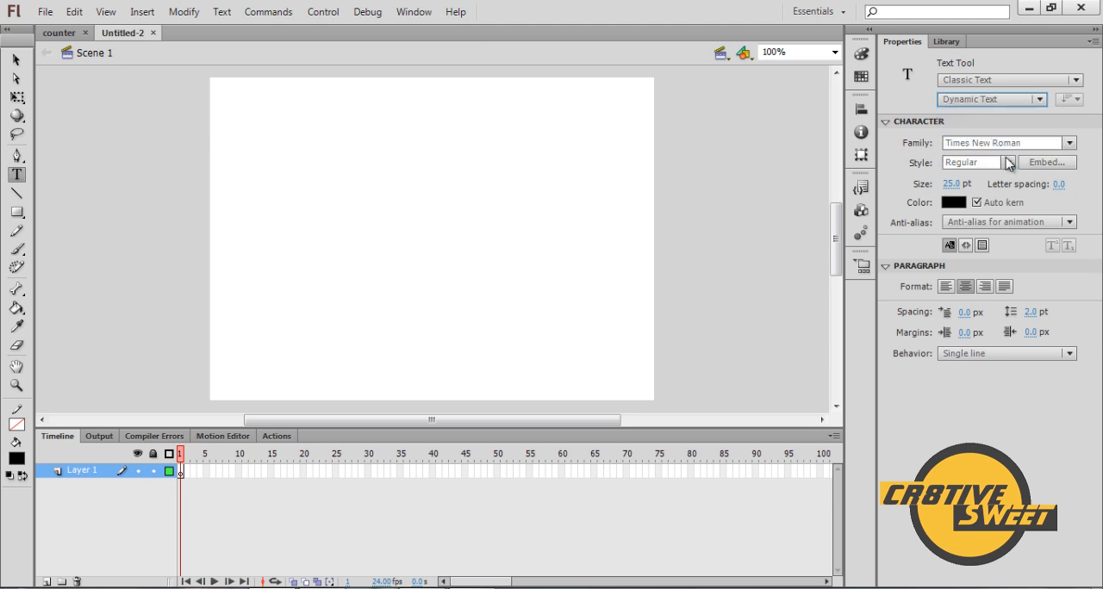
mouse_move(987, 230)
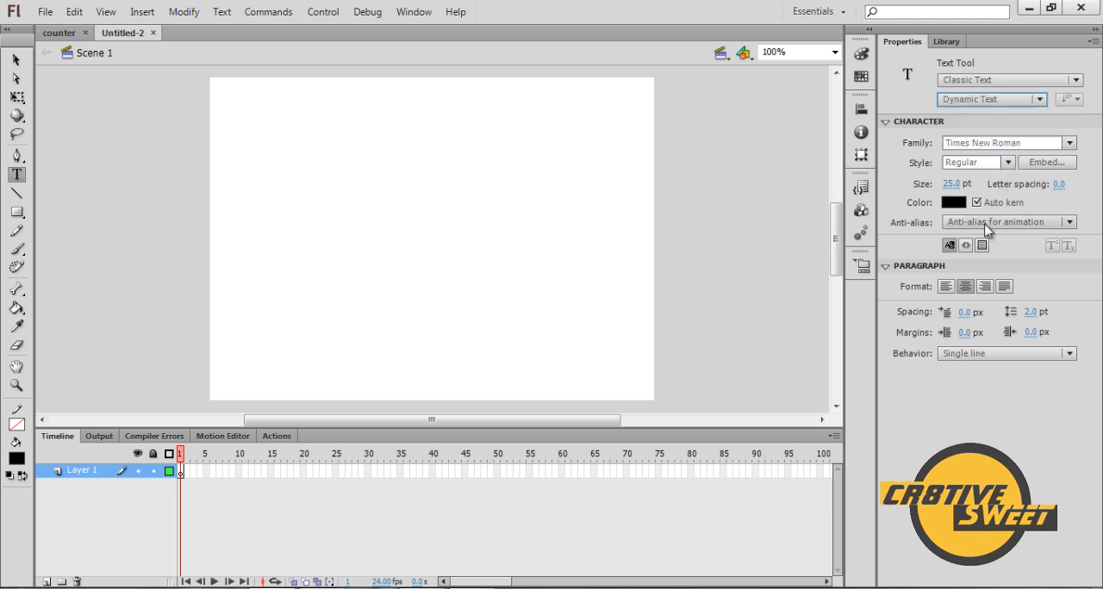
mouse_move(1045, 162)
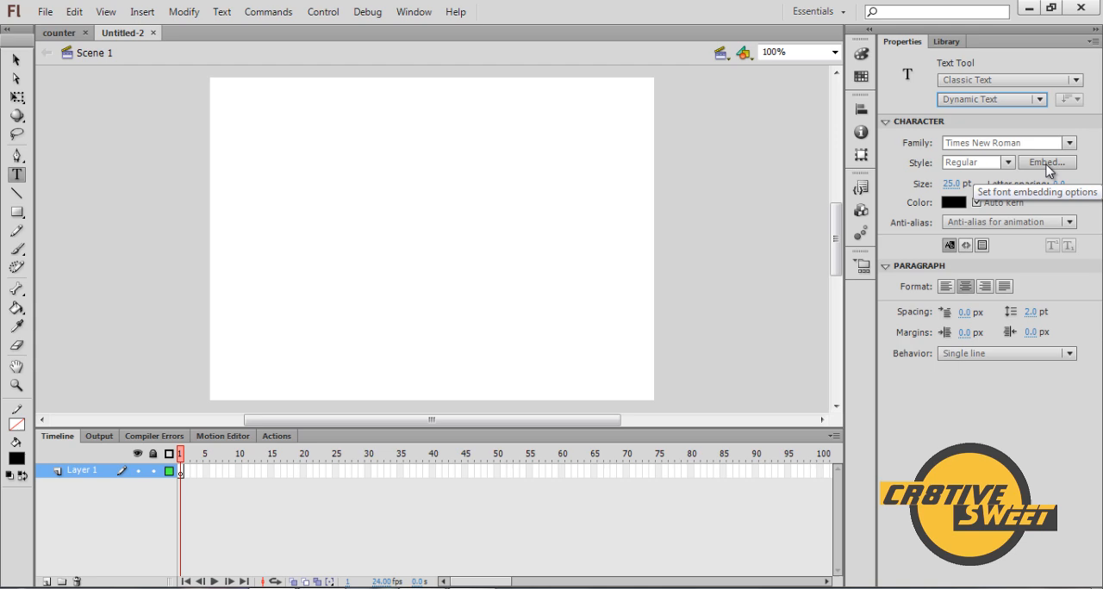
Embed Times New Roman Numerals [0..9] for the Dynamic Text tool
left_click(1045, 162)
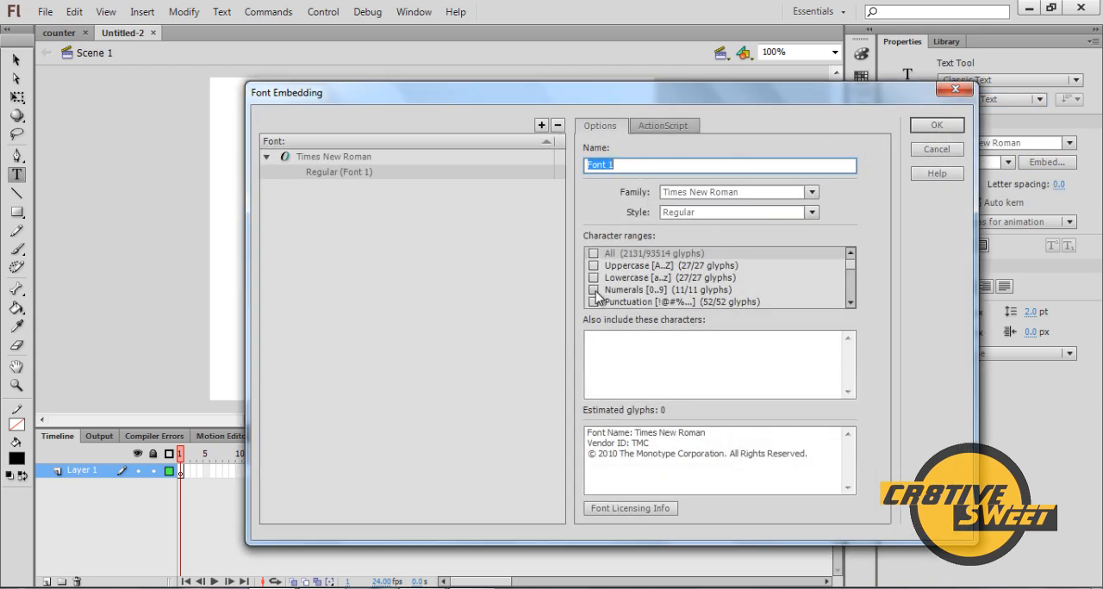
left_click(593, 290)
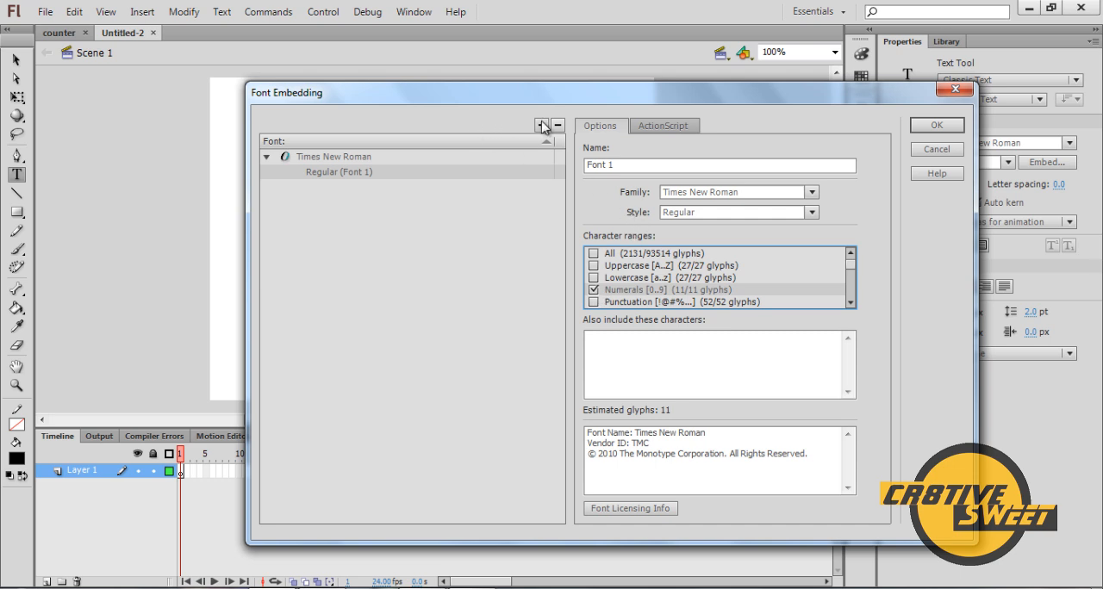
left_click(542, 125)
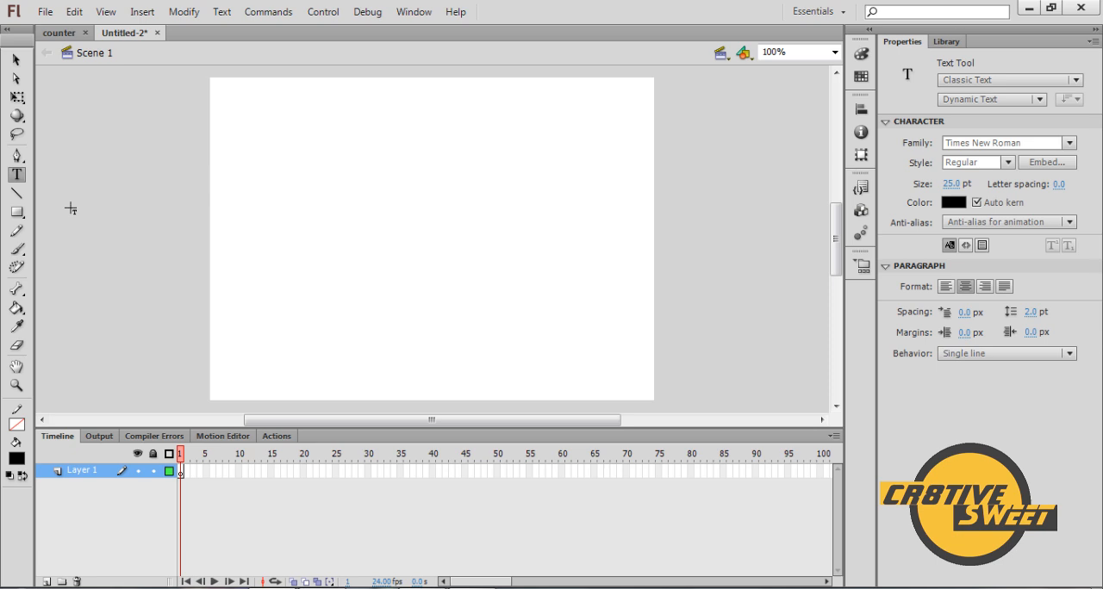
Draw a dynamic text box near the top, enter 0 and set it to 45 pt
left_click_drag(302, 147, 549, 212)
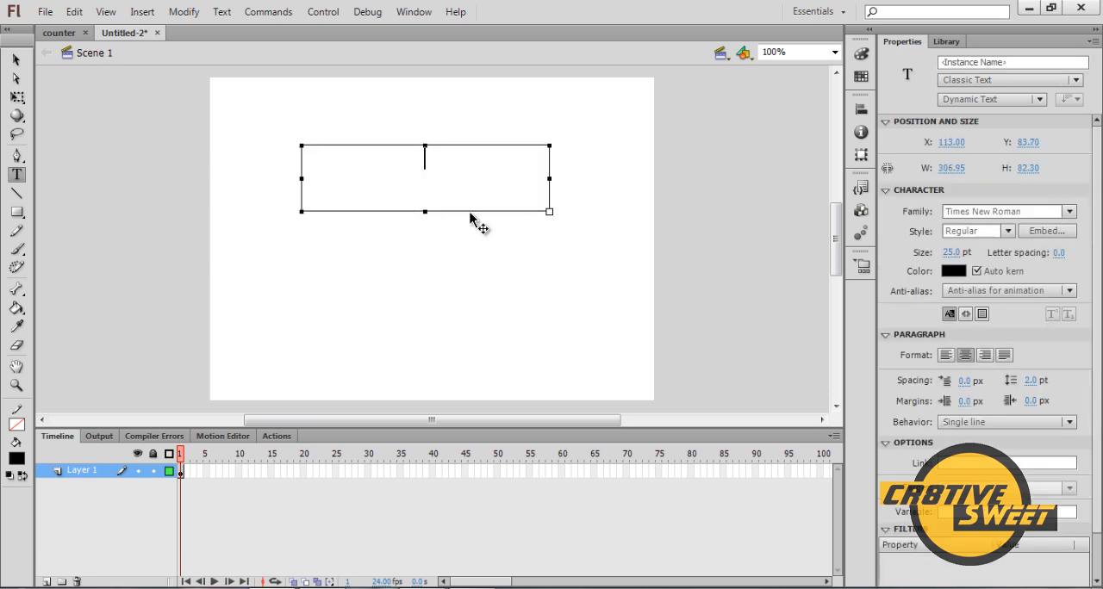
type("0")
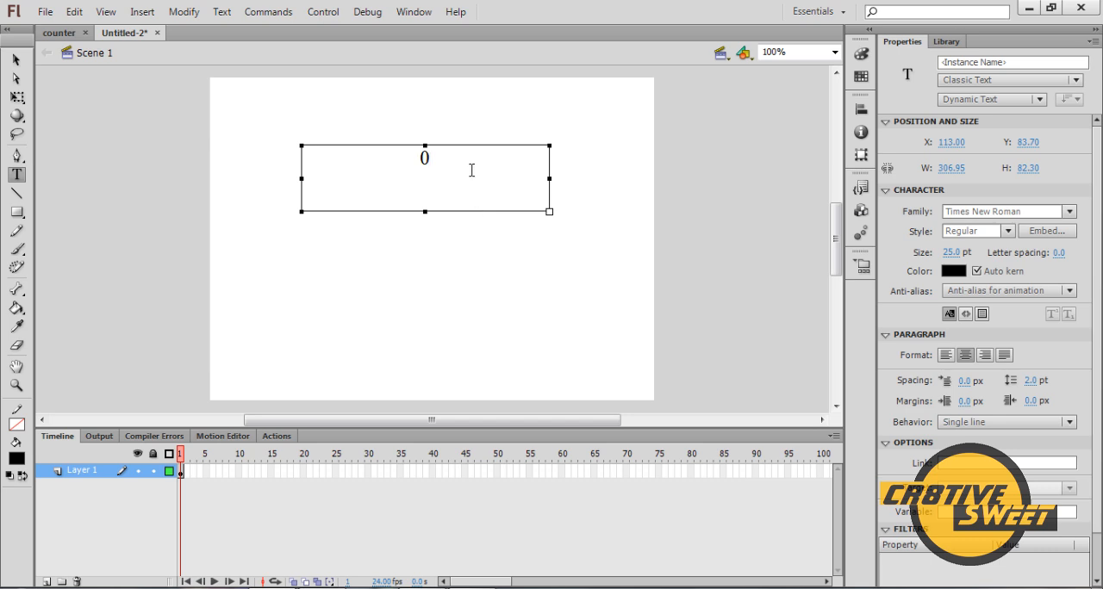
double_click(424, 158)
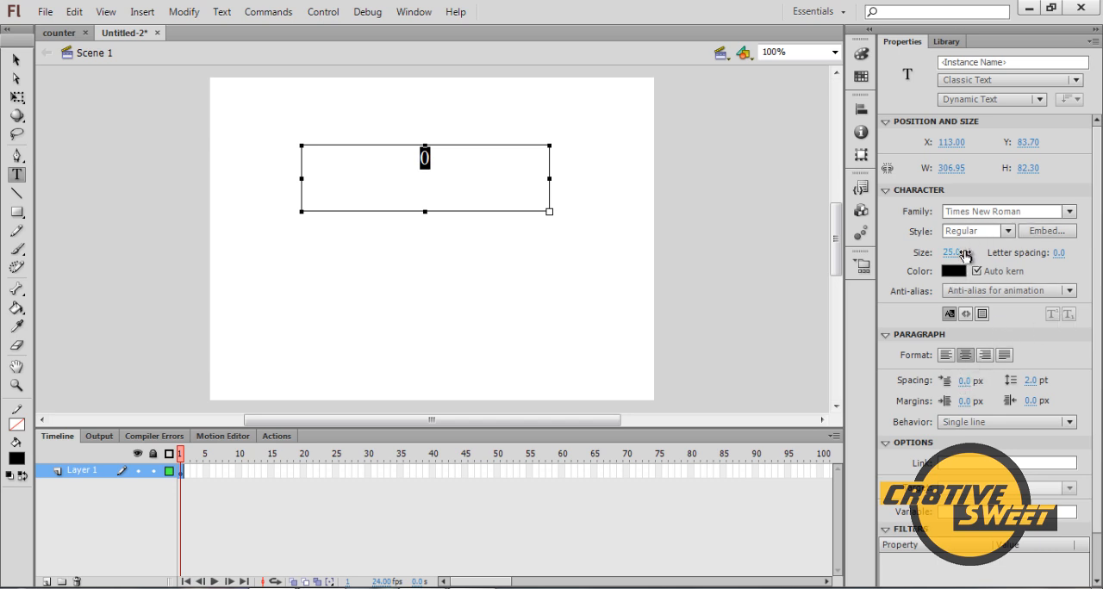
left_click(961, 252)
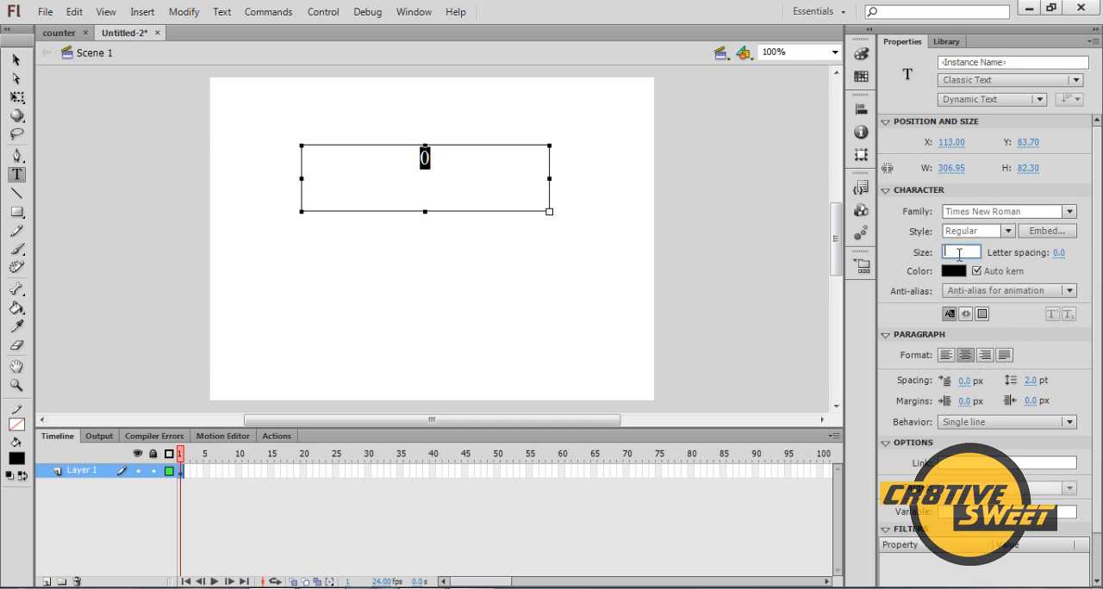
type("45.0")
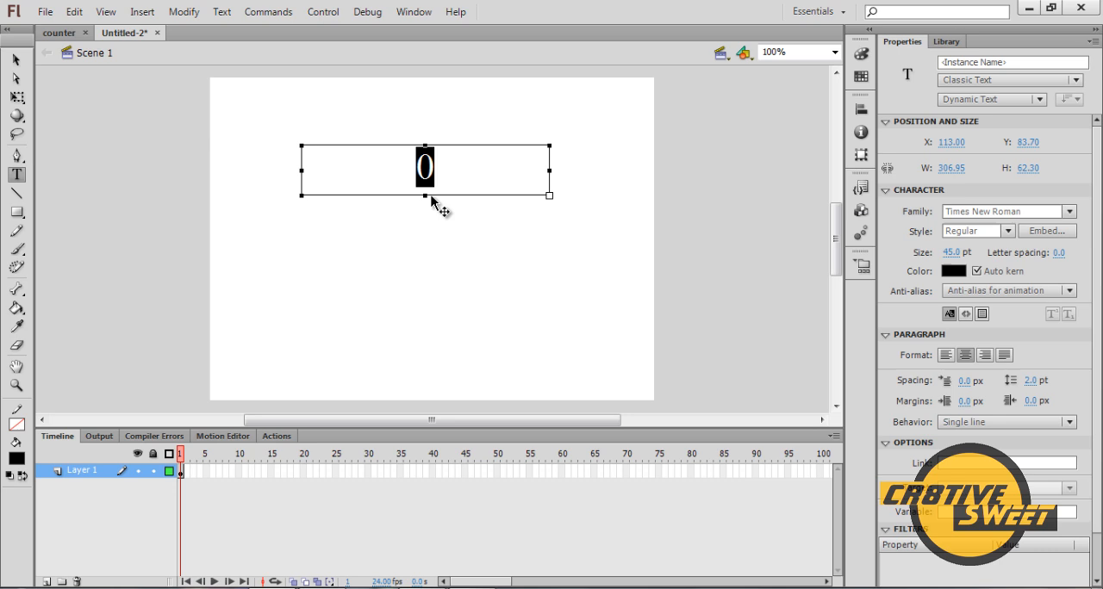
mouse_move(591, 253)
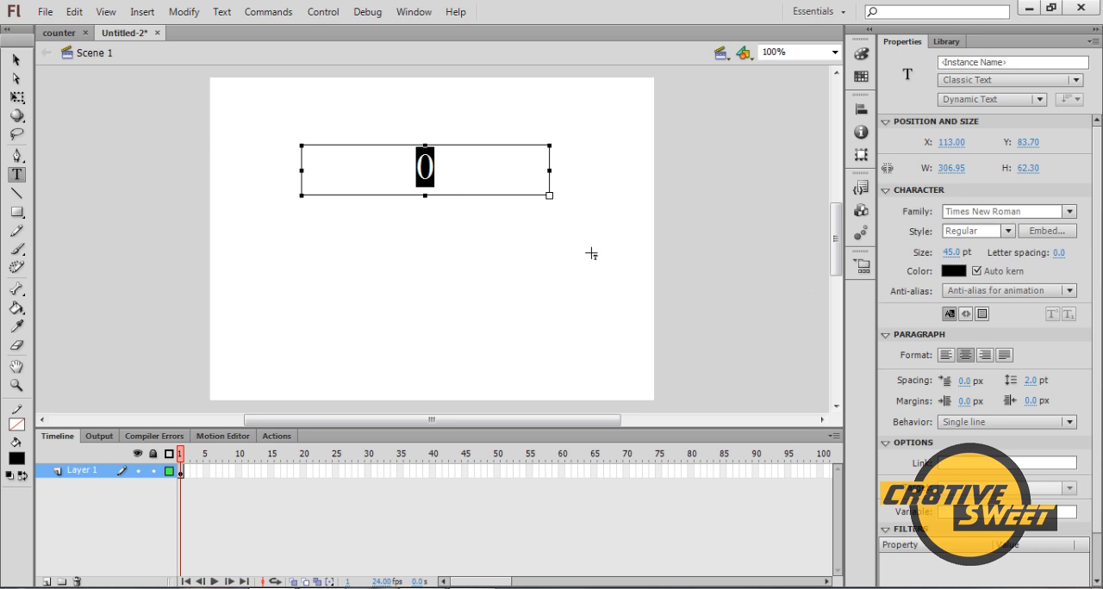
left_click(431, 167)
type("counte")
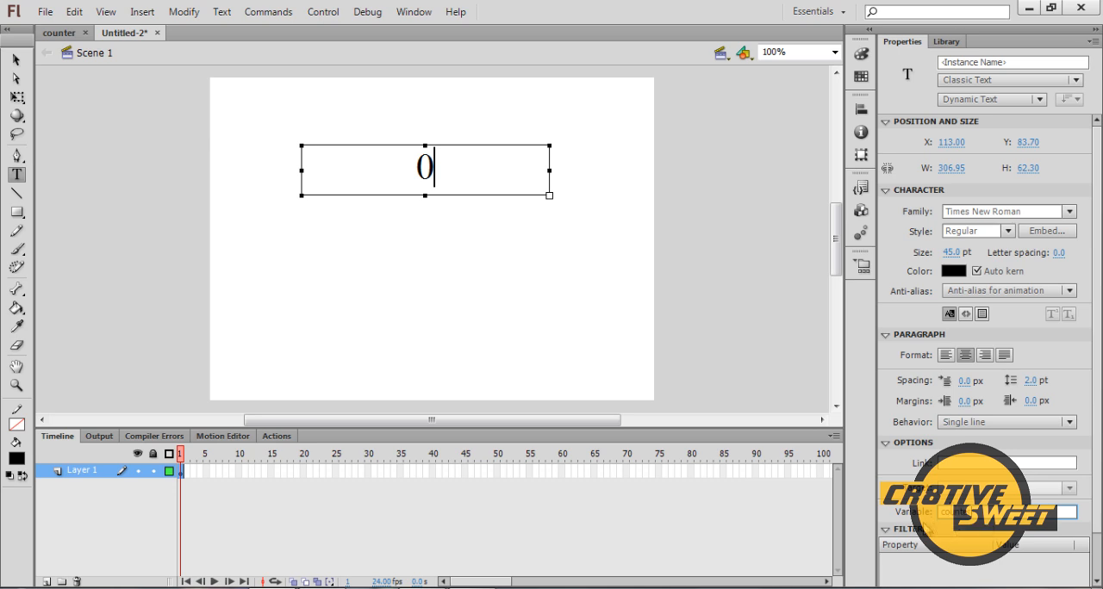
mouse_move(496, 272)
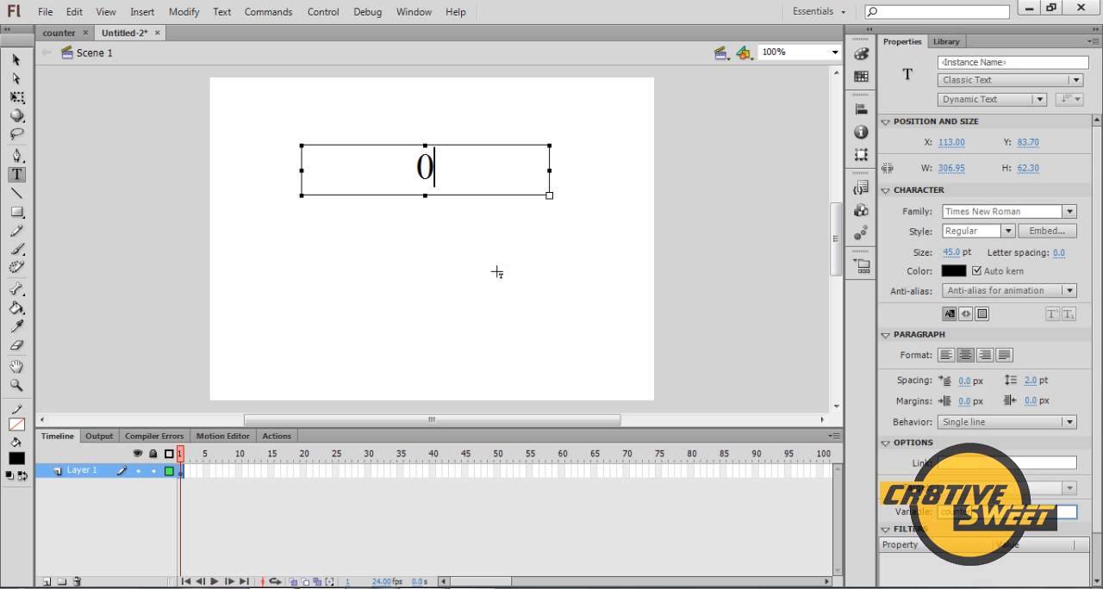
left_click(15, 60)
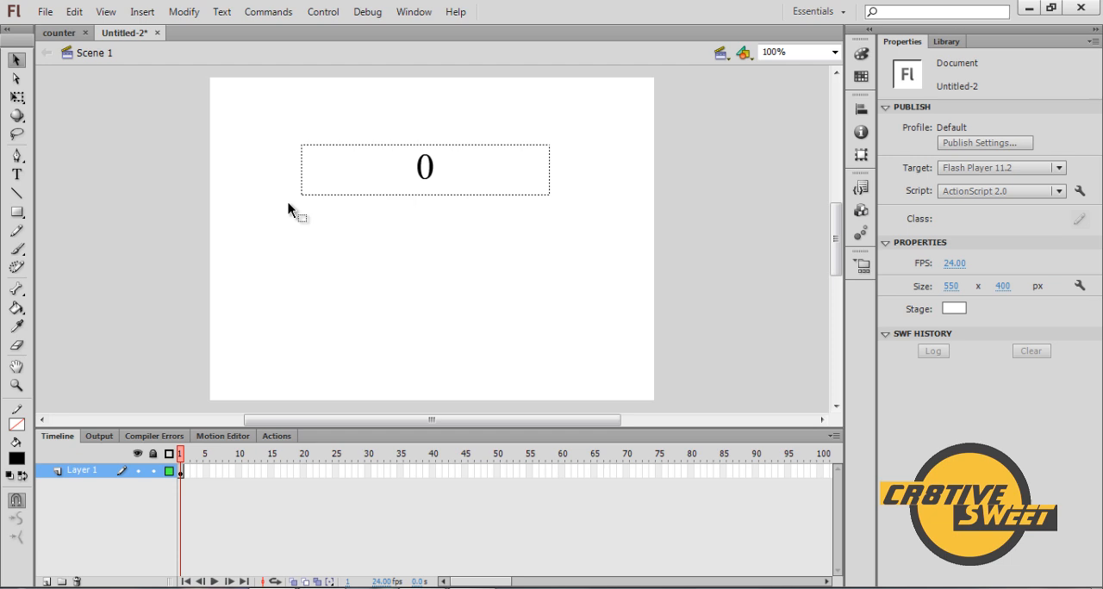
Draw a borderless #996600 brown rectangle below-left of the number field
left_click(16, 212)
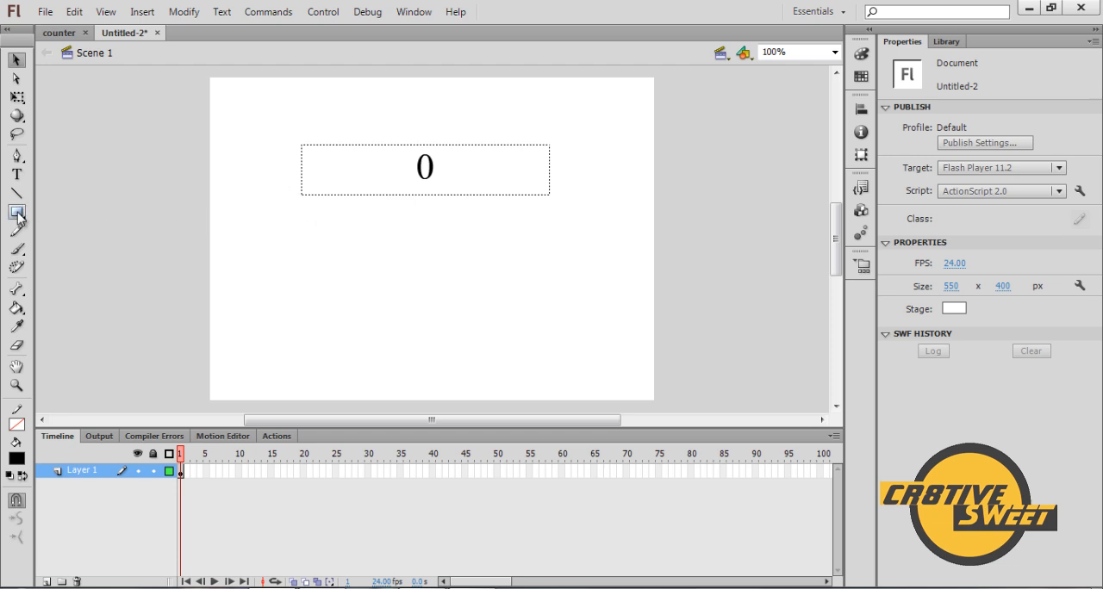
left_click(17, 213)
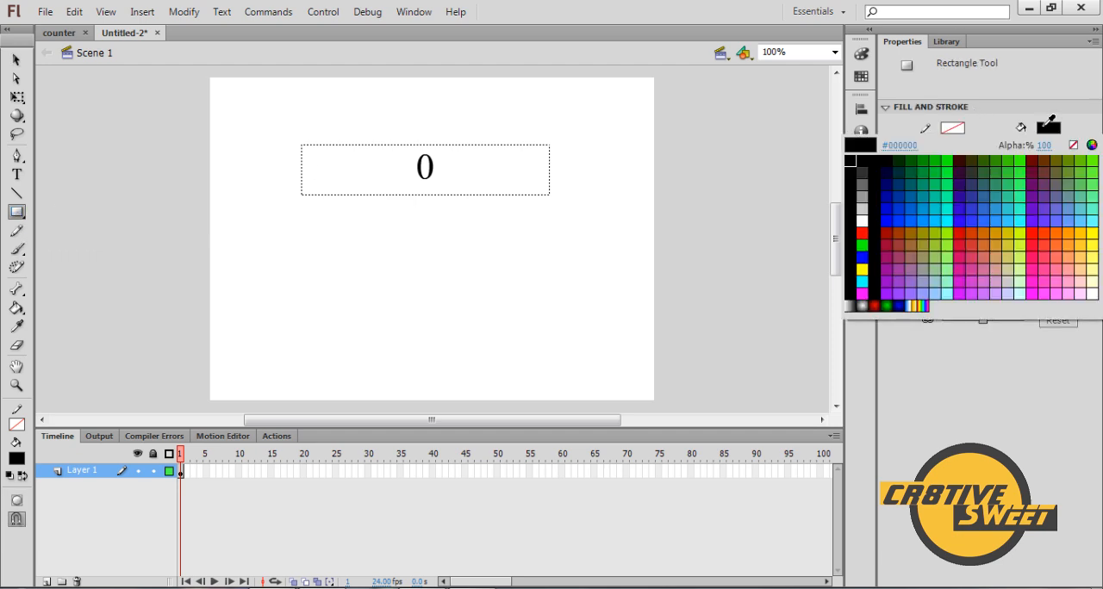
left_click(924, 244)
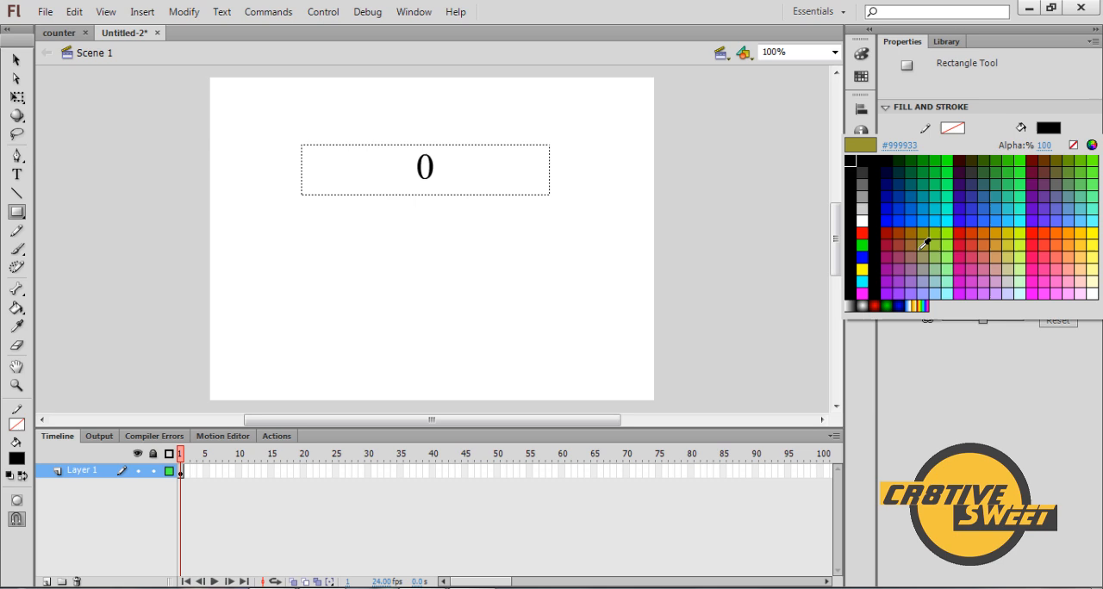
left_click(916, 231)
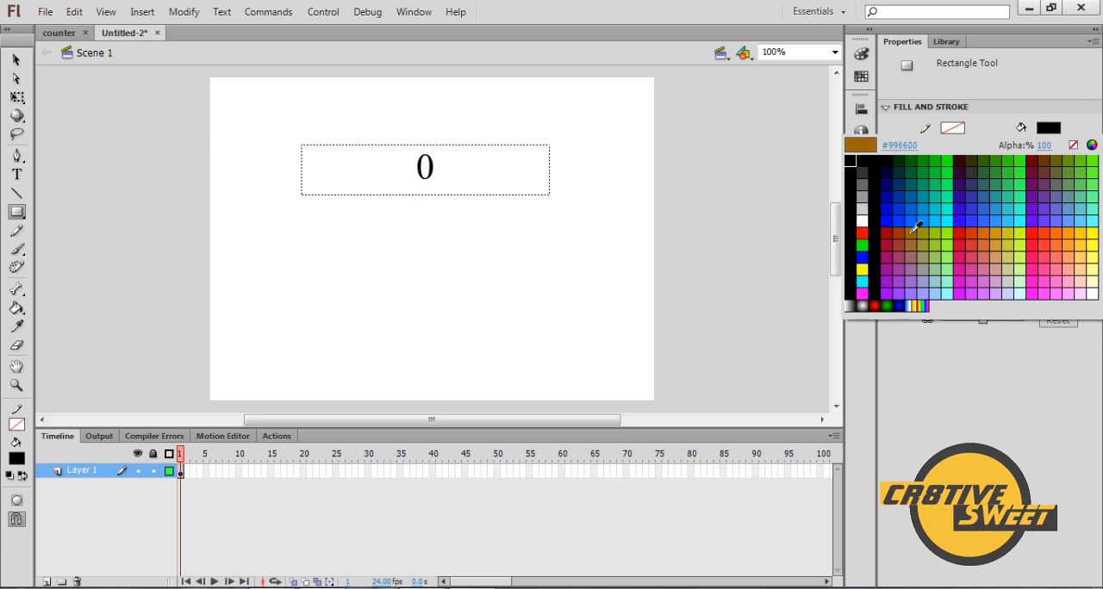
left_click(916, 227)
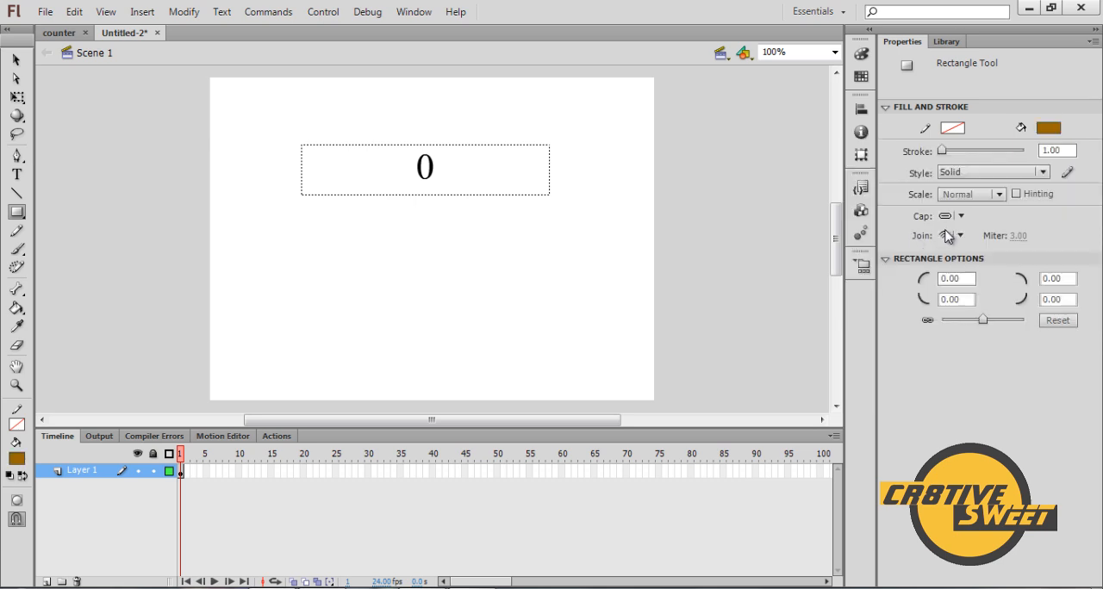
left_click_drag(239, 252, 380, 317)
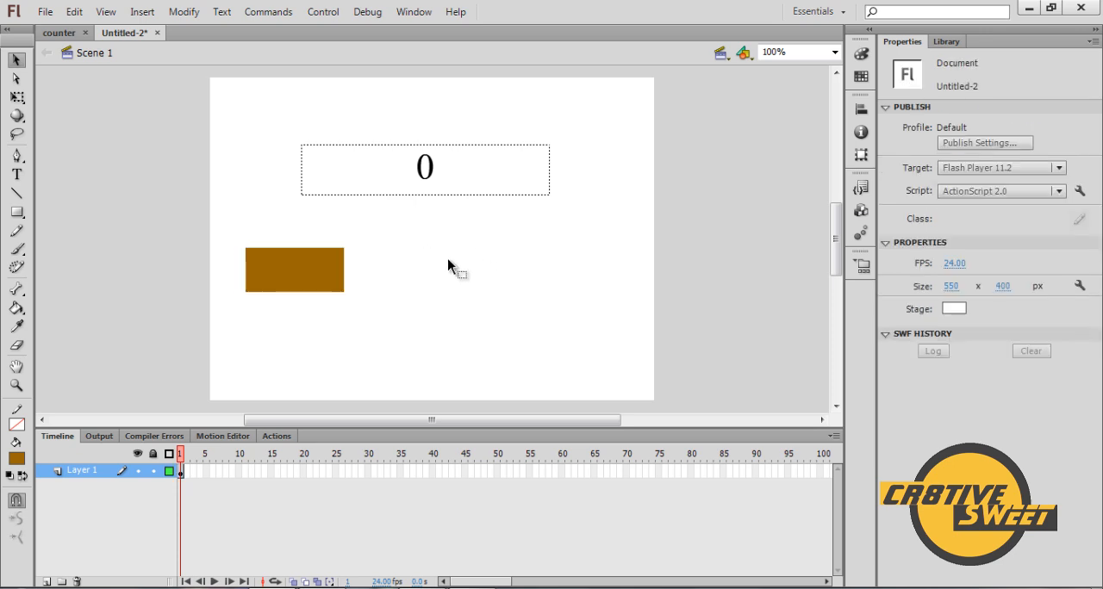
left_click(15, 175)
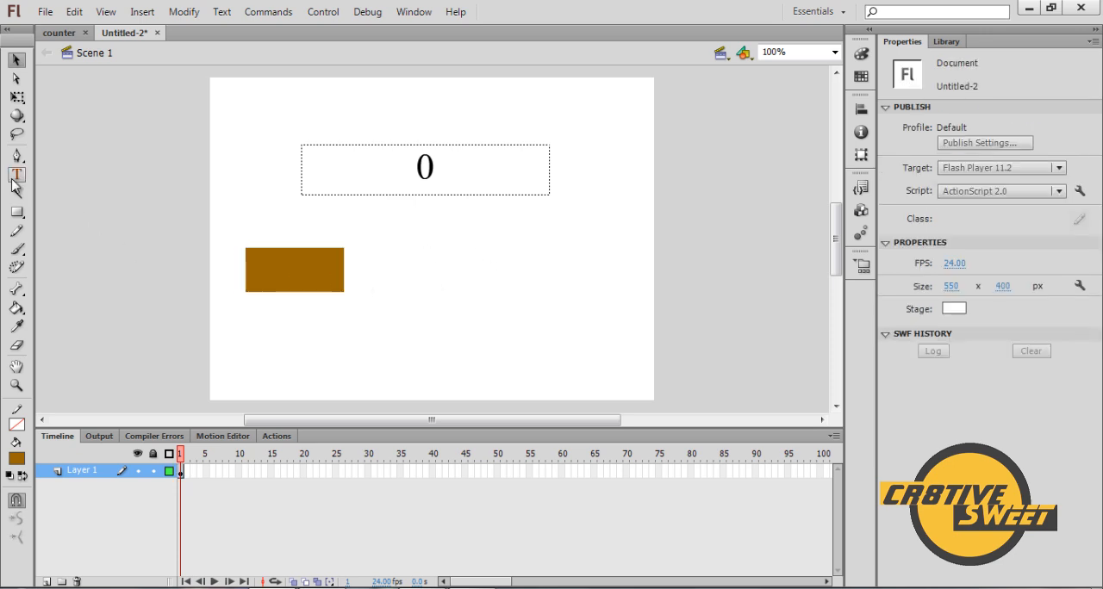
left_click(15, 174)
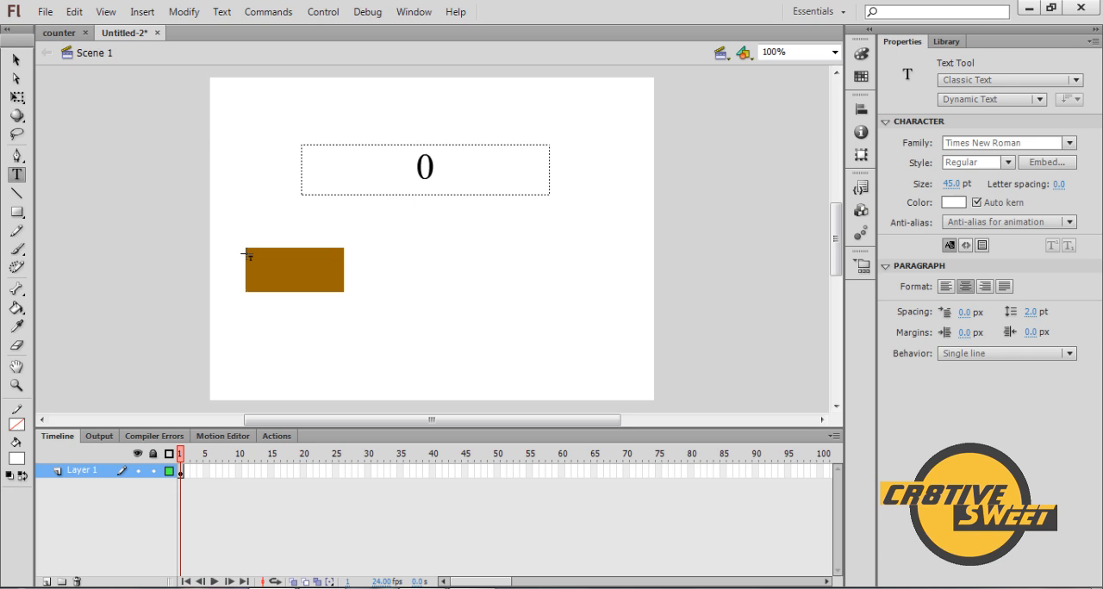
Type a 20 pt 'Press Me' label, shrink it to one line and move it onto the rectangle
left_click(293, 269)
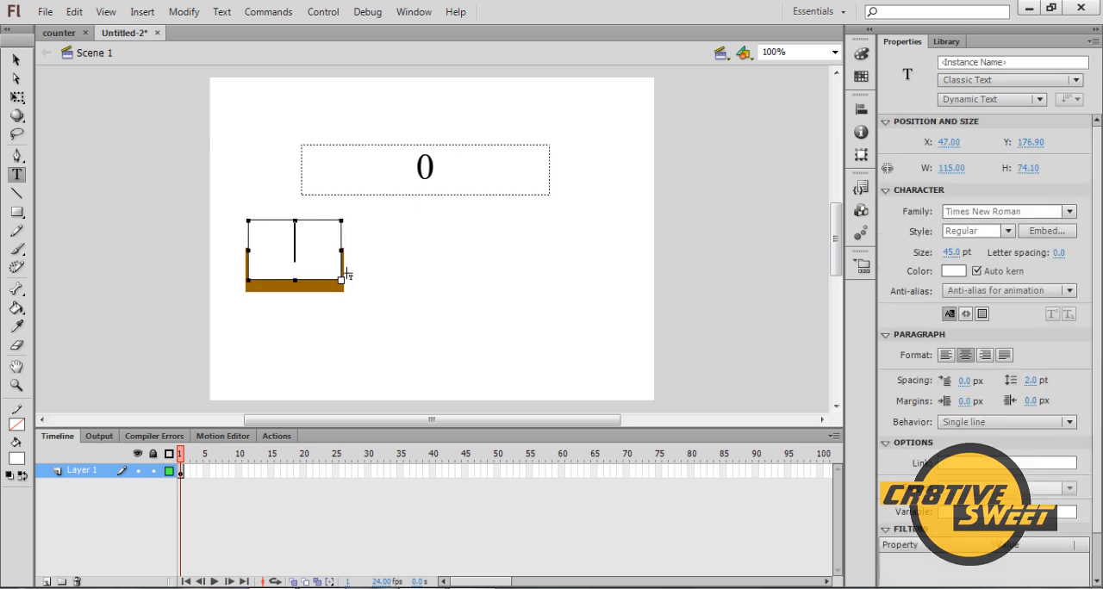
type("P")
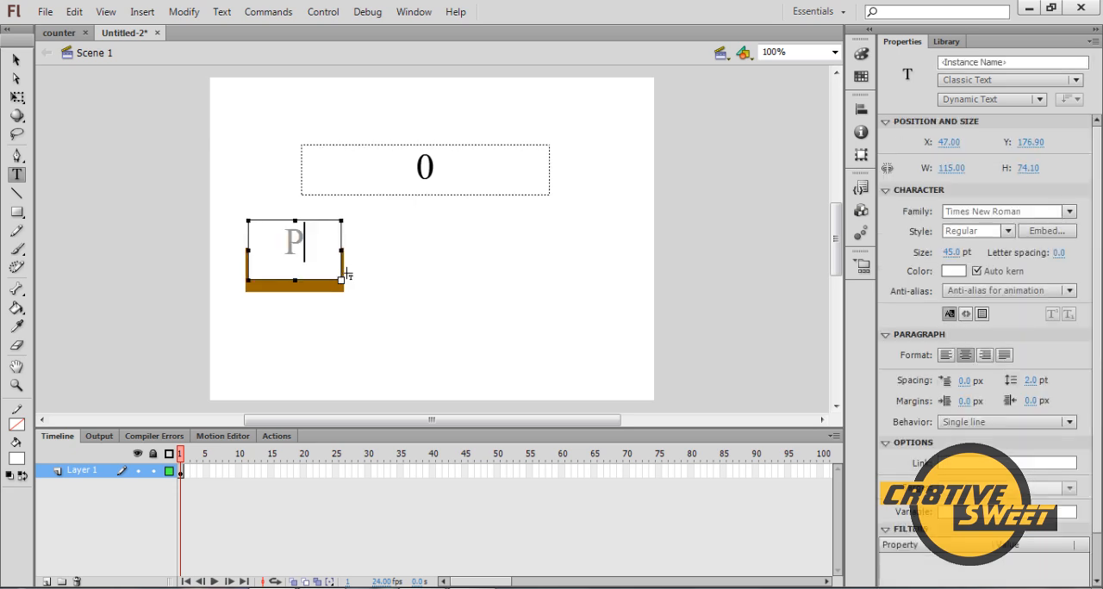
type("ress Me")
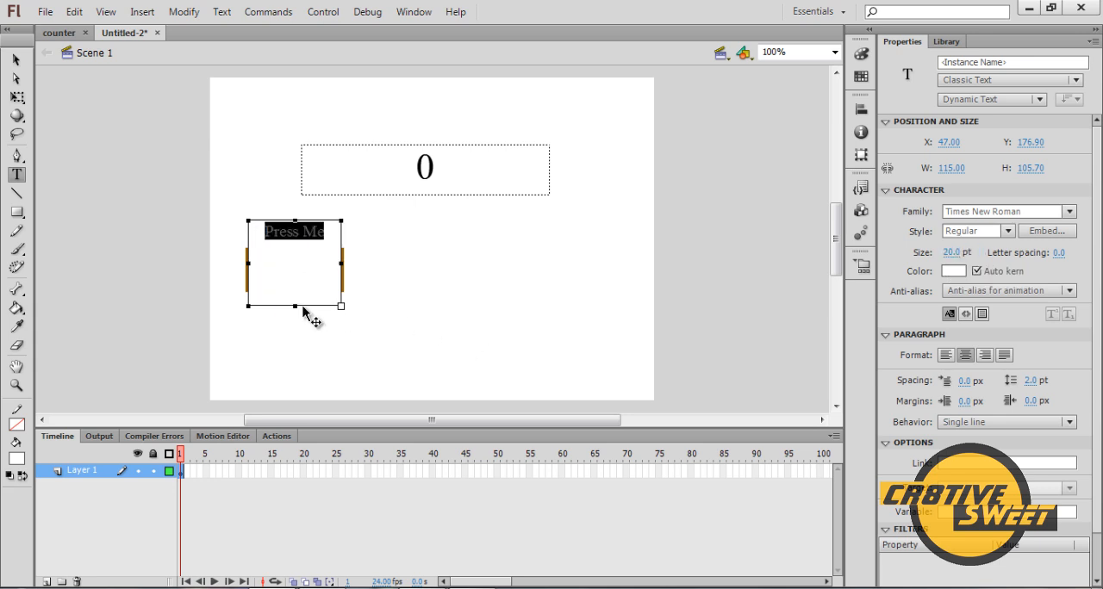
left_click_drag(294, 305, 294, 244)
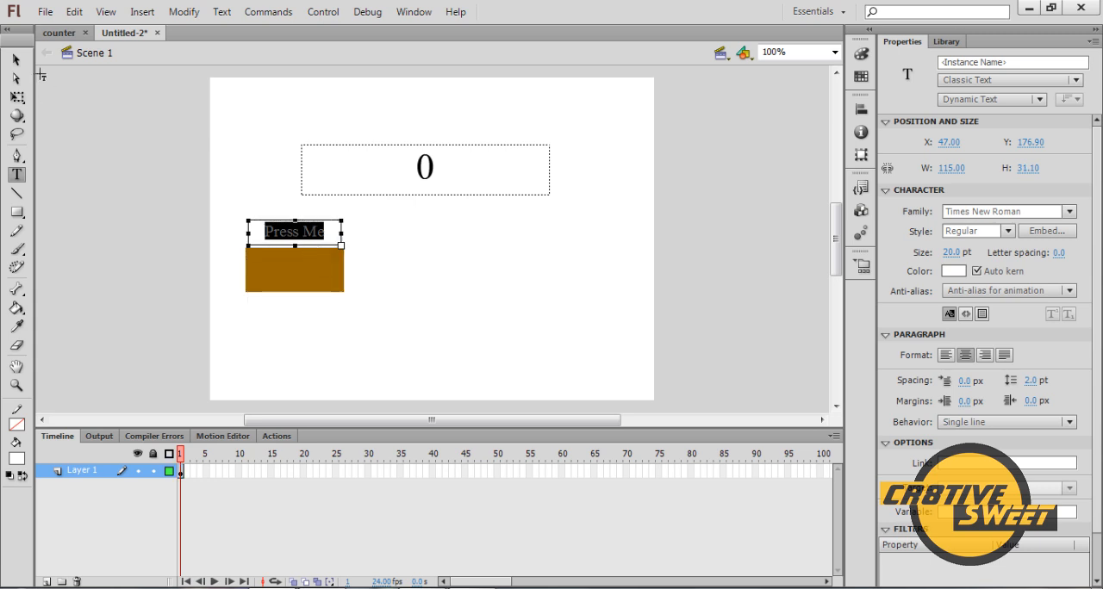
left_click_drag(293, 231, 294, 261)
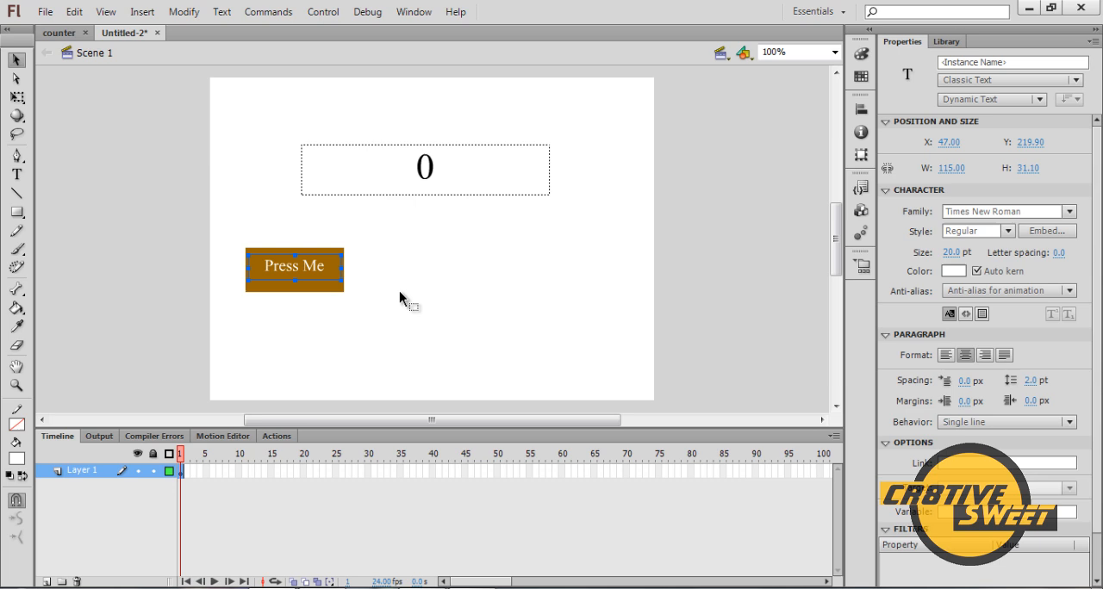
Change the Press Me label from Dynamic Text to Static Text, then deselect it
left_click(989, 99)
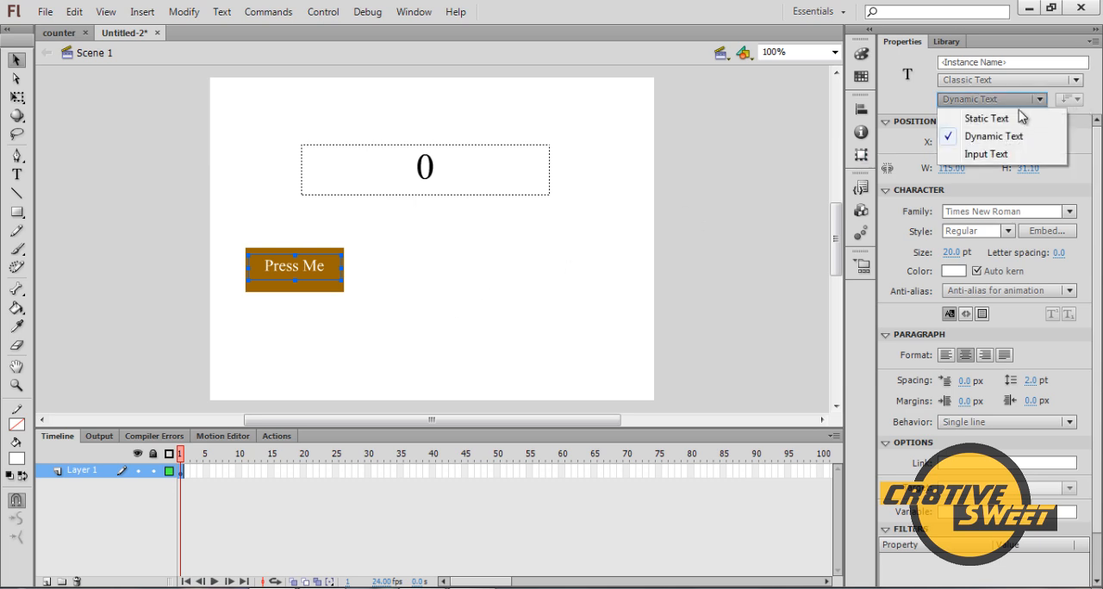
mouse_move(986, 118)
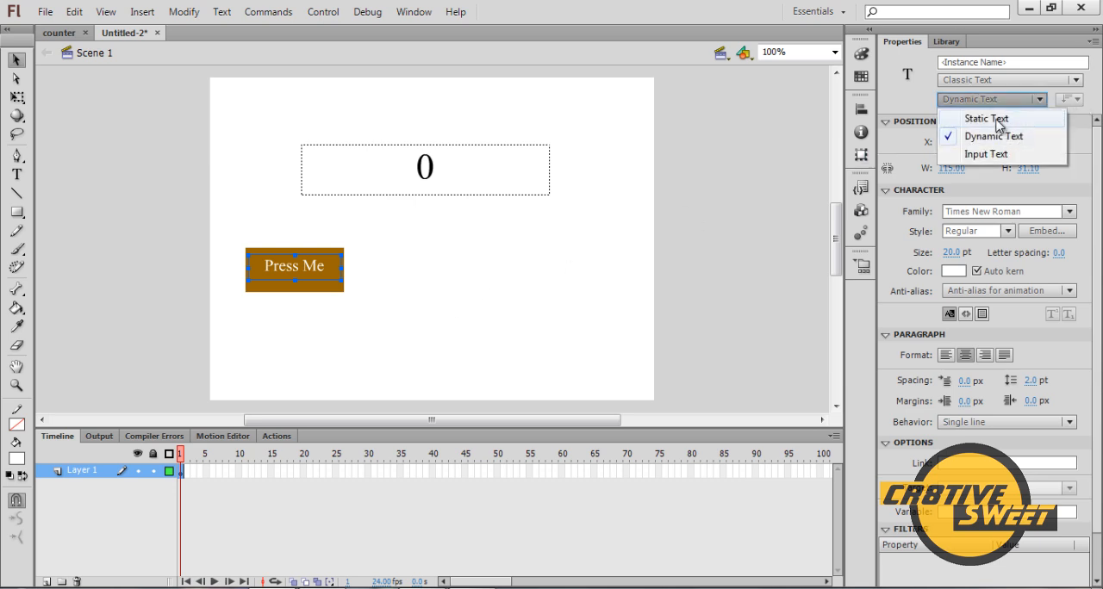
left_click(985, 118)
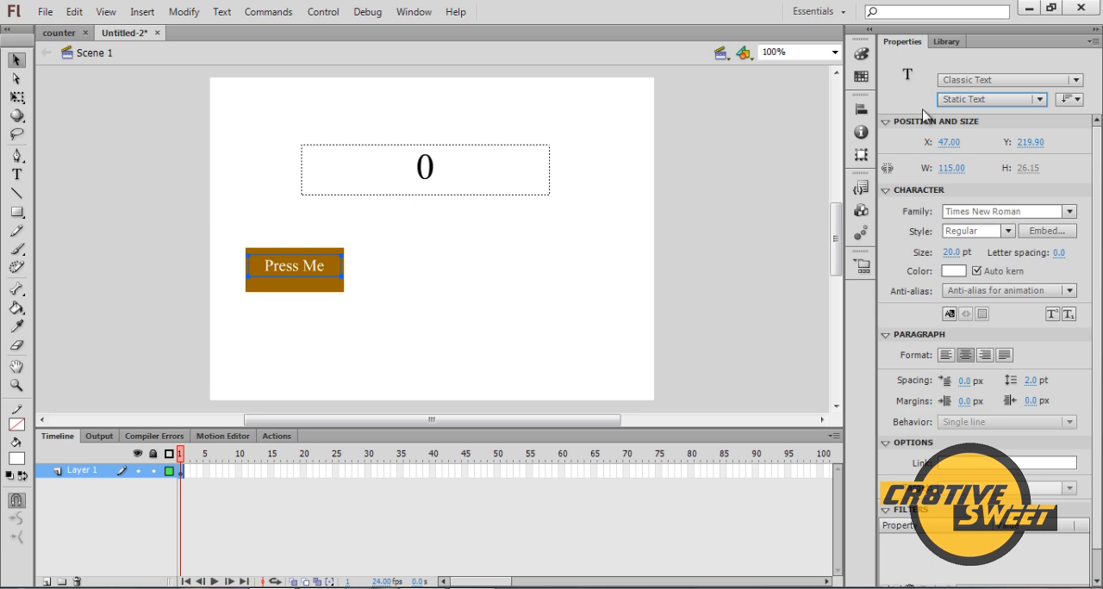
mouse_move(457, 198)
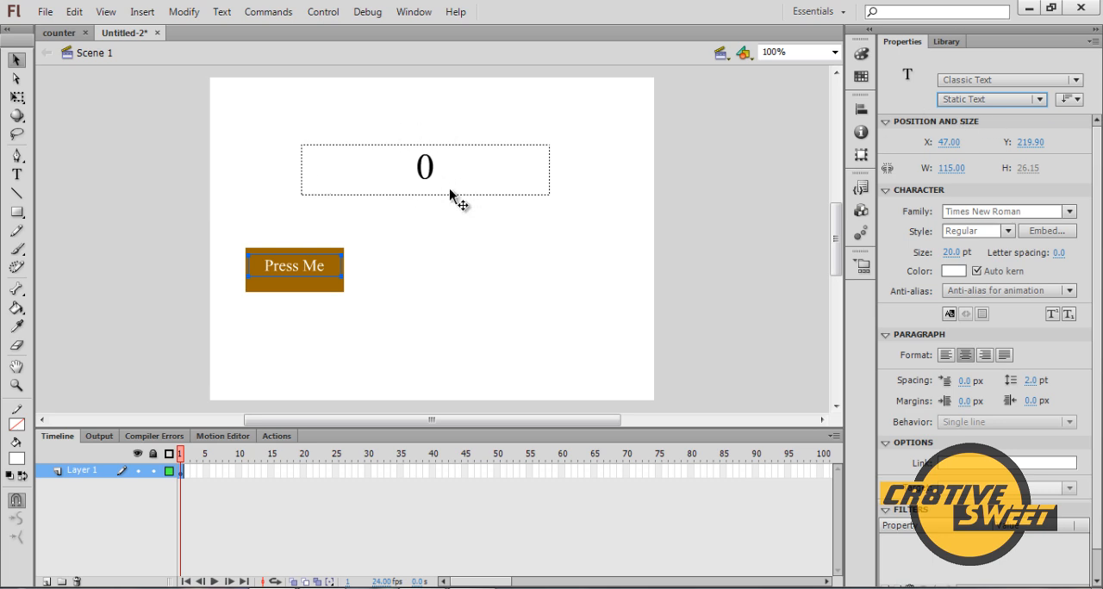
mouse_move(334, 306)
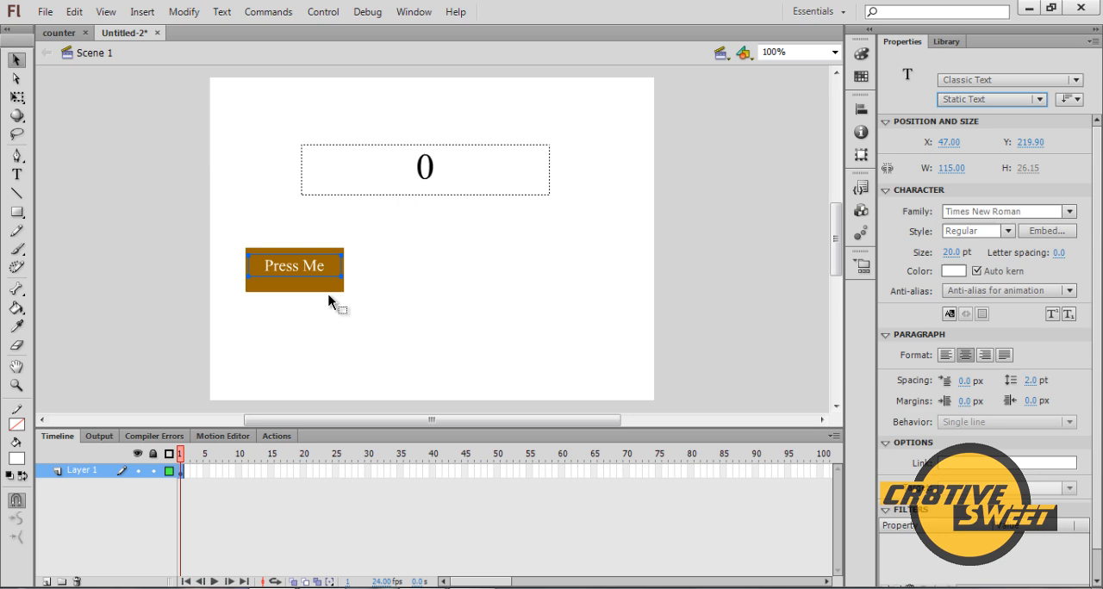
mouse_move(316, 271)
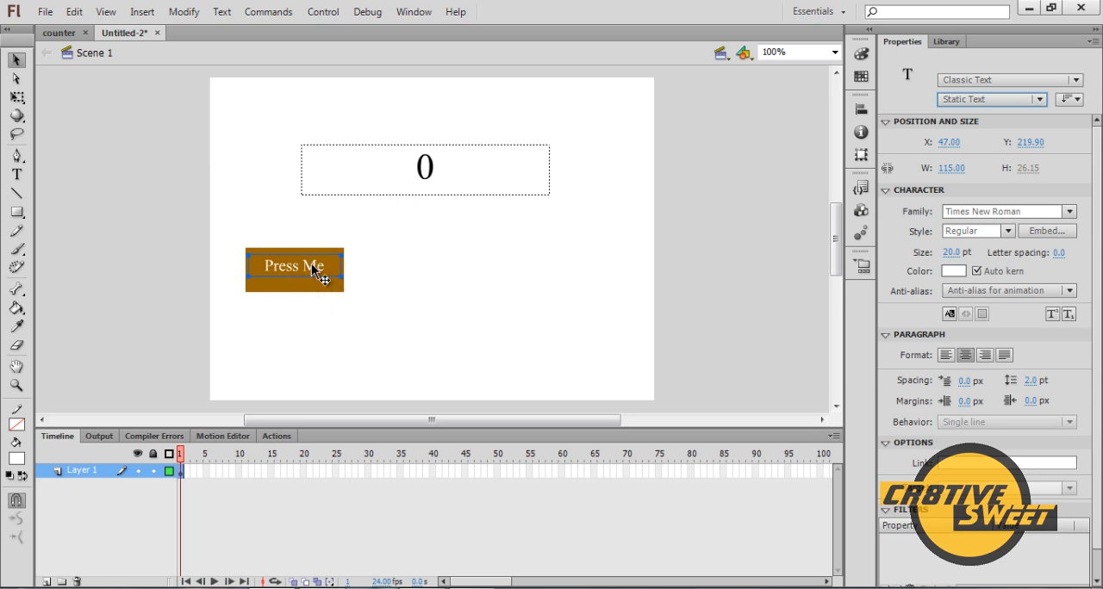
left_click(294, 265)
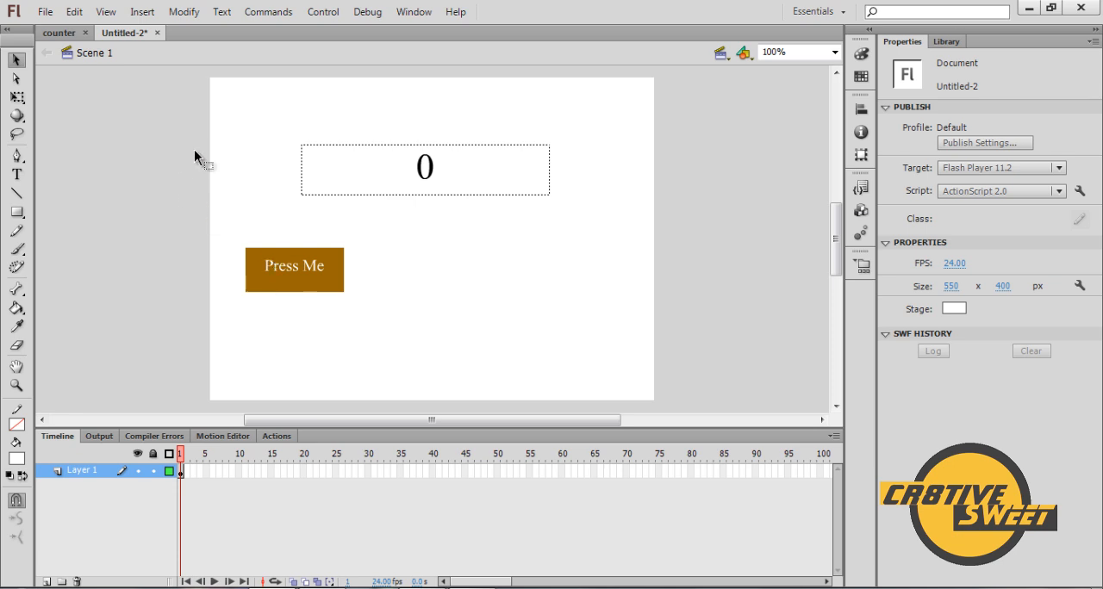
mouse_move(357, 331)
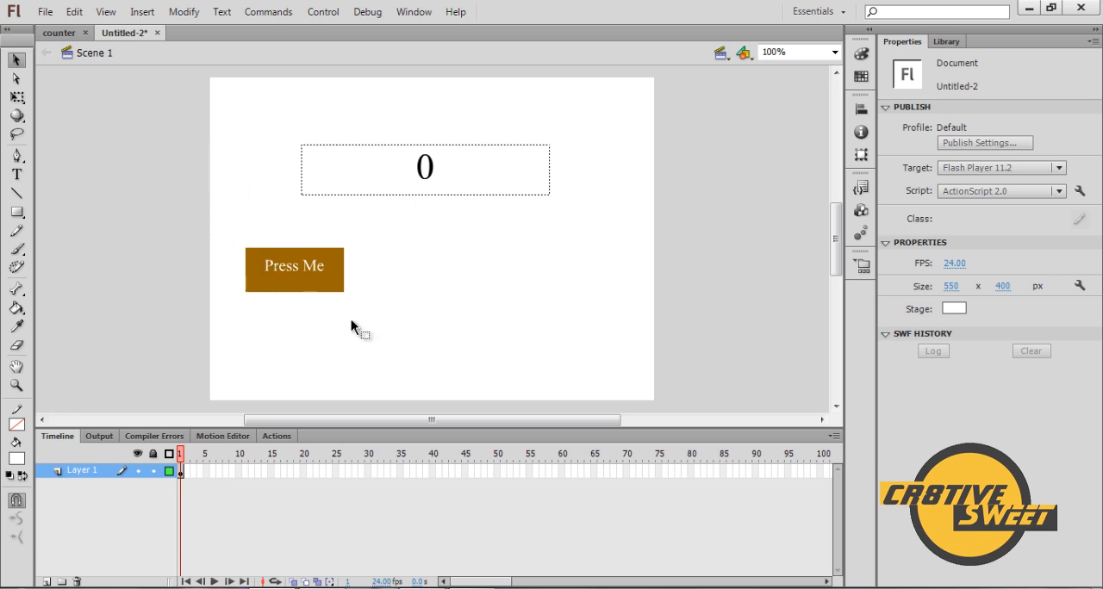
Convert the brown rectangle and Press Me label into a Button symbol named 'button'
left_click(294, 269)
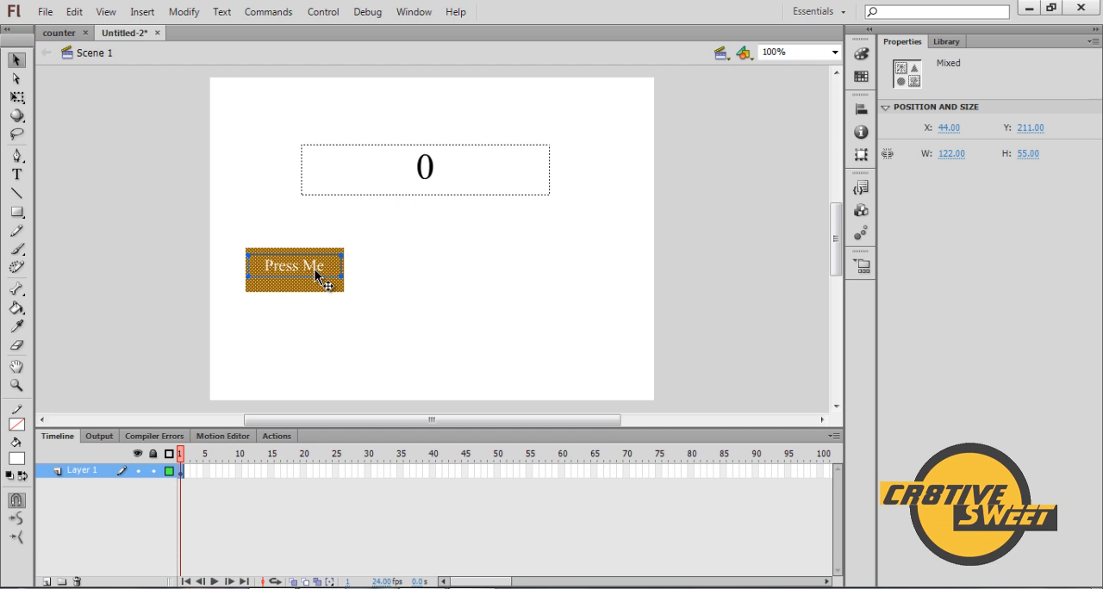
right_click(295, 269)
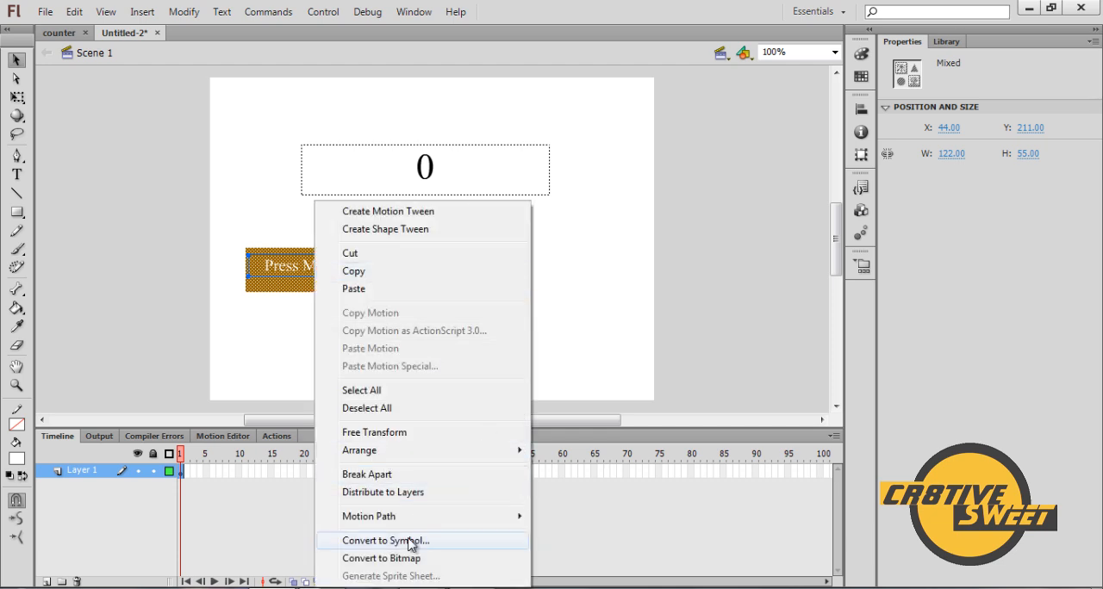
left_click(385, 540)
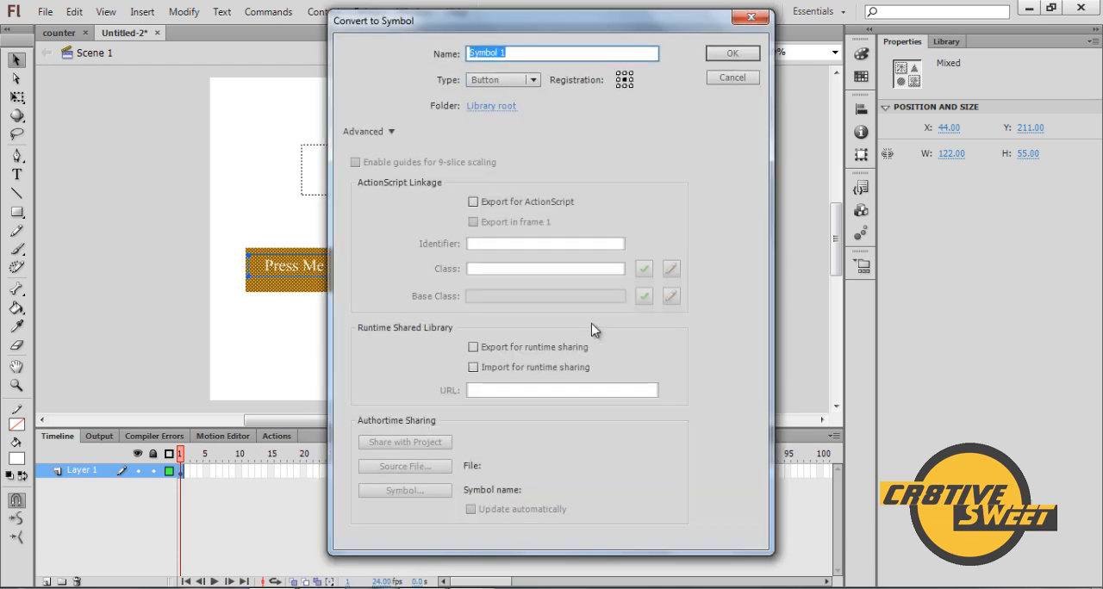
type("butt")
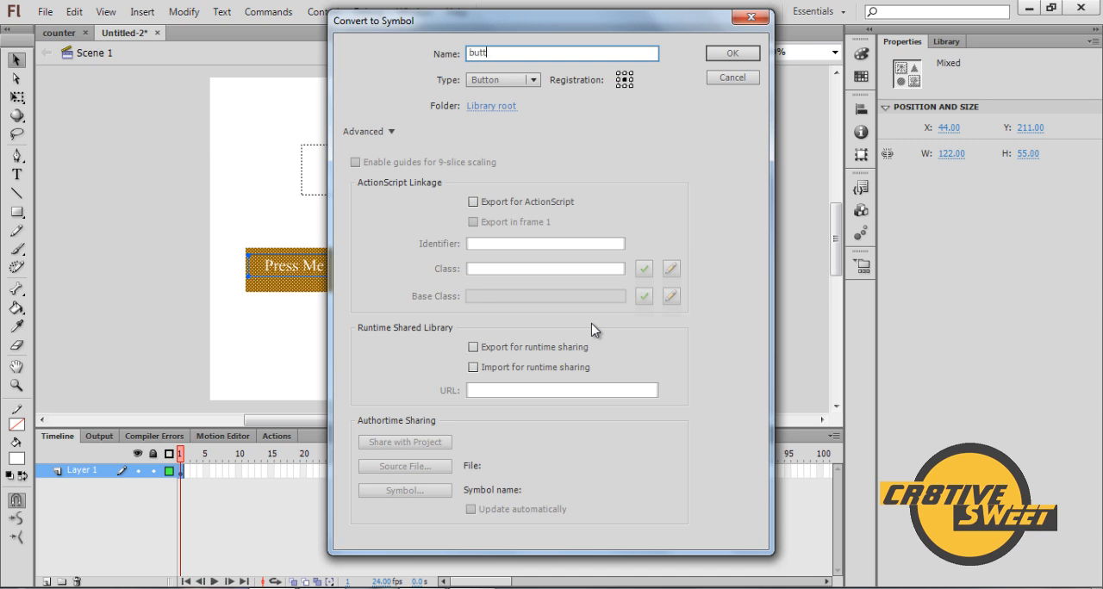
type("on")
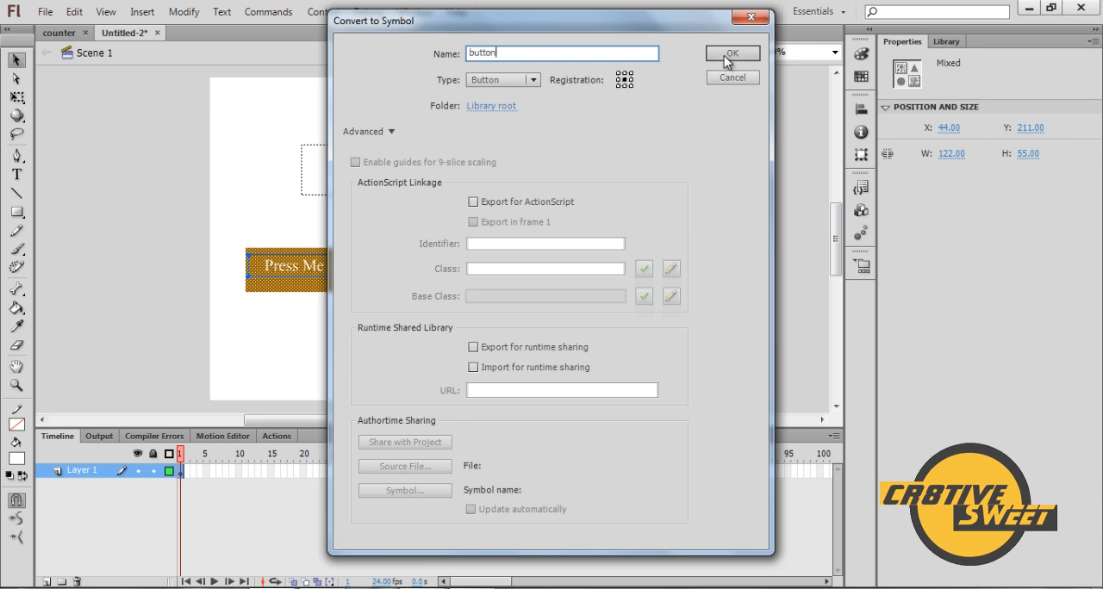
left_click(731, 53)
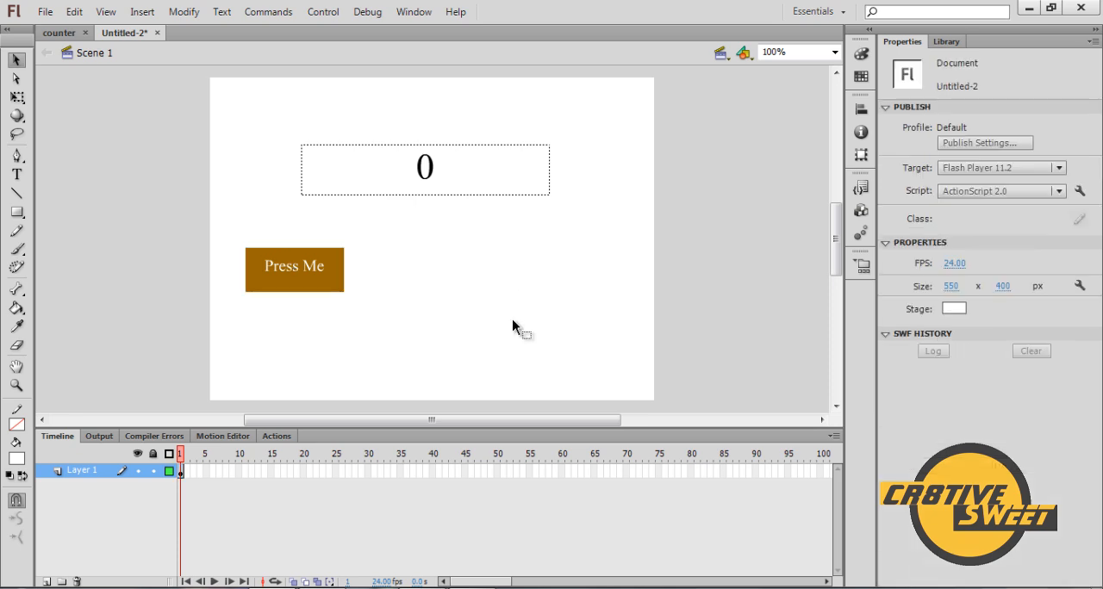
mouse_move(79, 176)
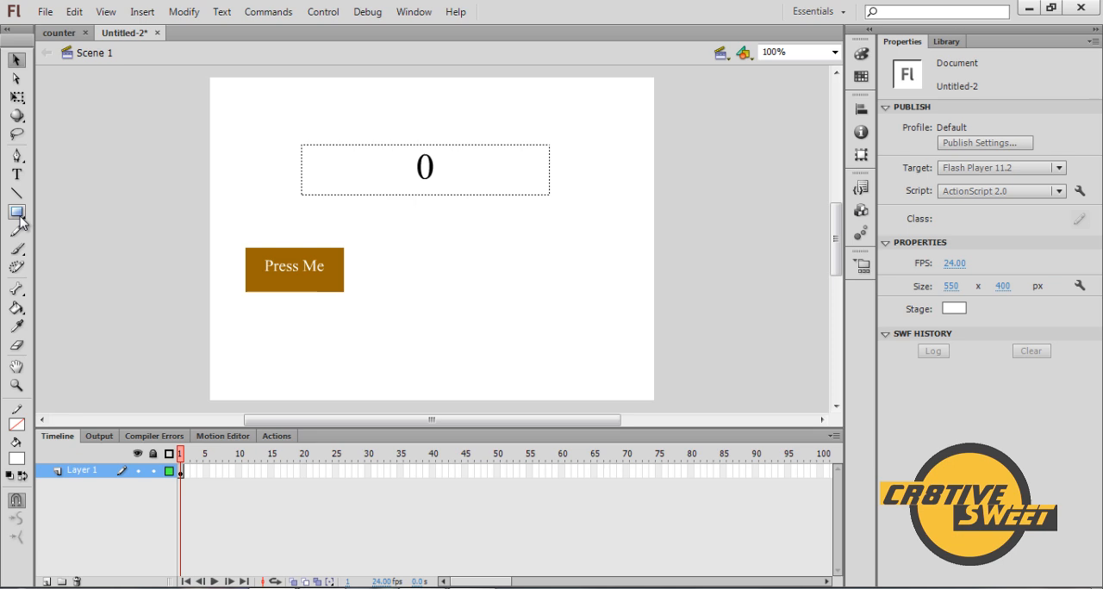
Select the Rectangle tool and pick an orange-red fill from the swatches
left_click(16, 213)
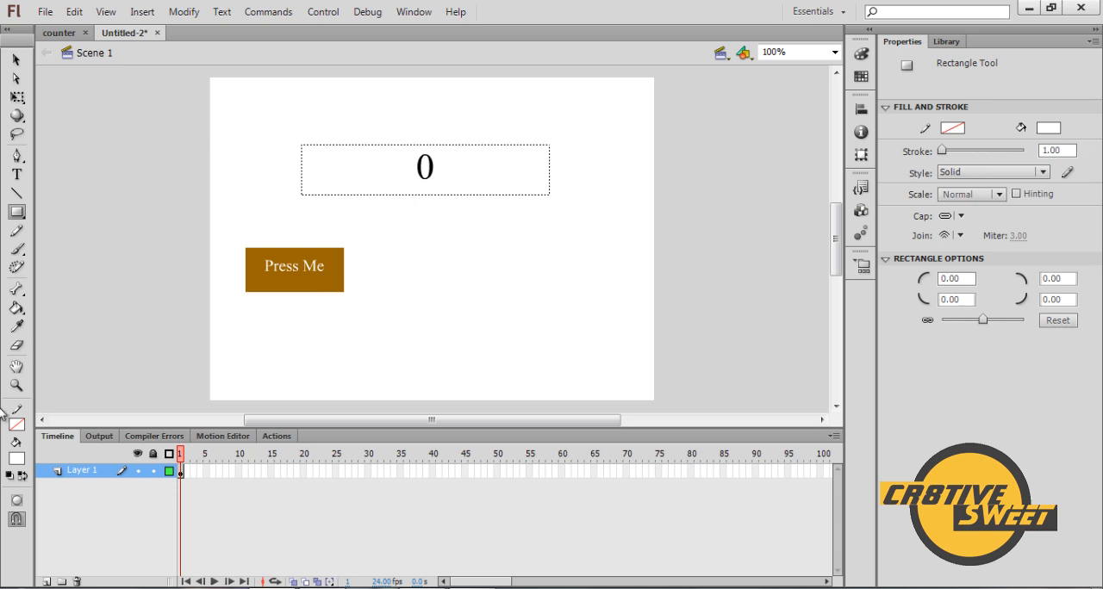
left_click(17, 211)
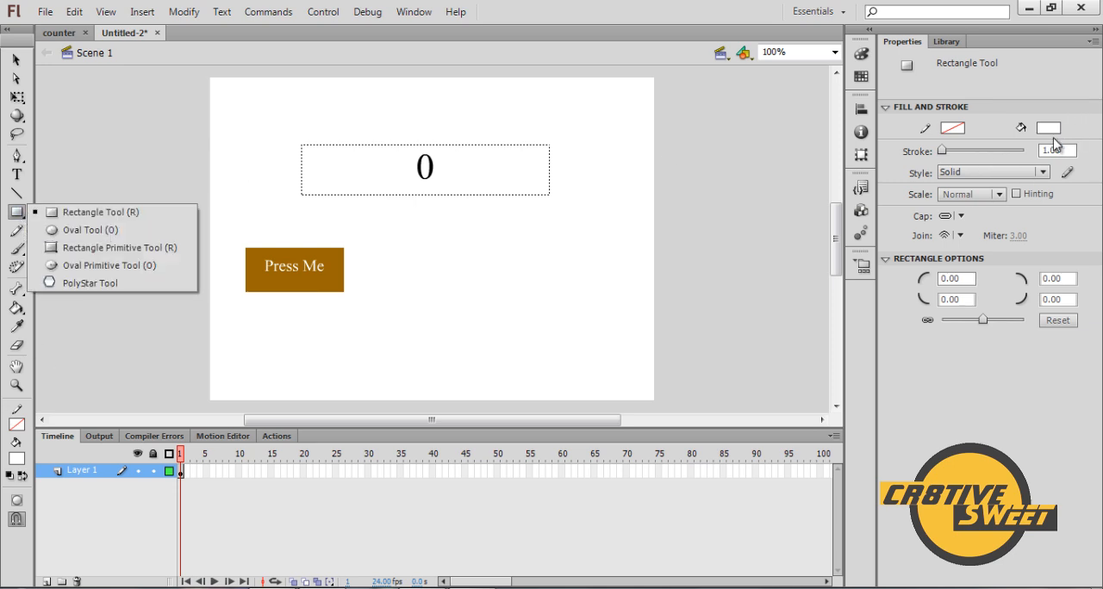
left_click(1048, 127)
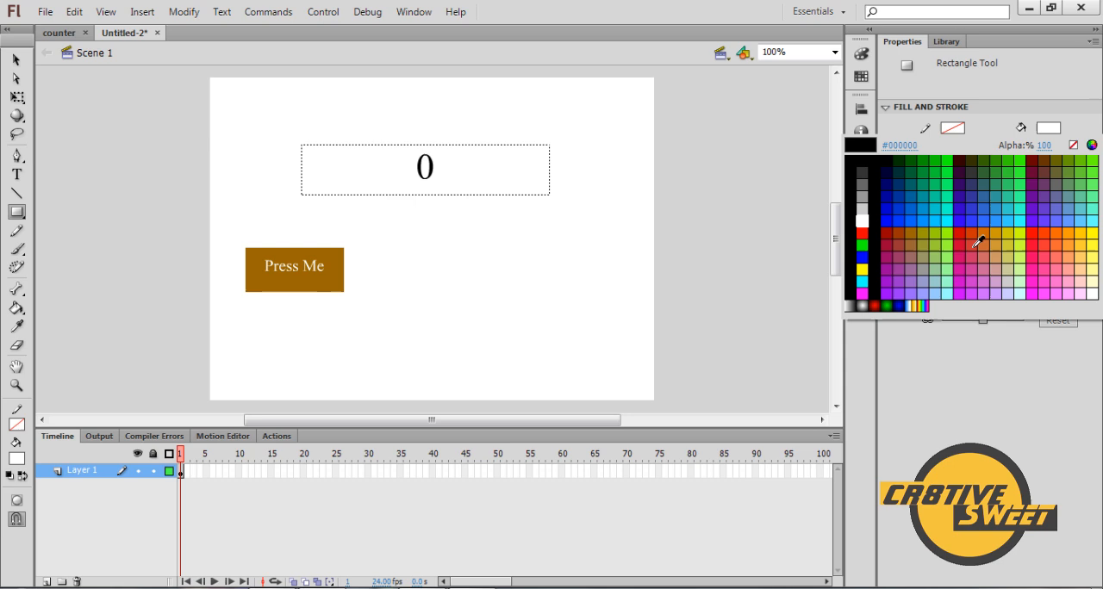
left_click(999, 240)
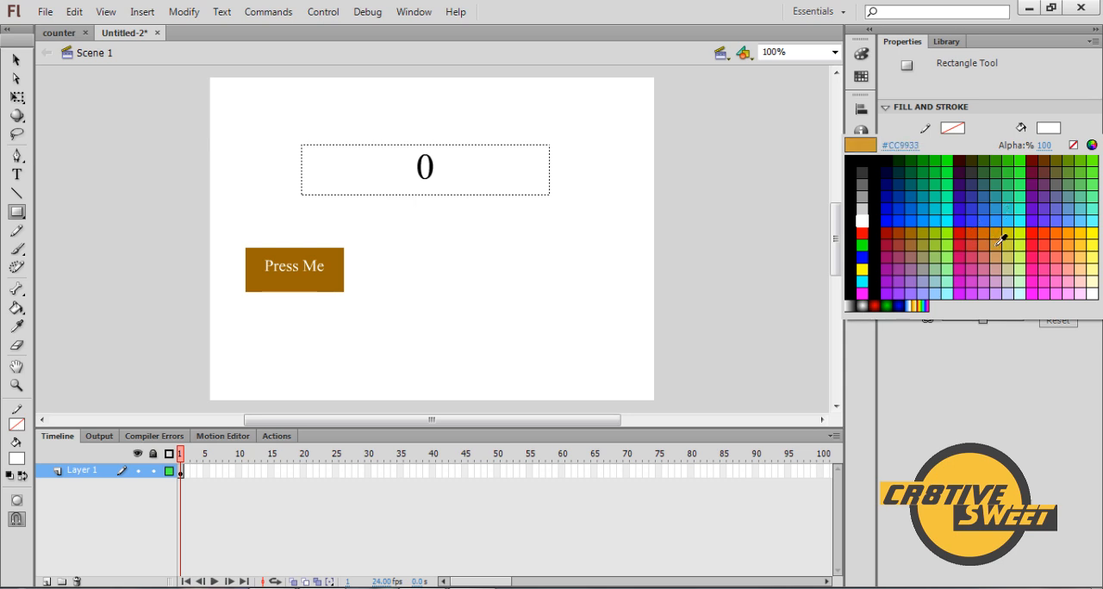
left_click(1082, 243)
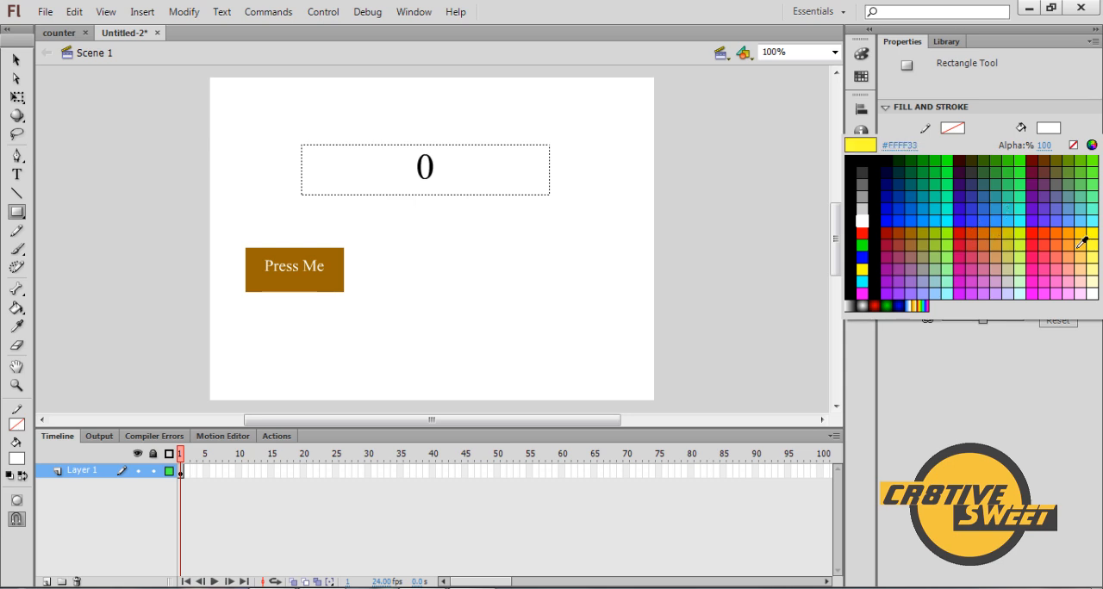
left_click(1051, 228)
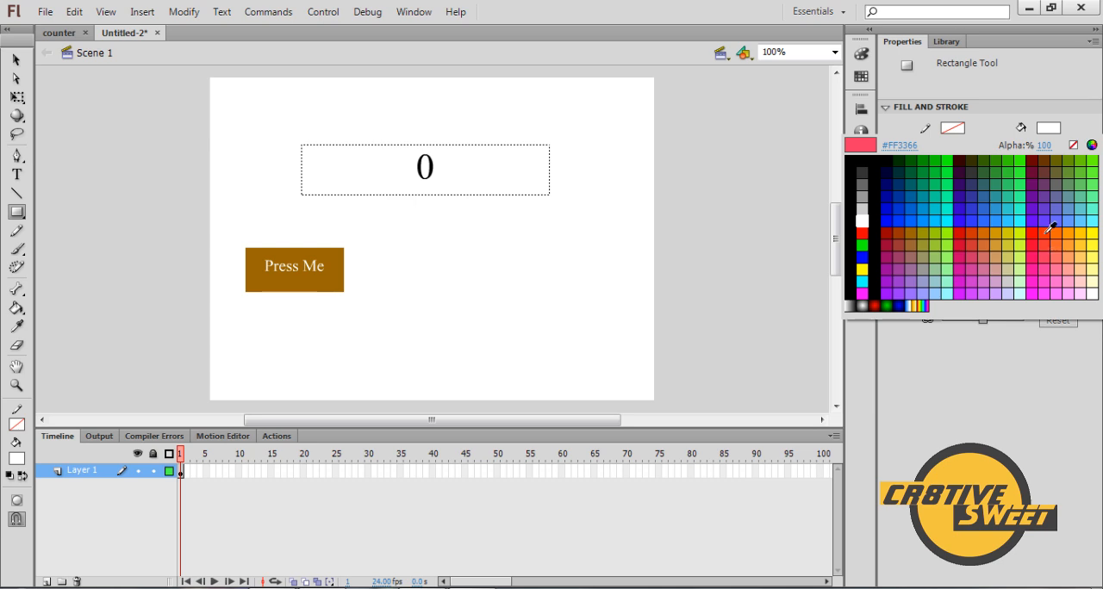
left_click(1051, 225)
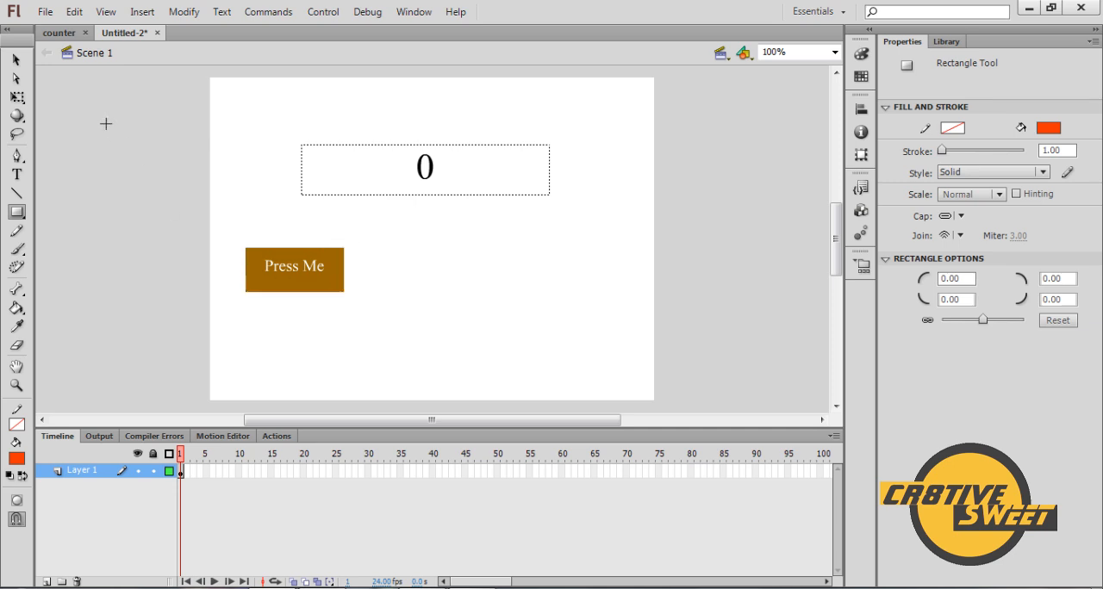
mouse_move(237, 257)
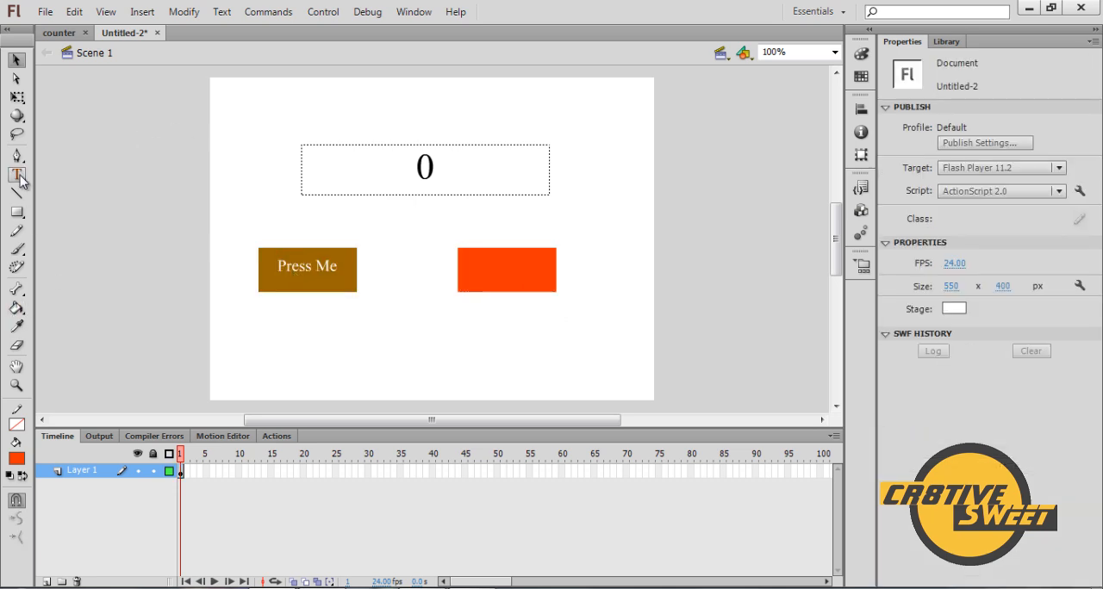
Type the 'Reset' label (entered as 'Resset') on the orange-red rectangle
left_click(16, 176)
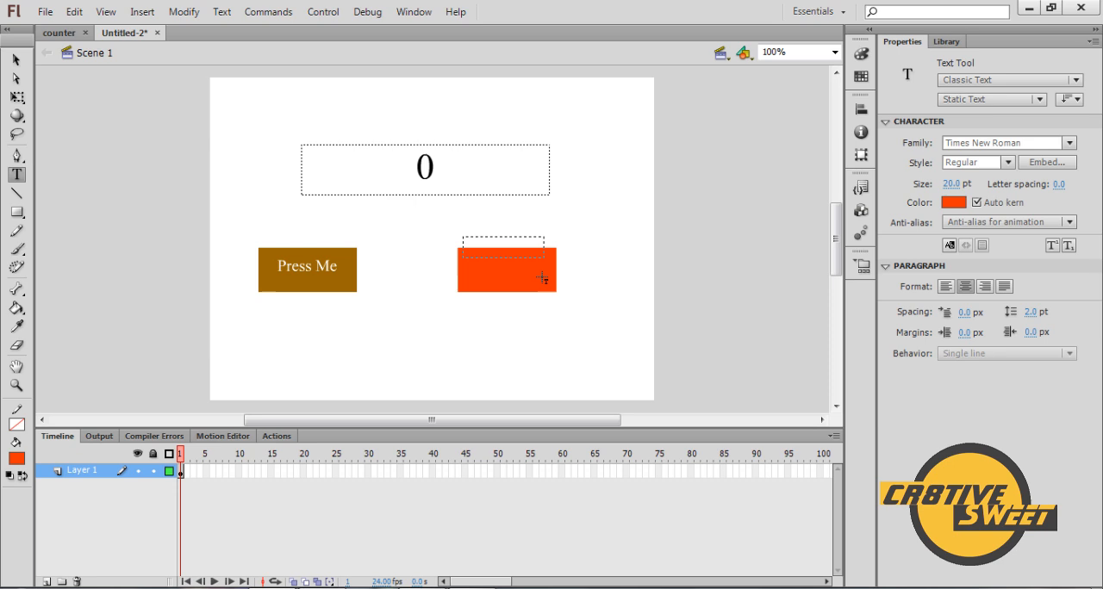
left_click(507, 250)
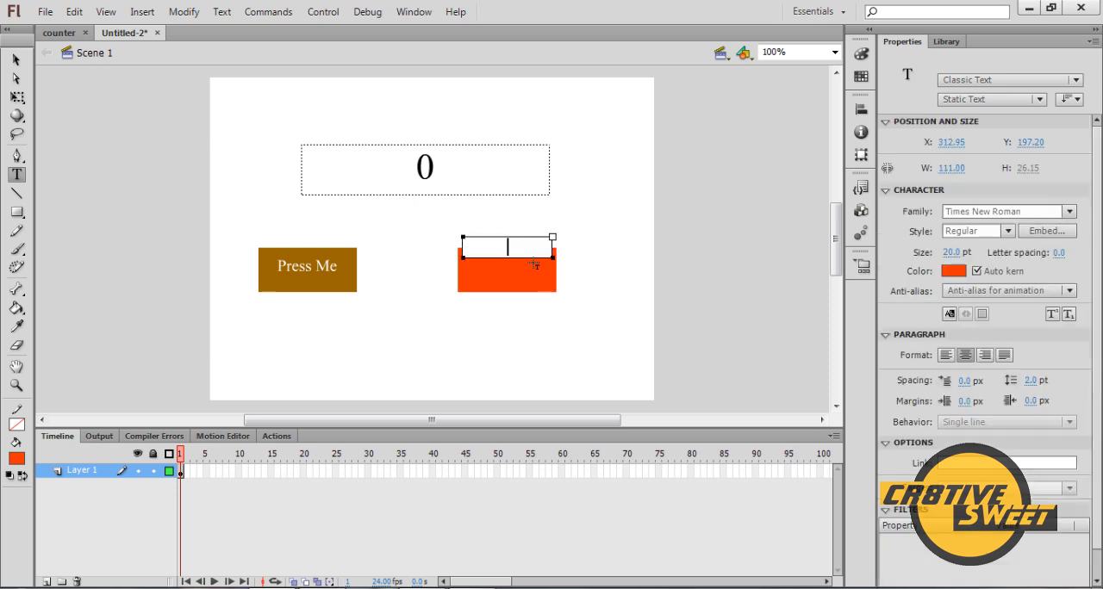
type("Resset")
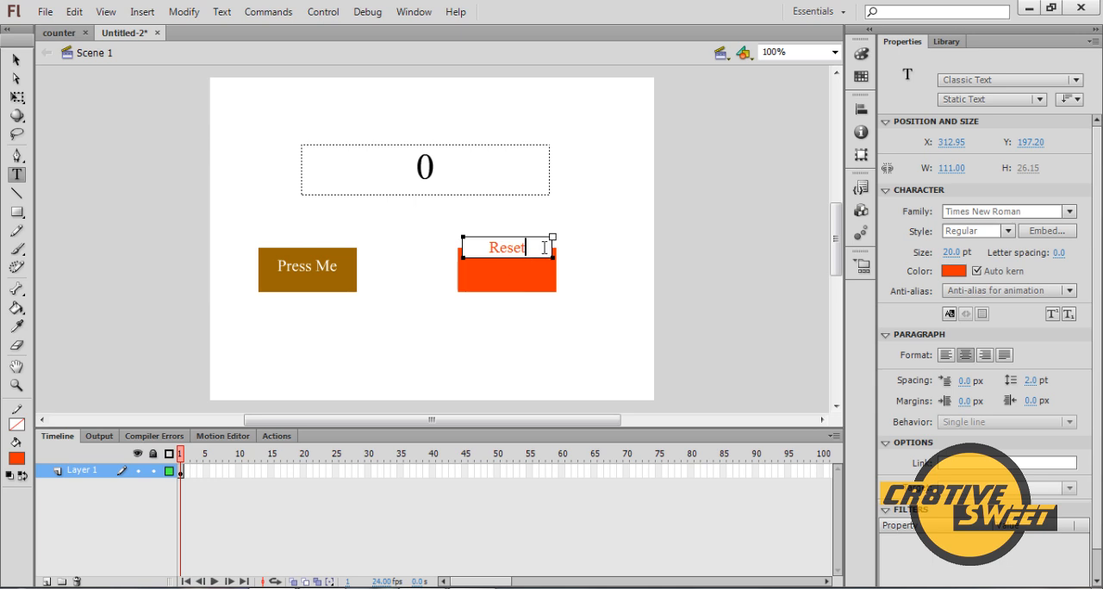
left_click(952, 271)
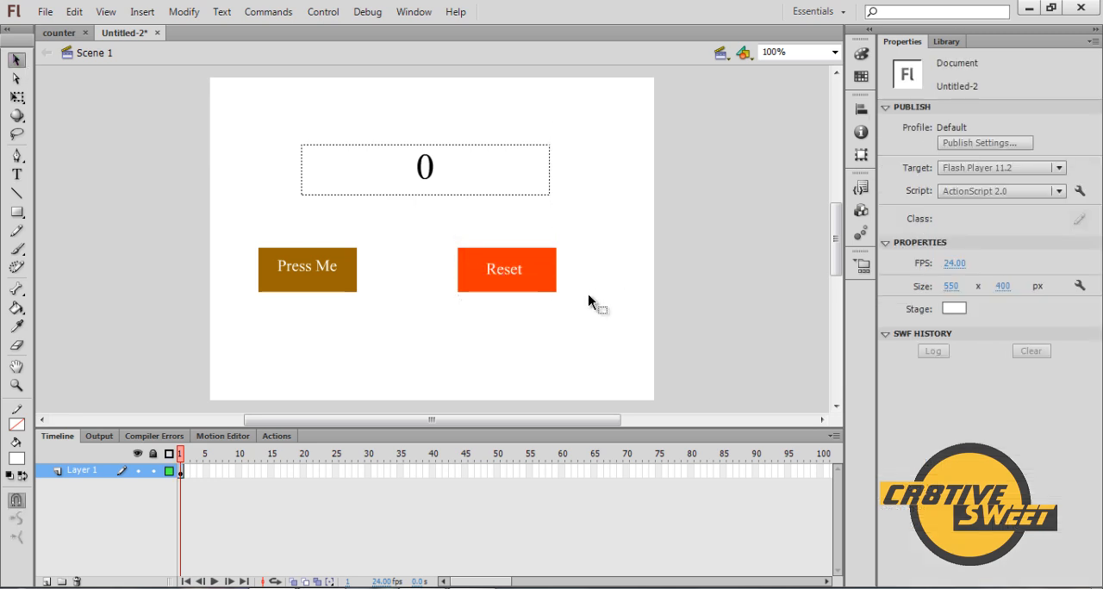
mouse_move(534, 334)
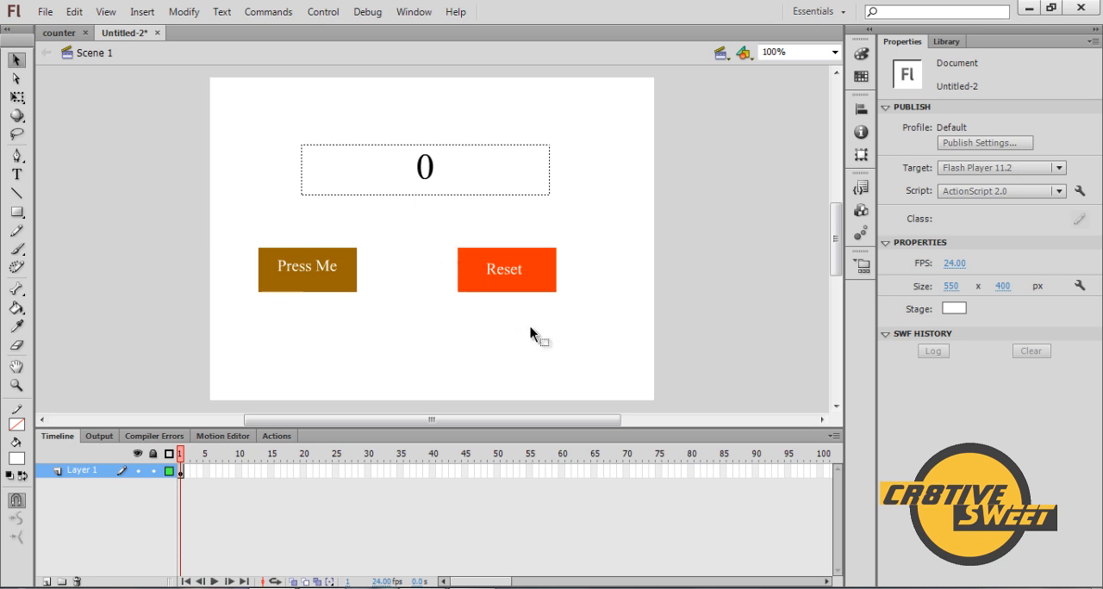
Convert the orange-red rectangle and its Reset label into a Button symbol named 'Reset'
left_click(506, 270)
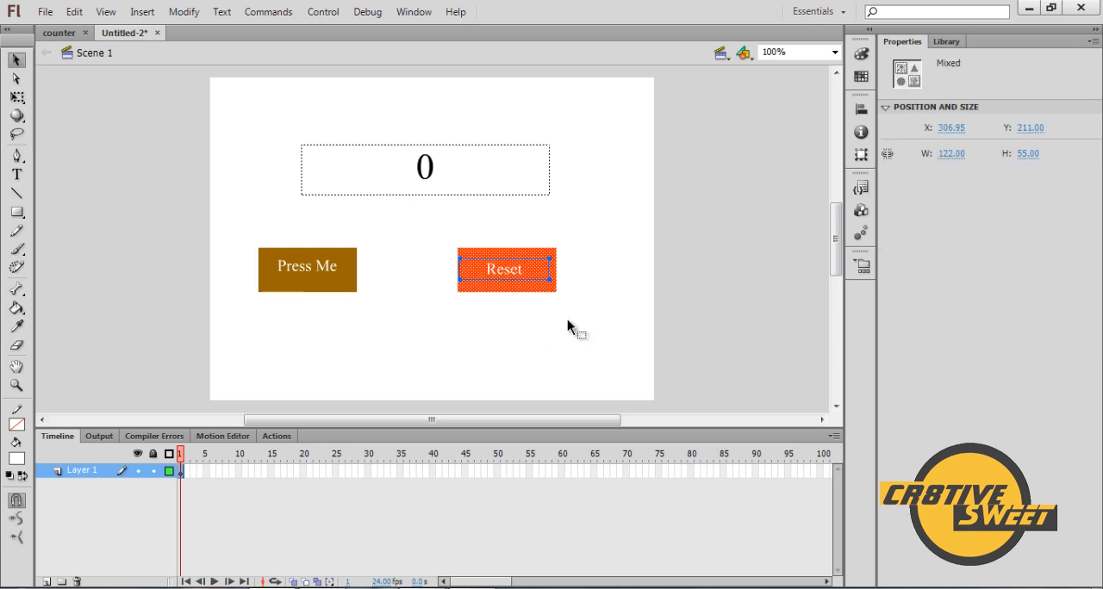
mouse_move(517, 280)
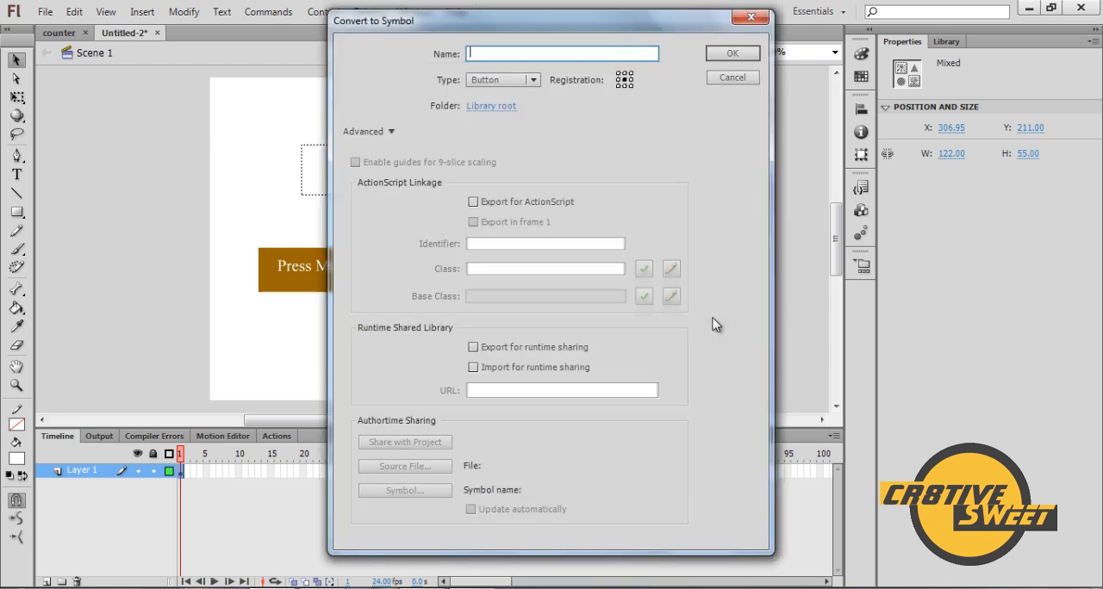
type("Reset")
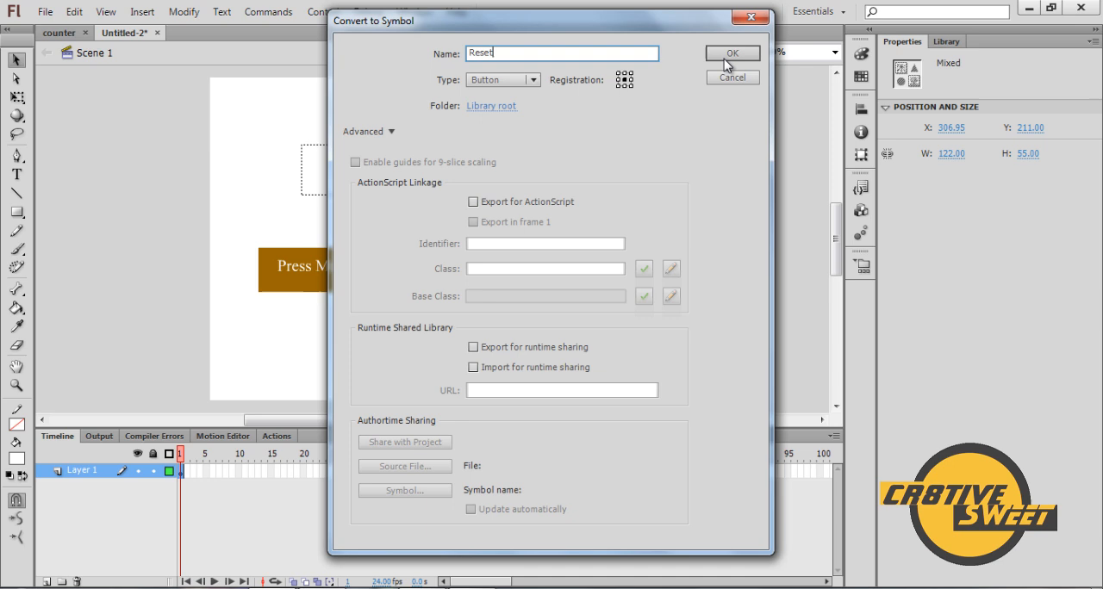
left_click(732, 53)
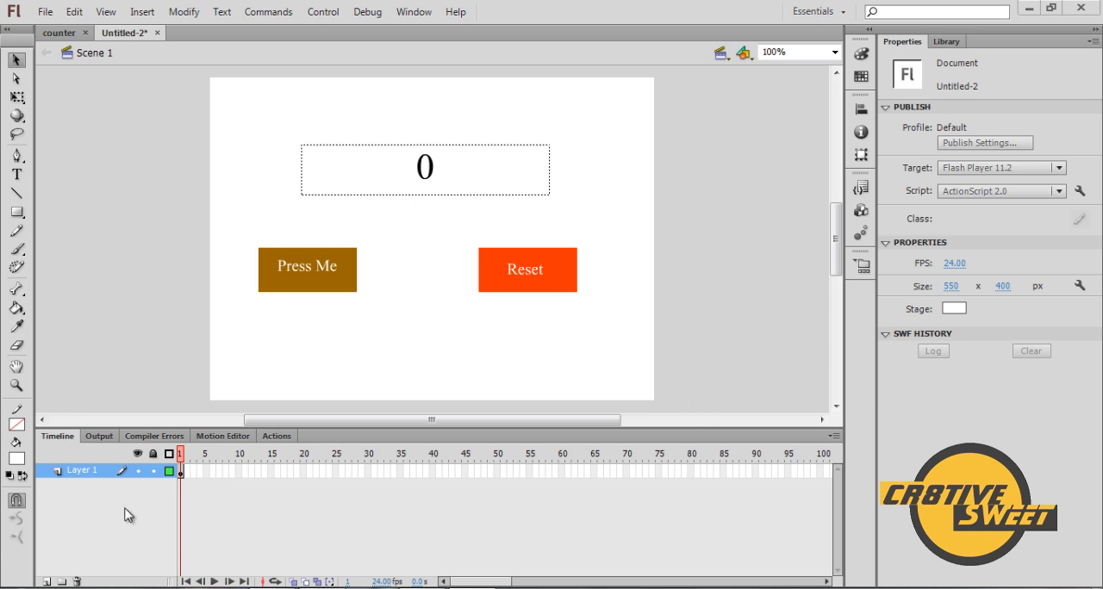
mouse_move(181, 477)
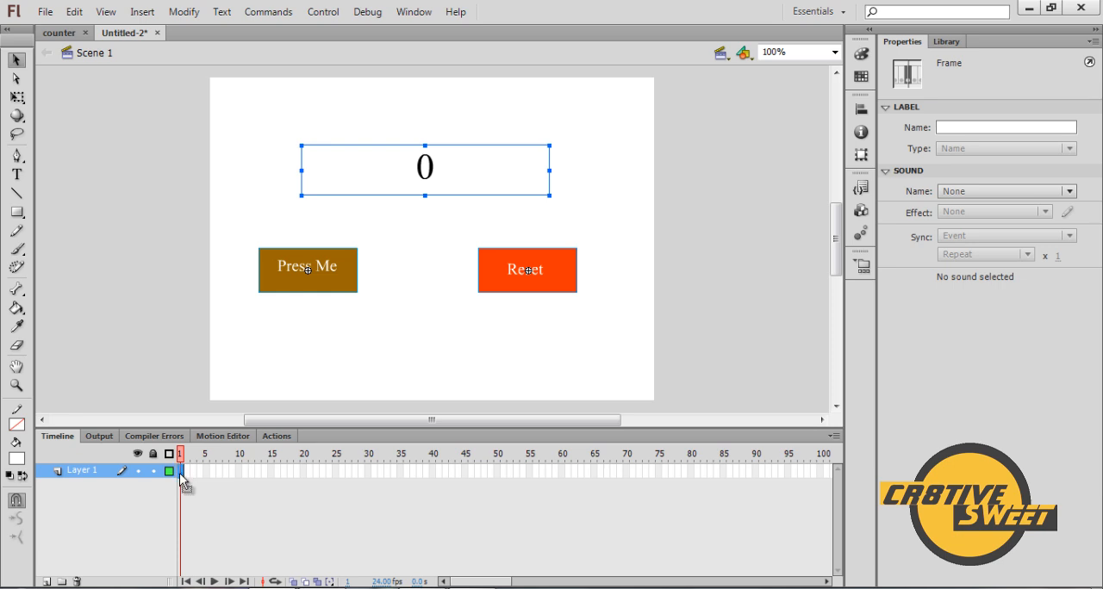
mouse_move(275, 472)
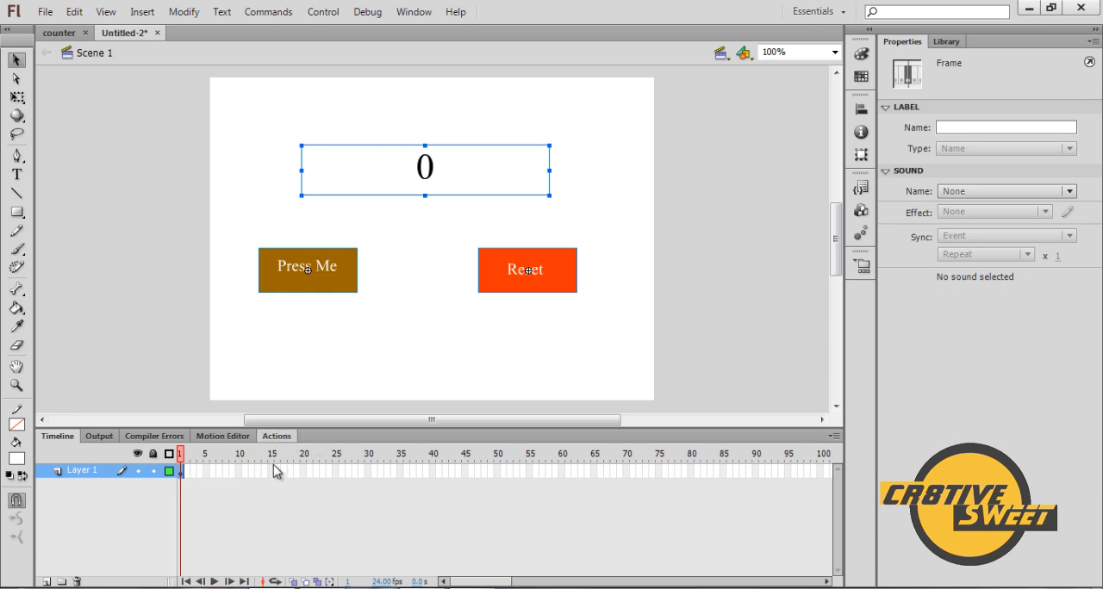
Write the frame 1 script: var counter:Number = new Number(); counter=0;
left_click(276, 435)
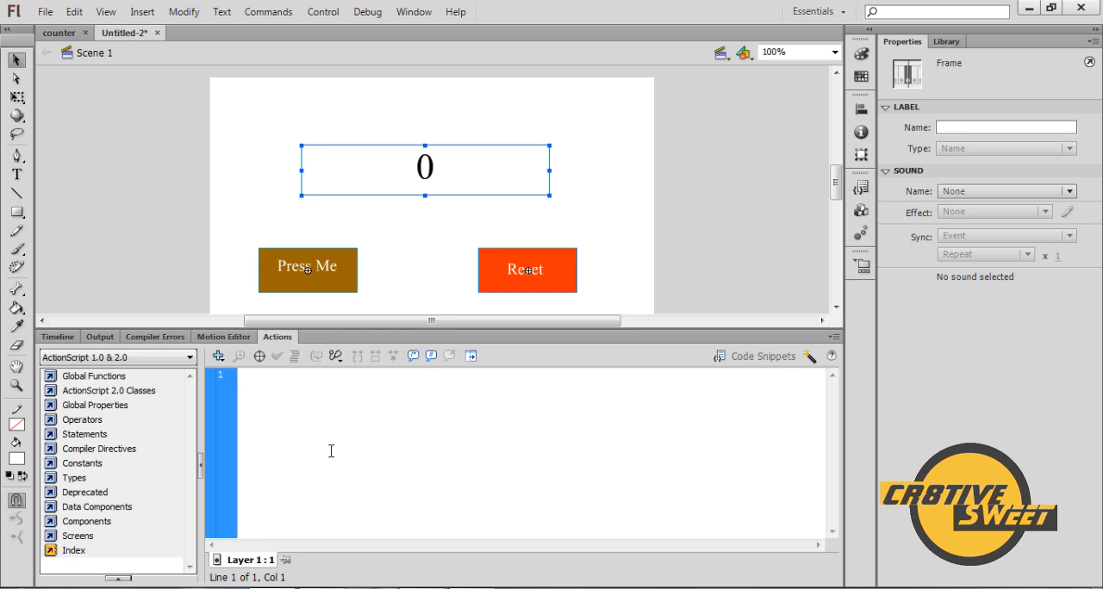
type("car")
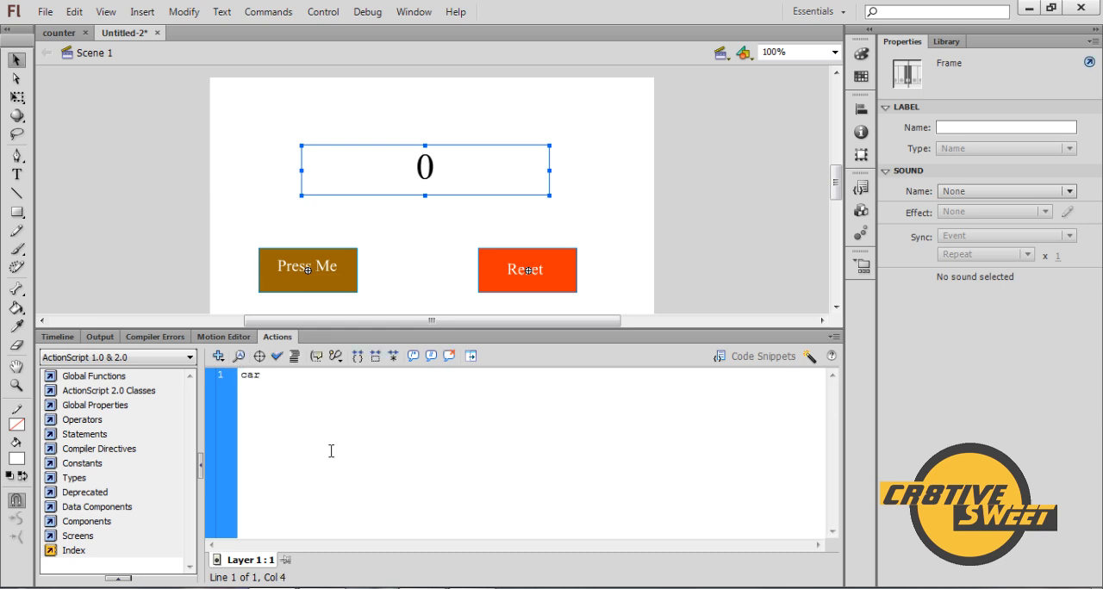
type("var")
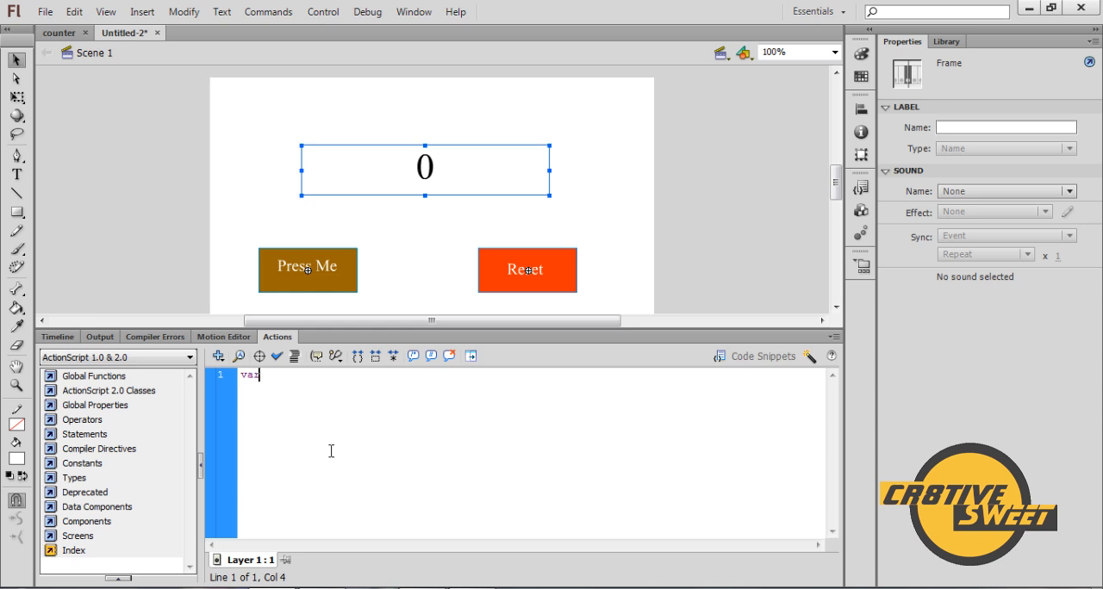
type("counter")
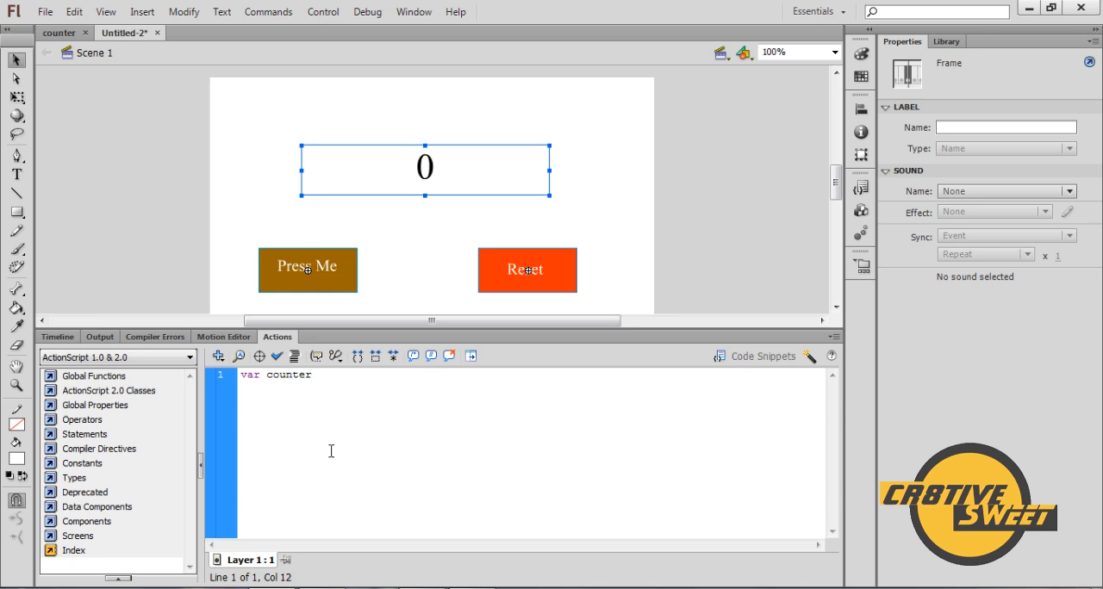
type(": Number")
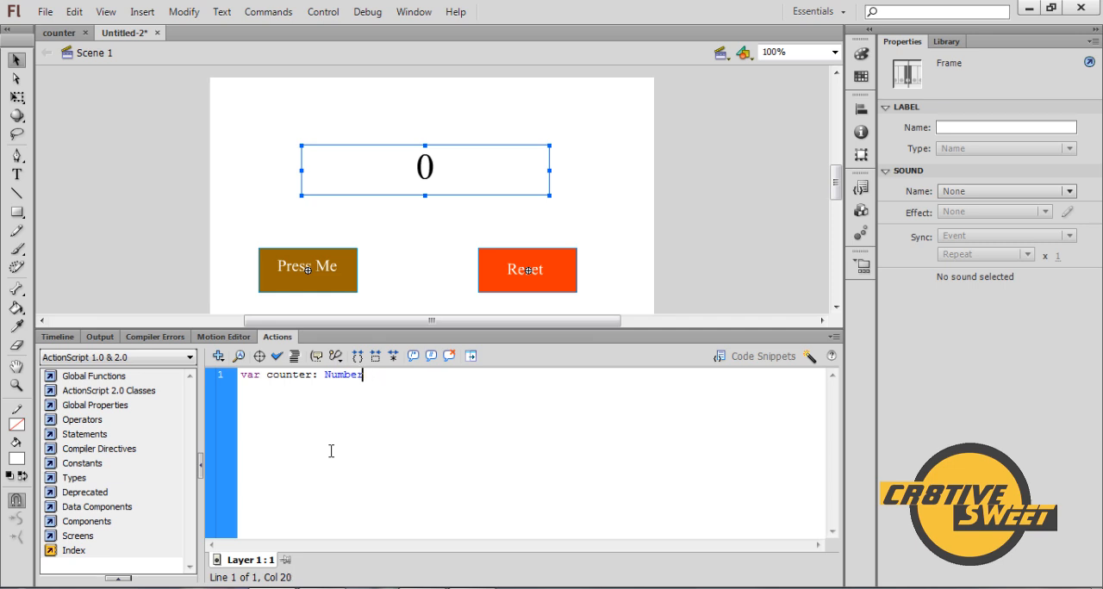
type("-")
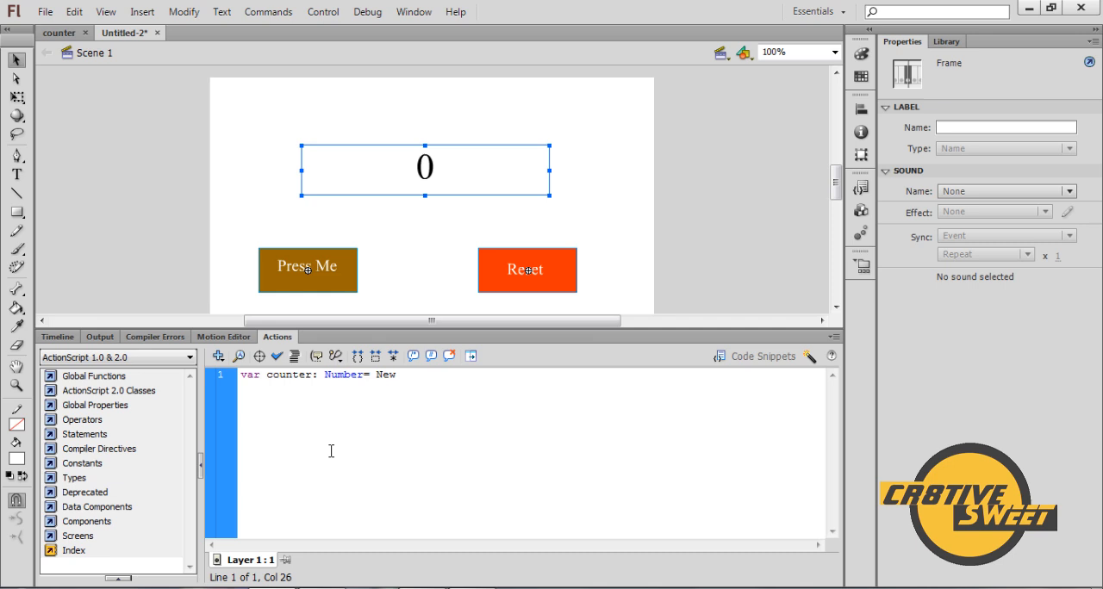
type("NUmb")
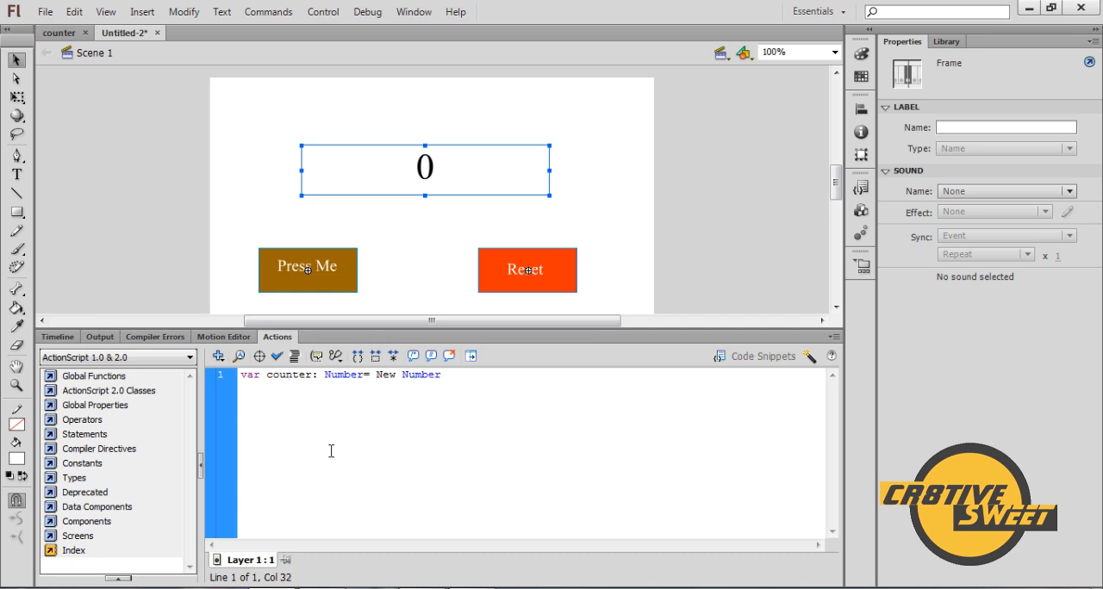
type("();")
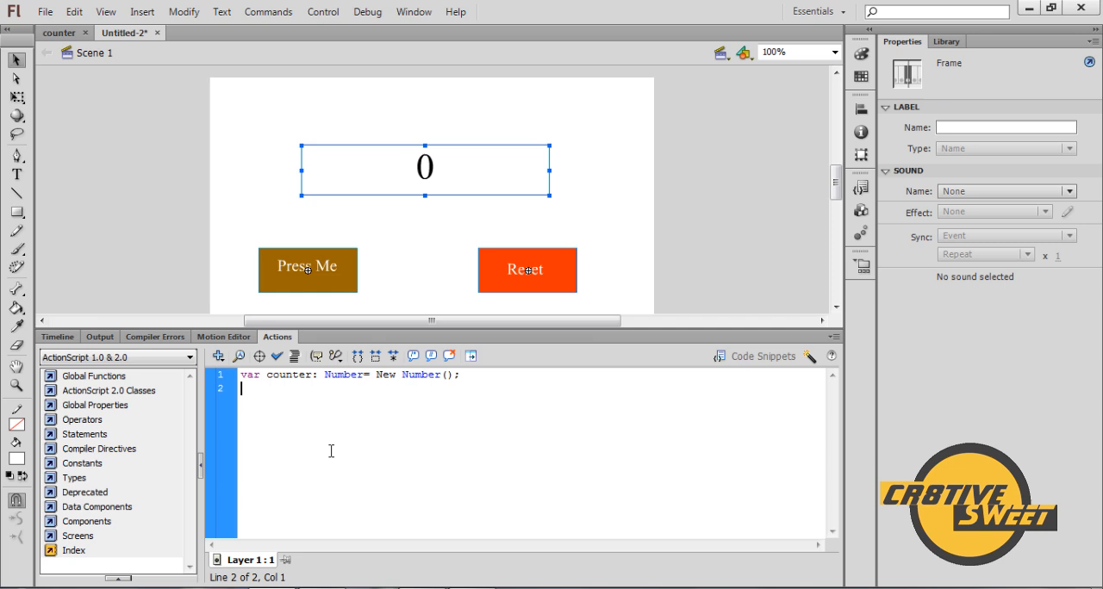
type("counter")
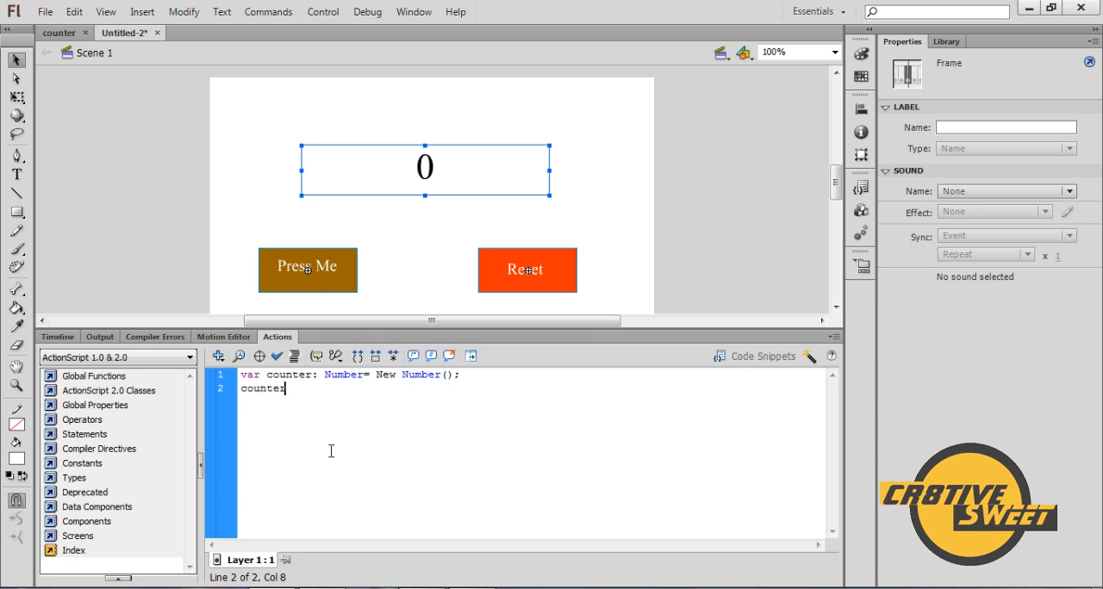
type("=")
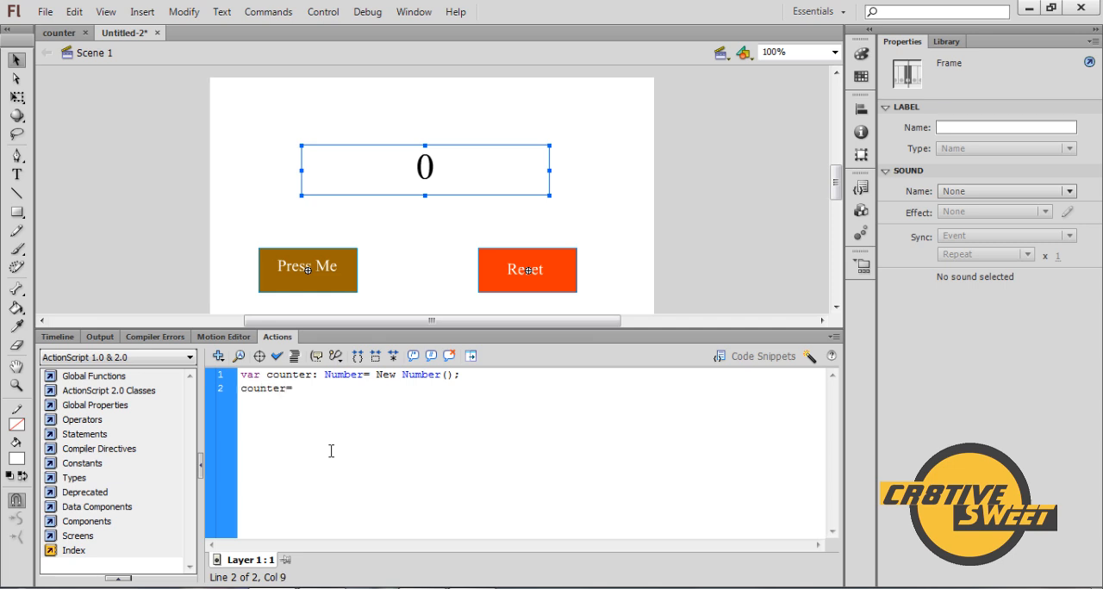
type("0;")
left_click(531, 374)
type("n")
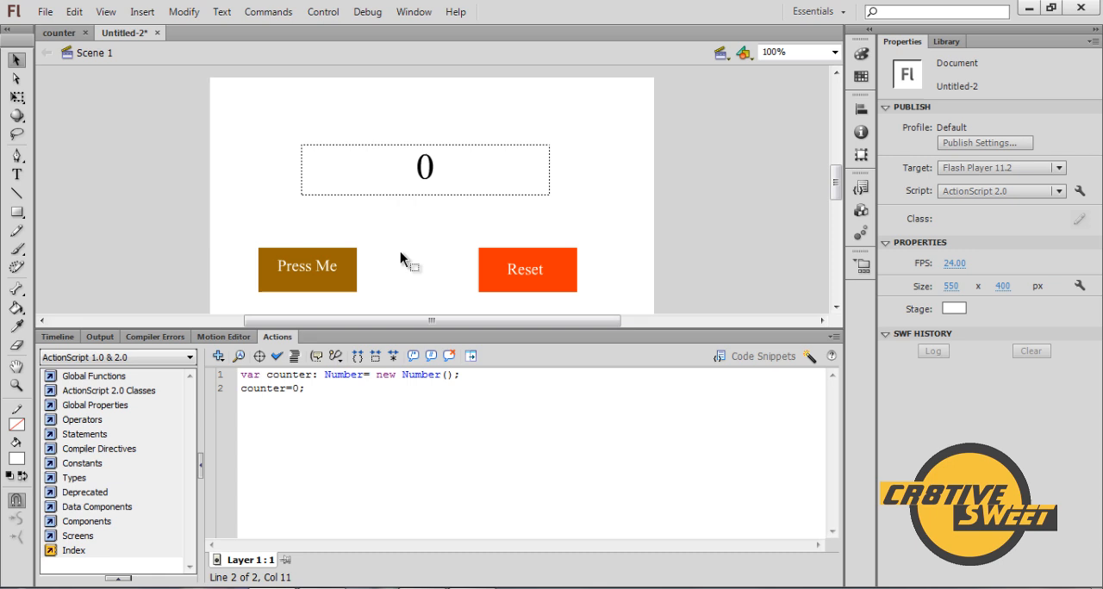
Give the Press Me button an on (press) { counter++; } handler
left_click(306, 268)
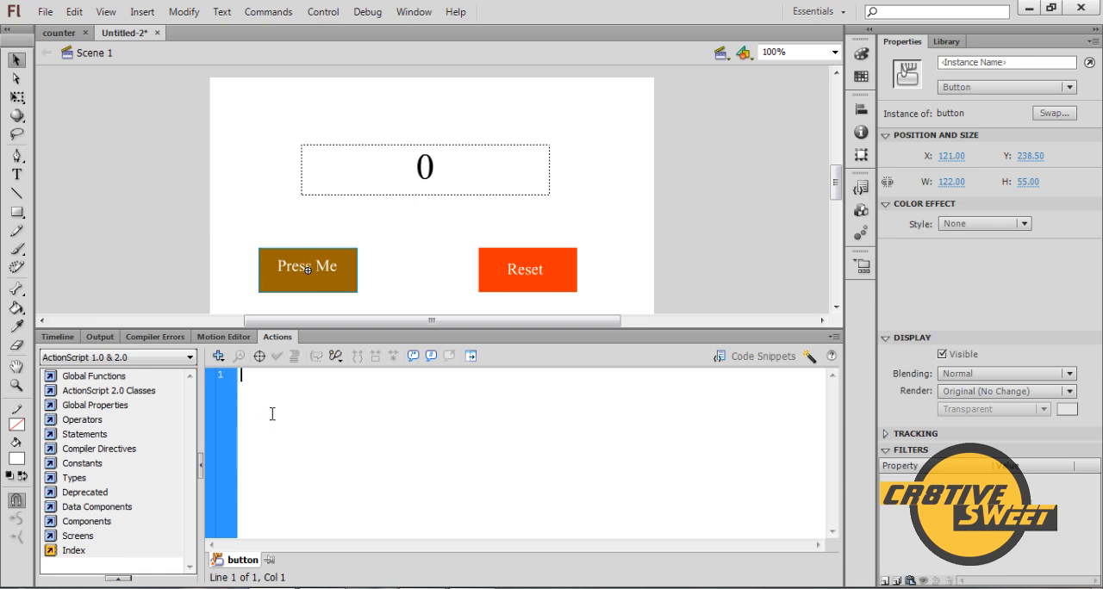
type("on (press")
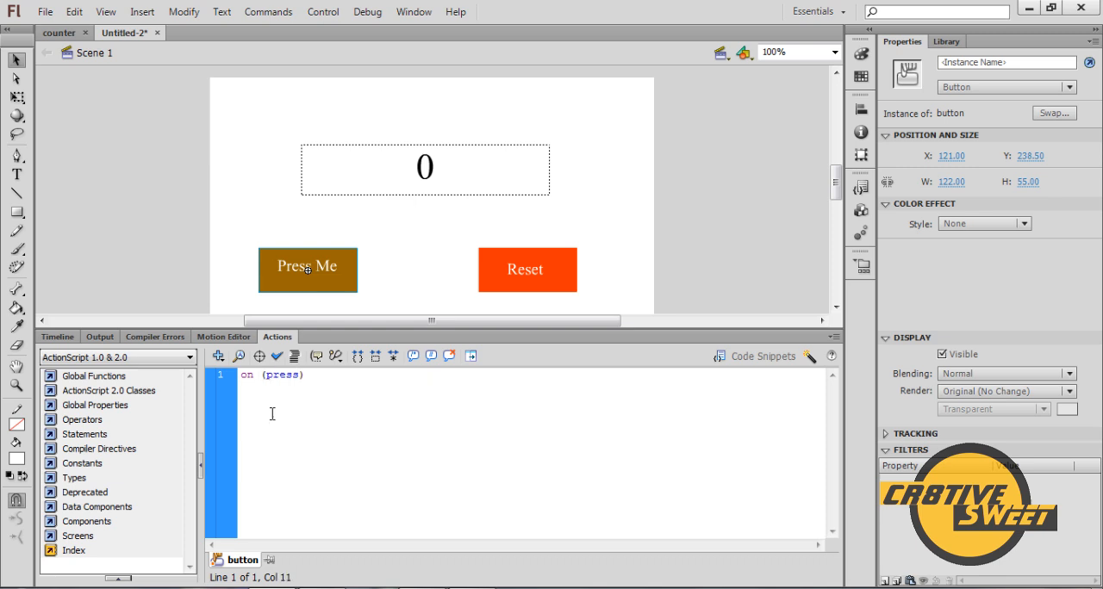
type("{")
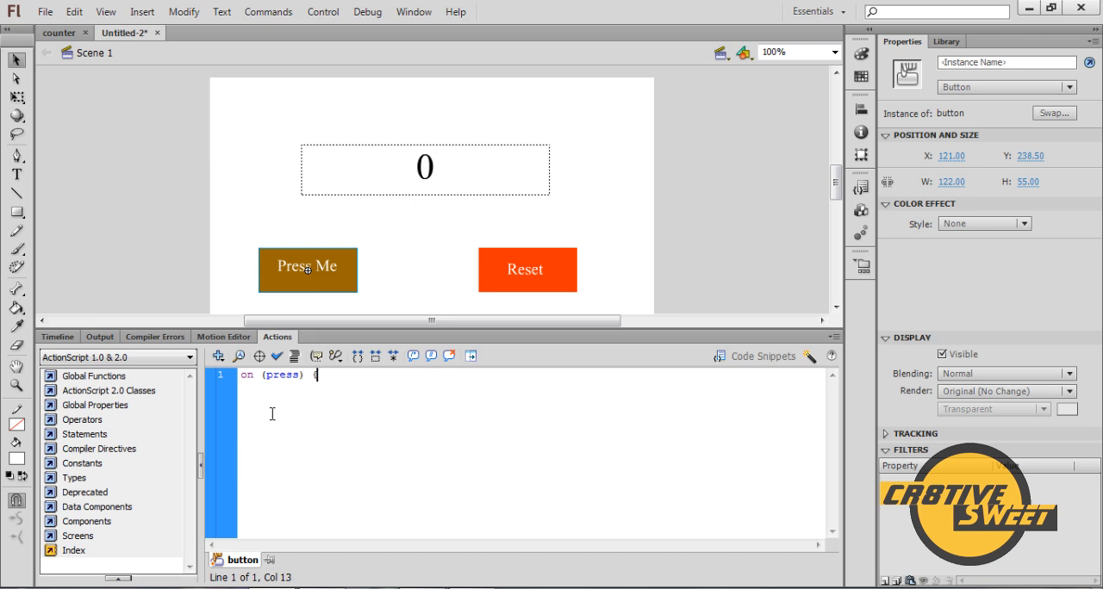
type("count")
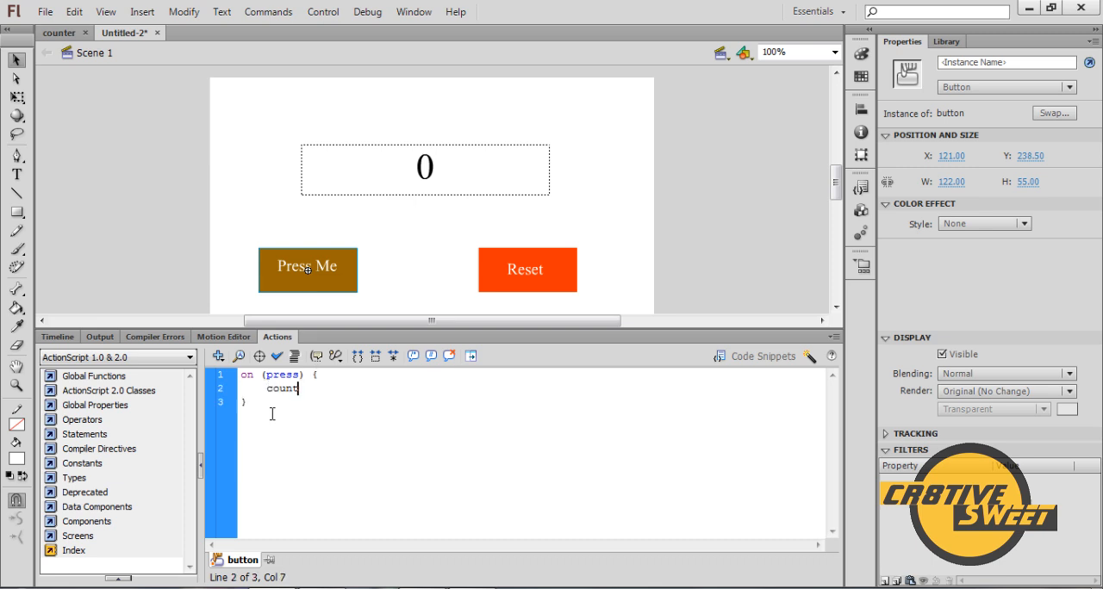
type("er")
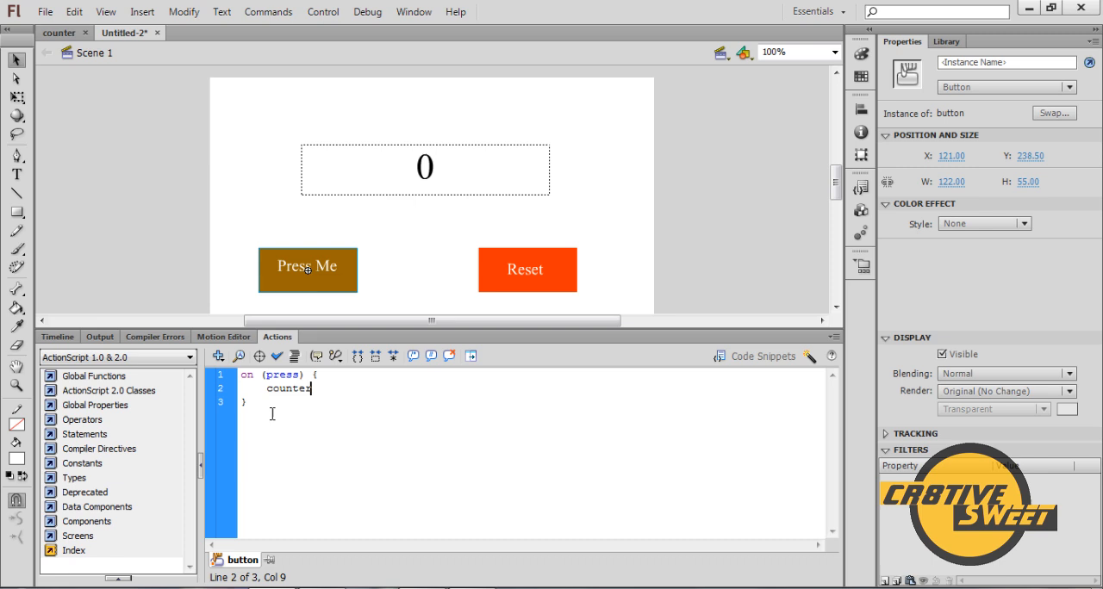
type("++")
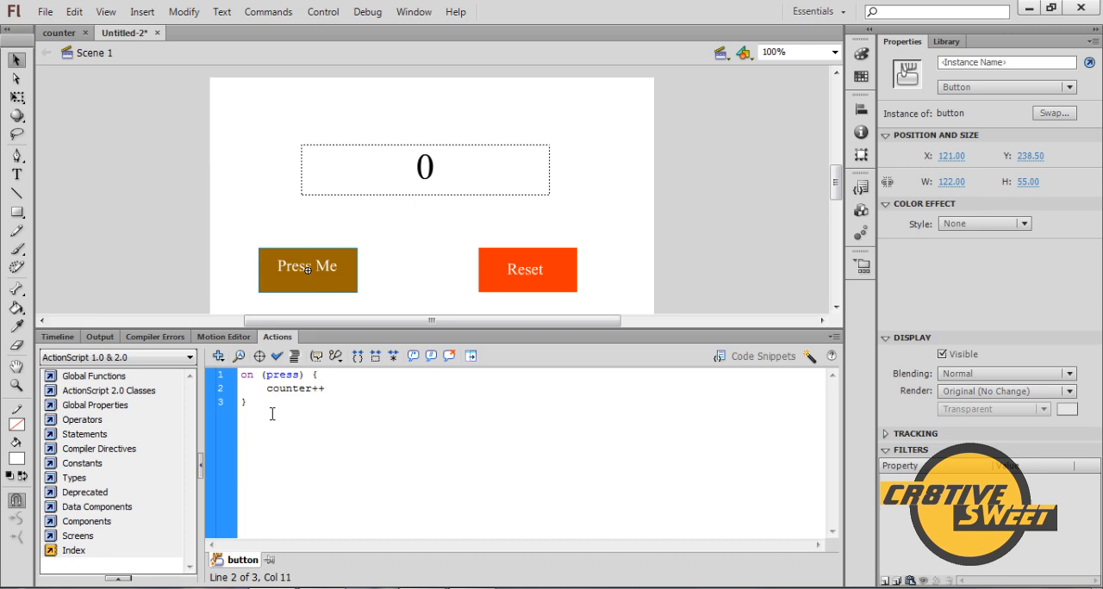
type(";")
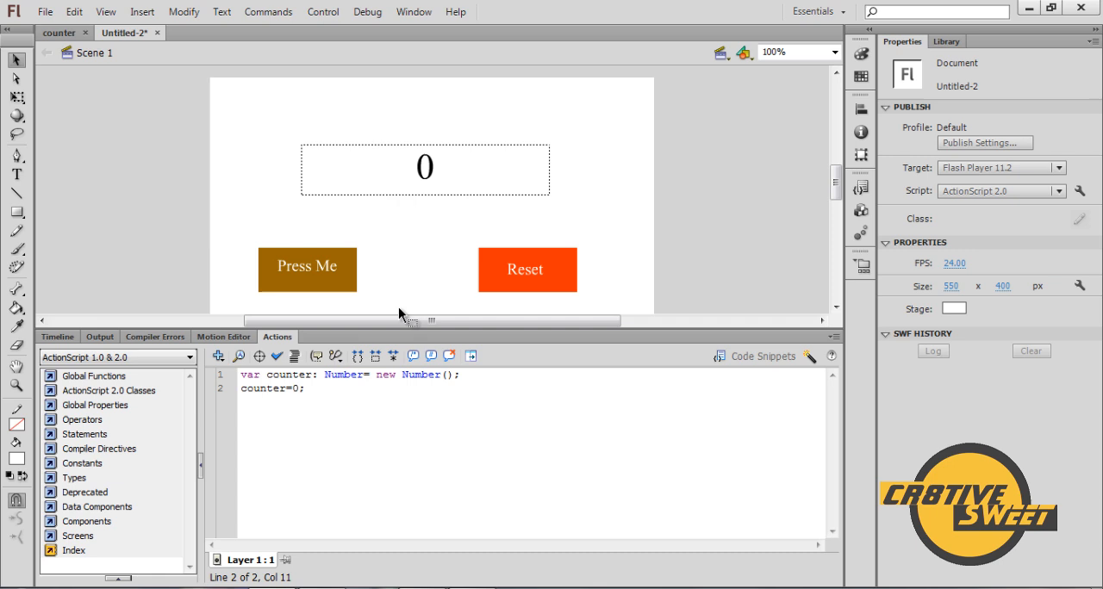
mouse_move(560, 293)
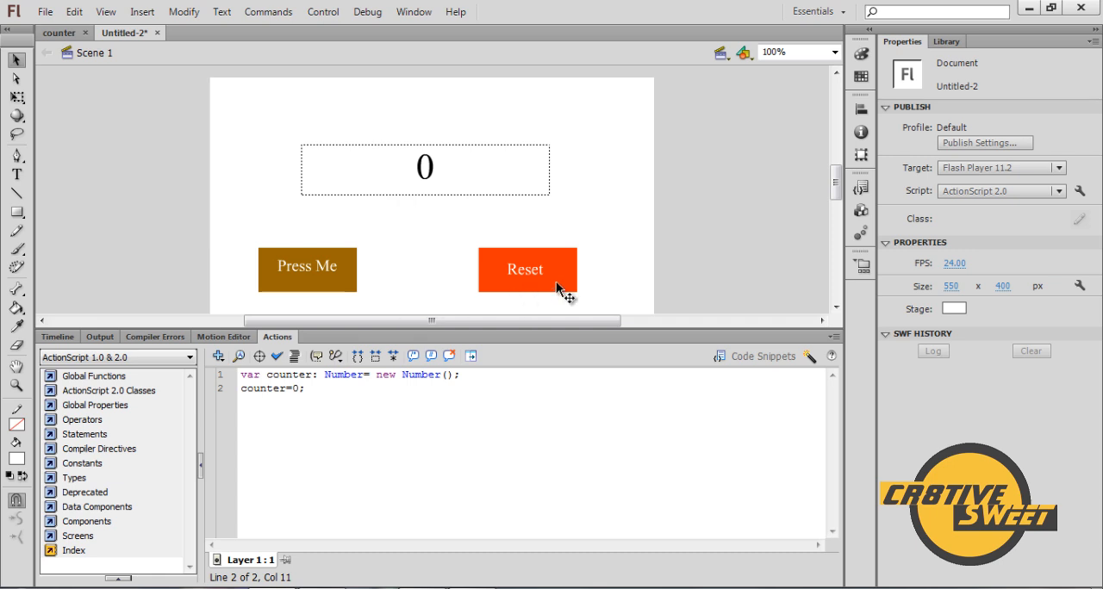
Give the Reset button an on (press) { counter=0; } handler
left_click(527, 270)
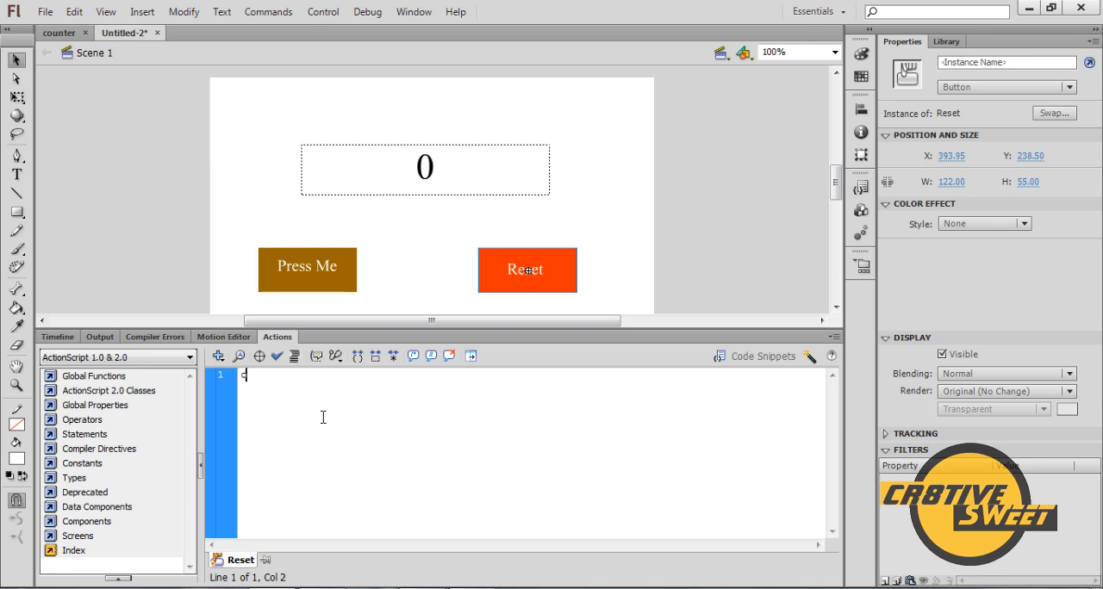
type("on (r")
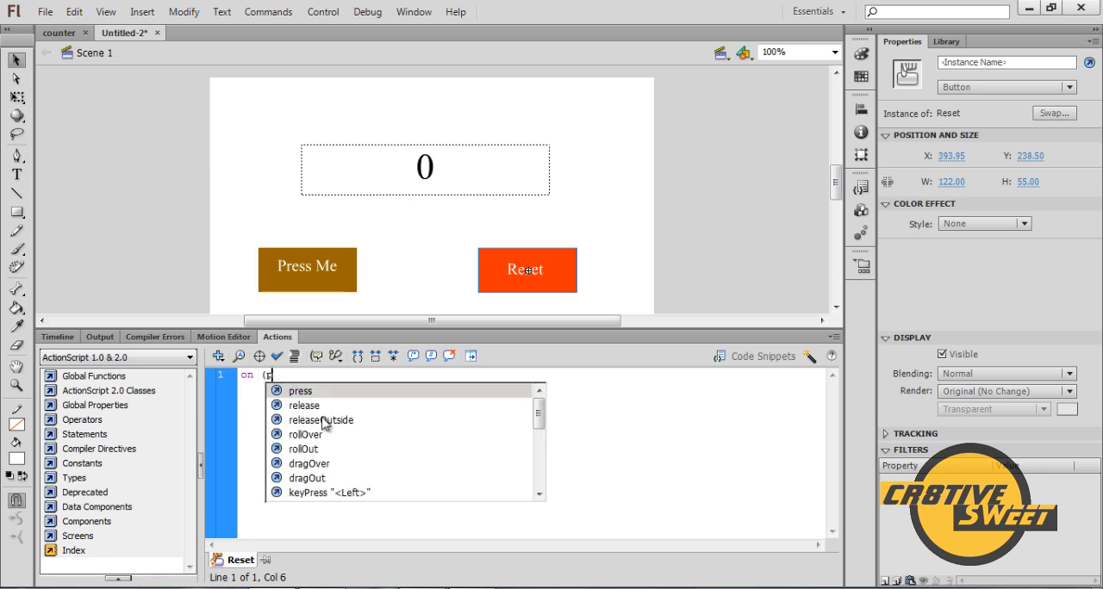
left_click(300, 391)
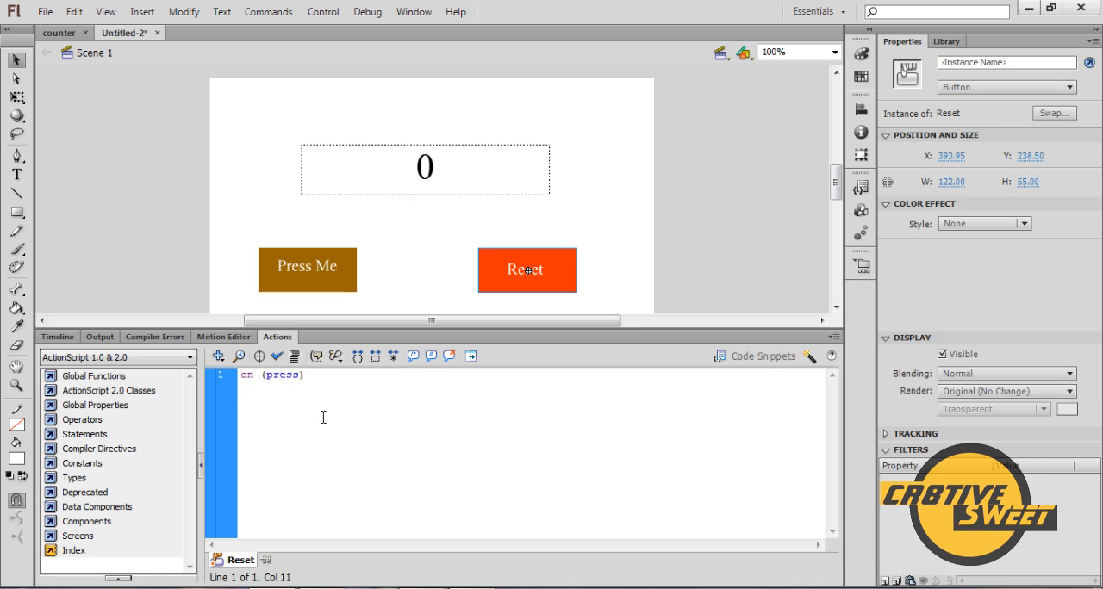
type("{")
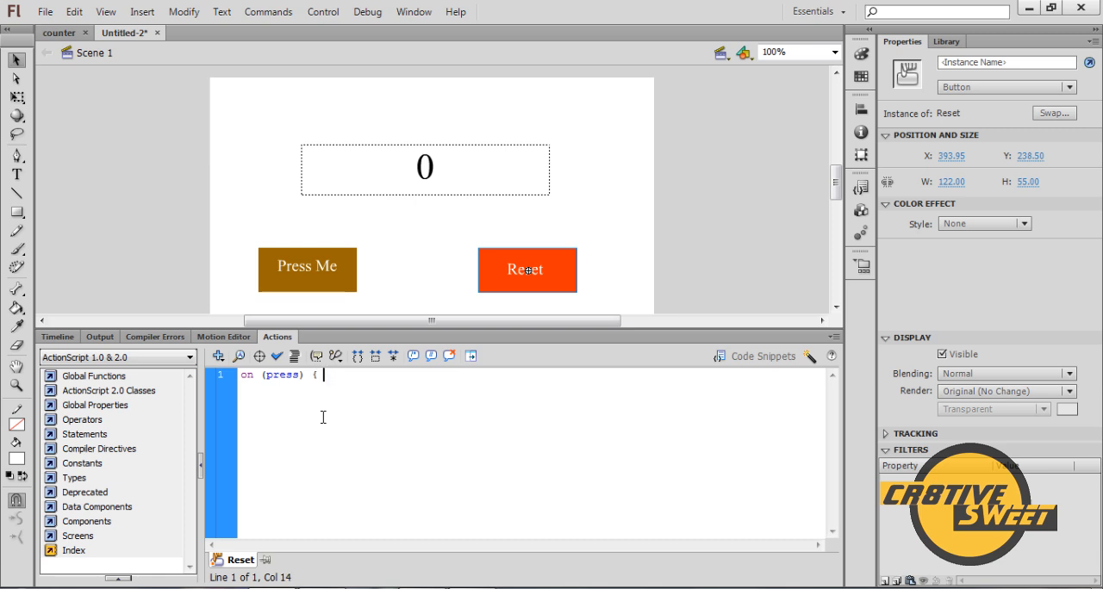
type("count")
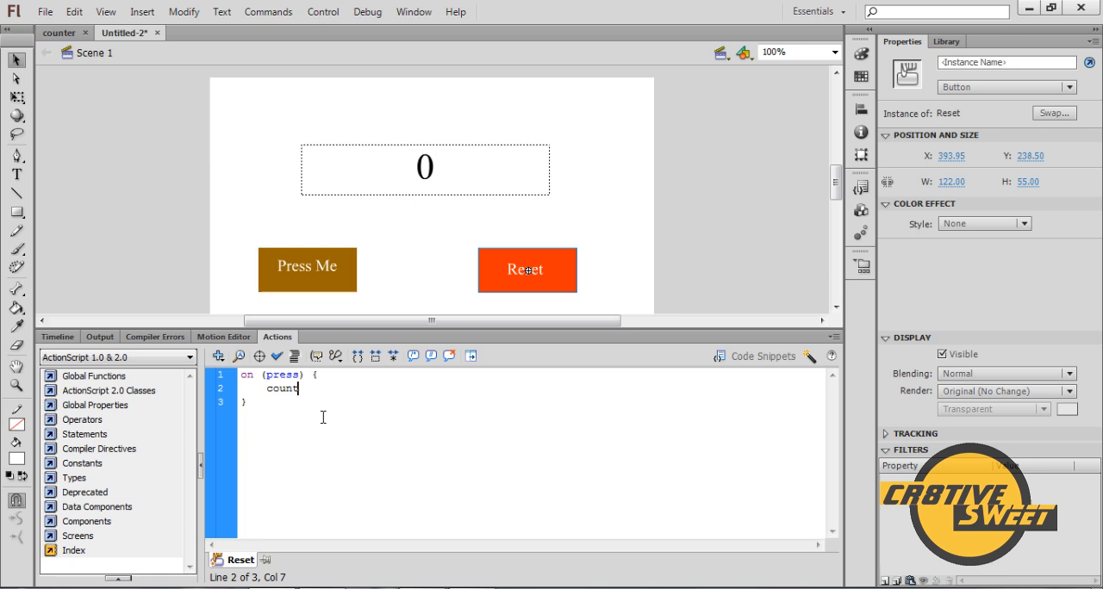
type("er")
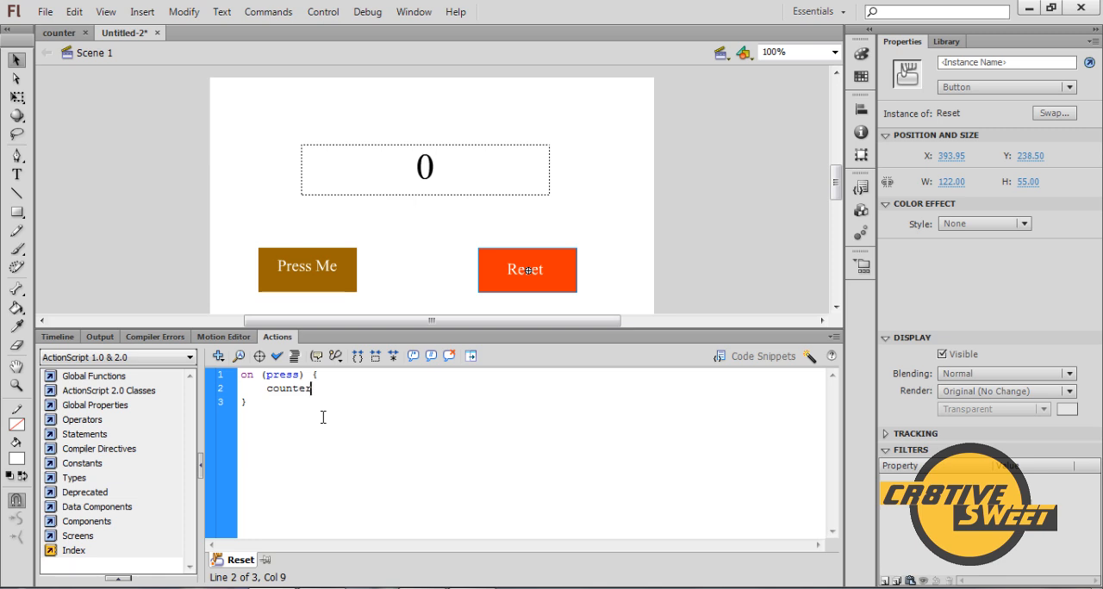
type("=0;")
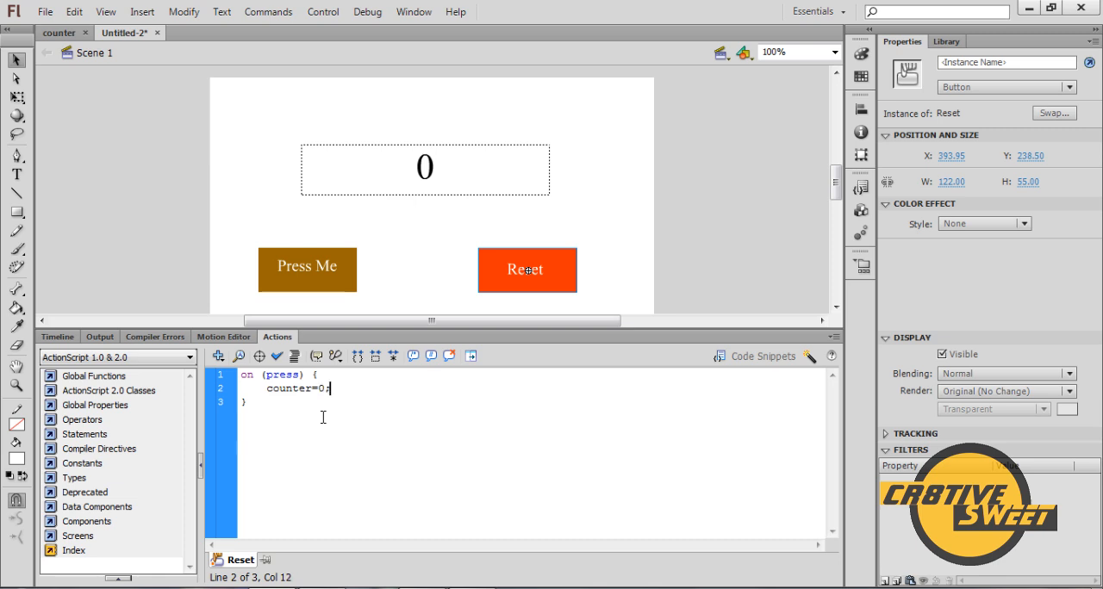
mouse_move(424, 289)
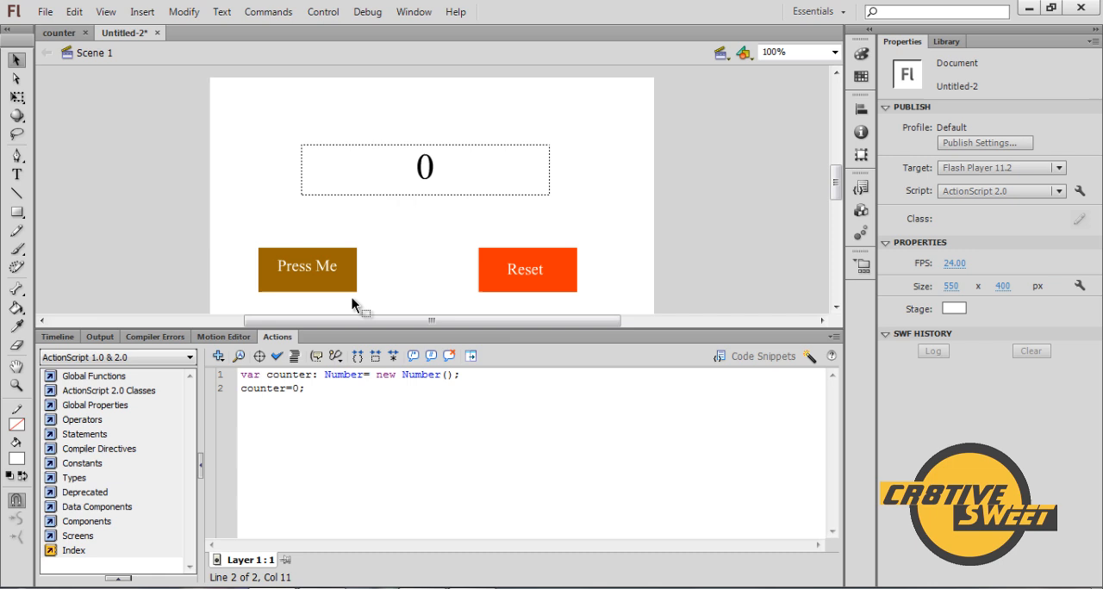
mouse_move(402, 243)
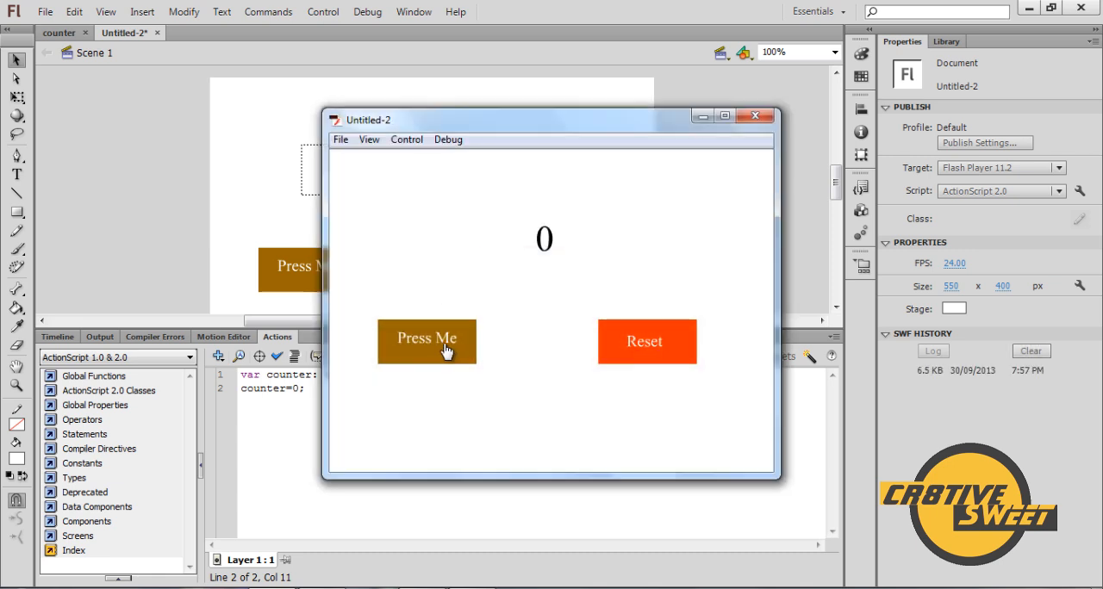
In the test player, click Press Me repeatedly, then Reset to return the count to 0
left_click(426, 341)
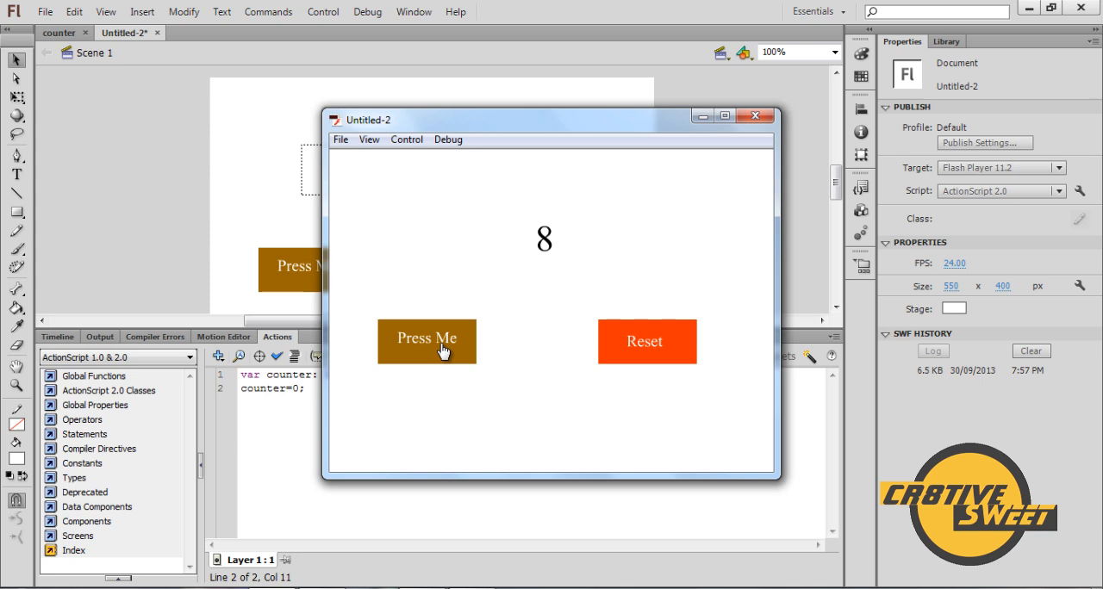
left_click(426, 340)
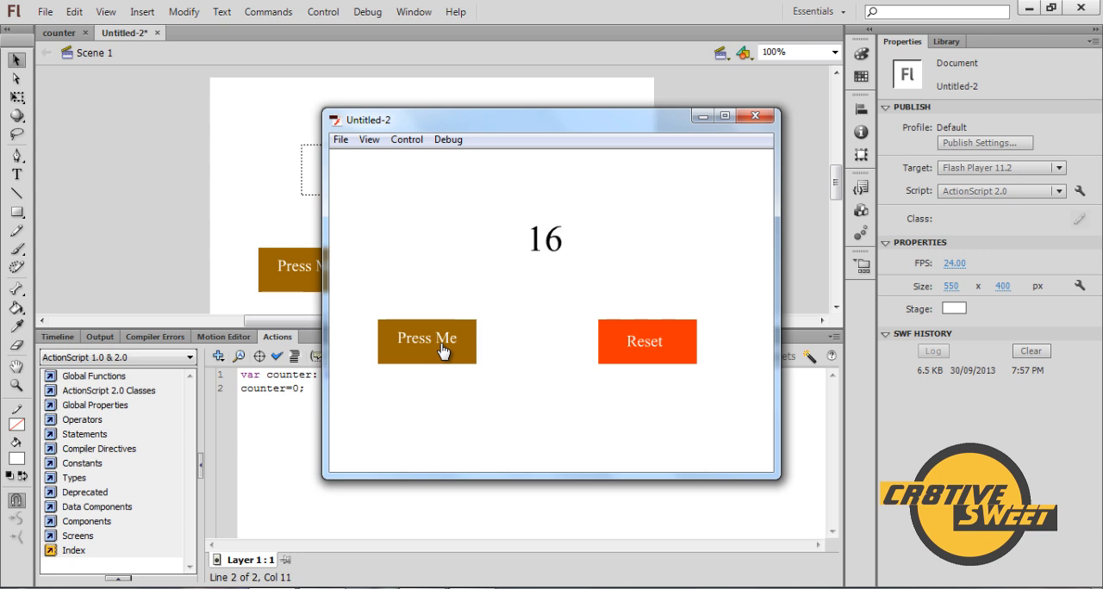
left_click(426, 341)
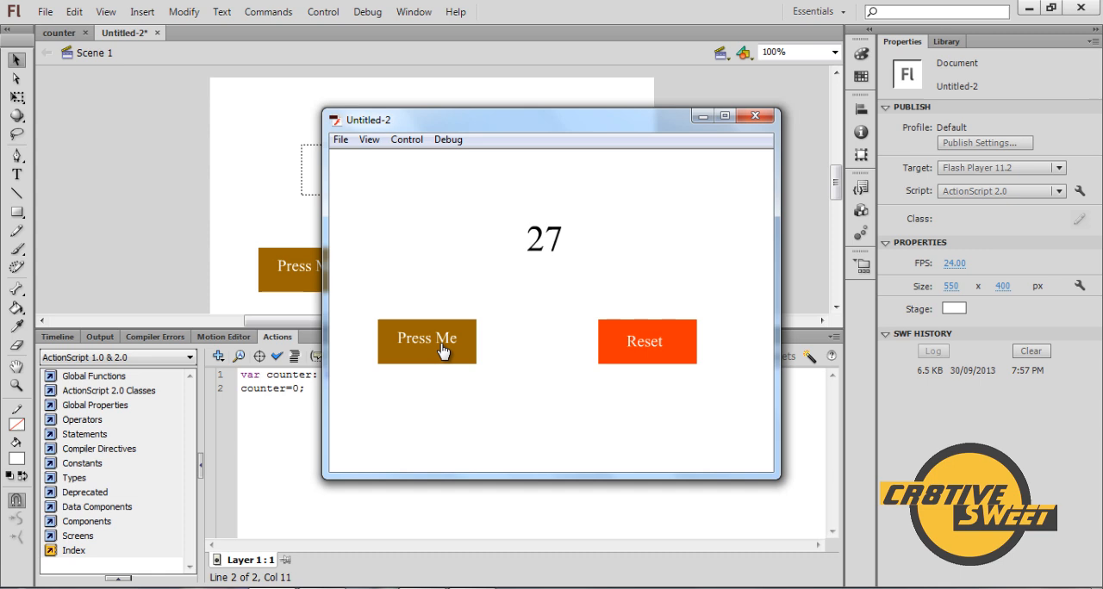
left_click(425, 339)
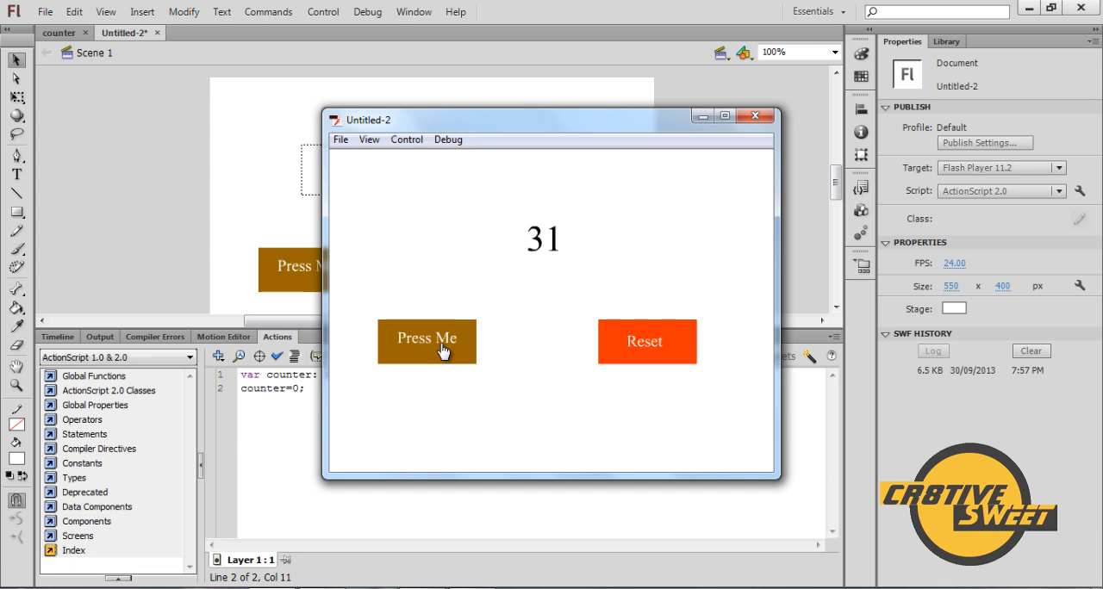
left_click(646, 341)
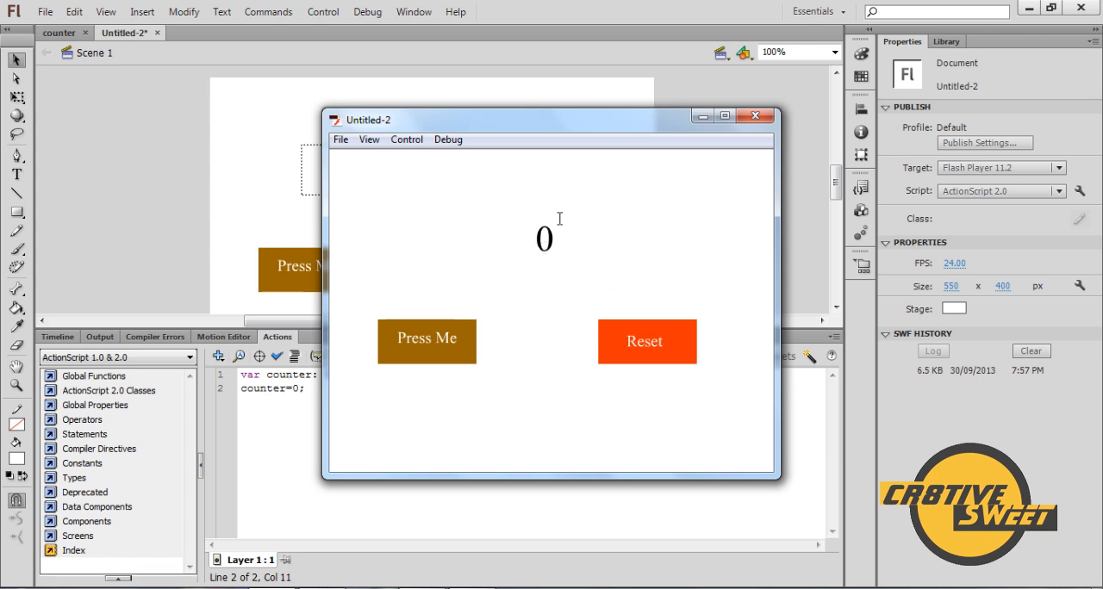
left_click(426, 341)
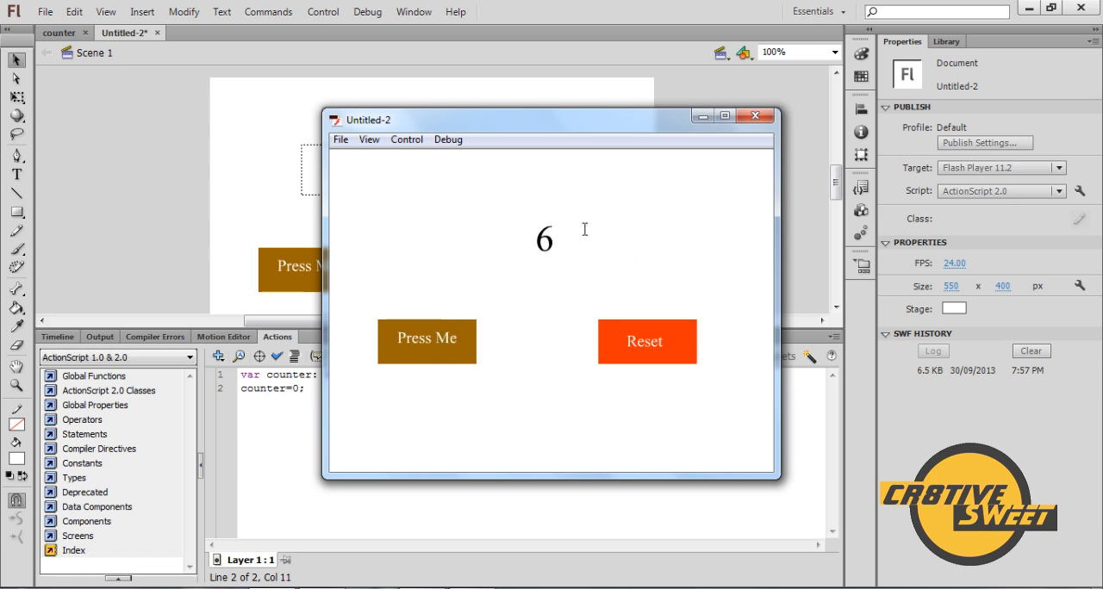
left_click(644, 341)
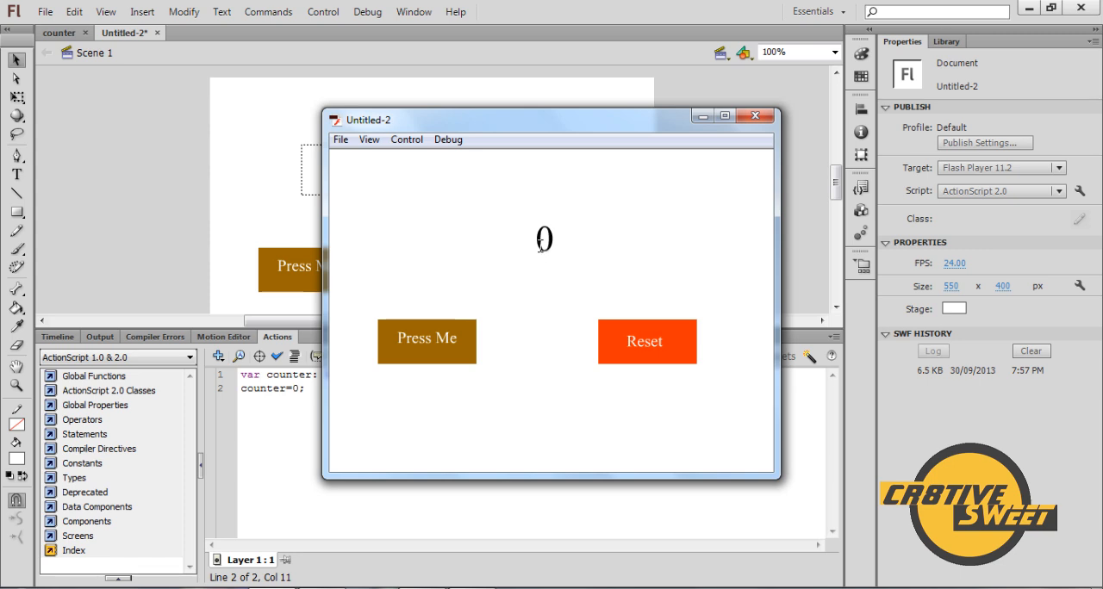
mouse_move(554, 289)
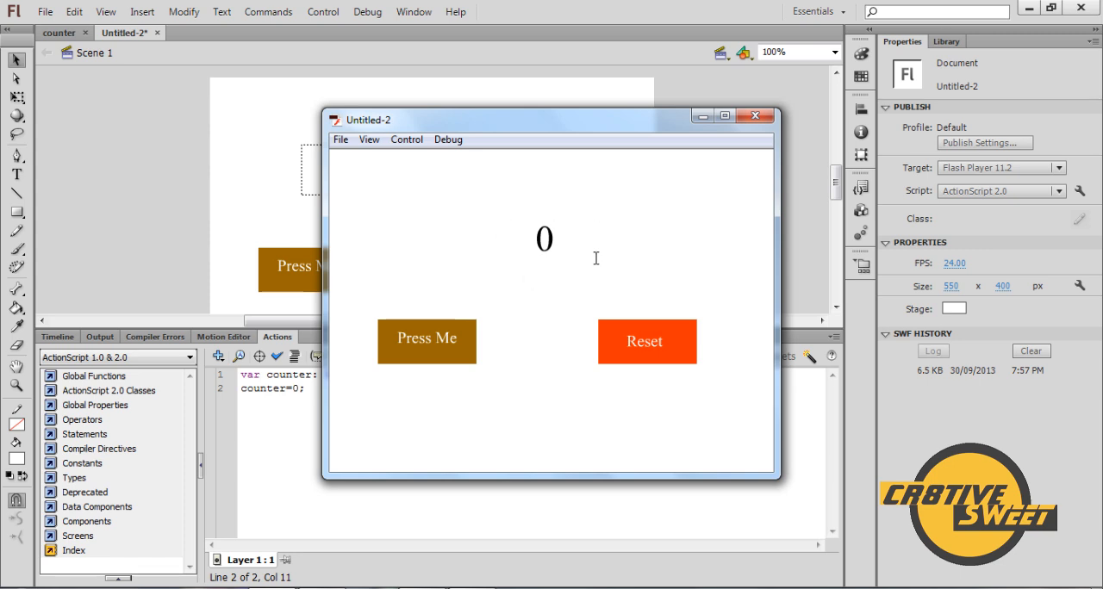
mouse_move(509, 239)
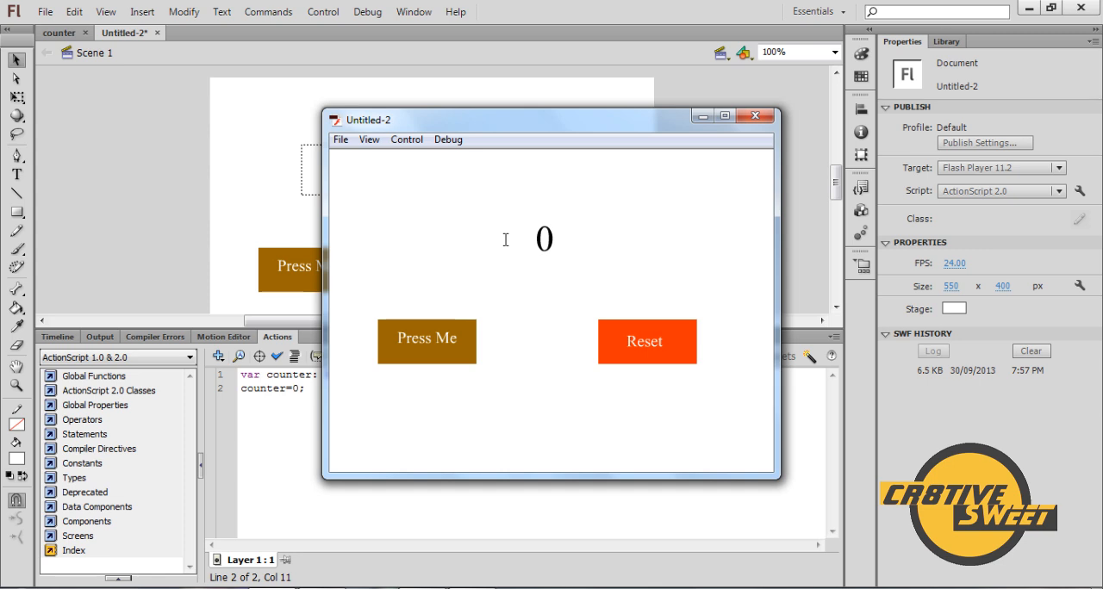
mouse_move(523, 244)
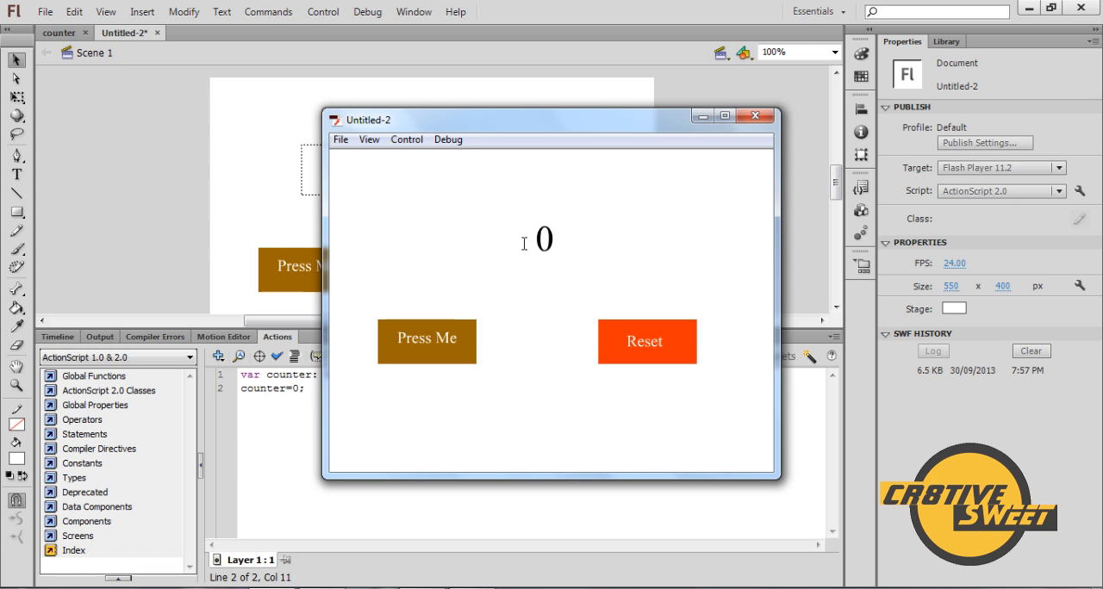
mouse_move(579, 267)
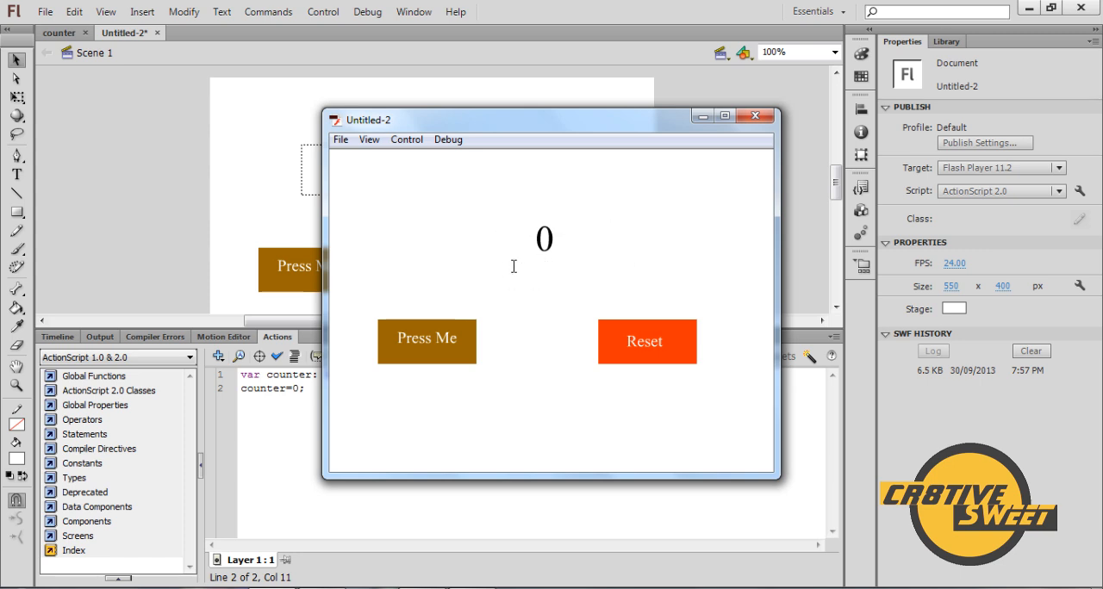
mouse_move(760, 150)
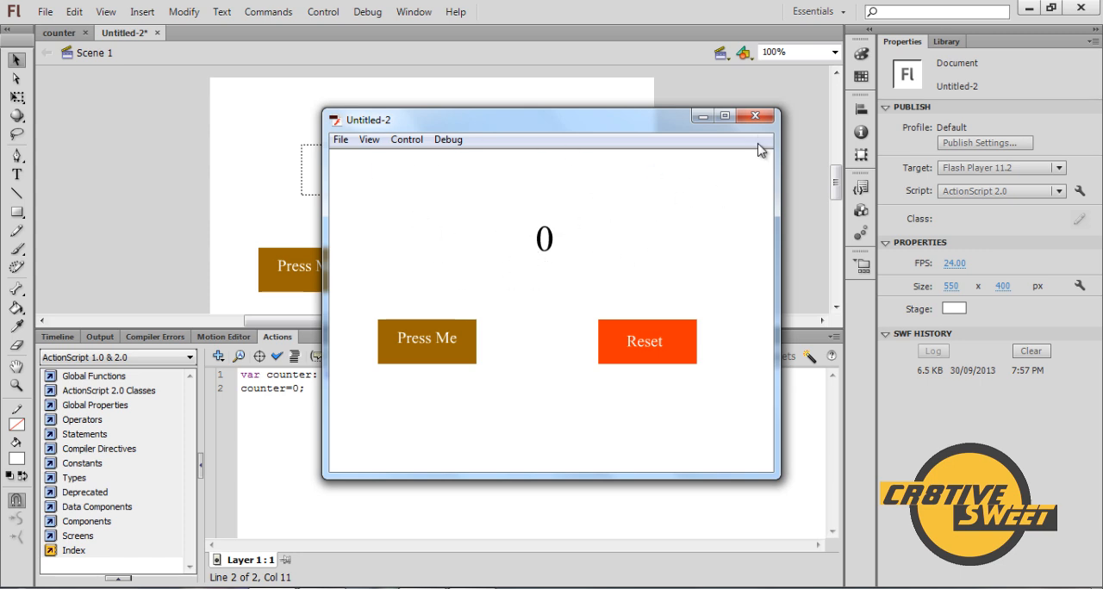